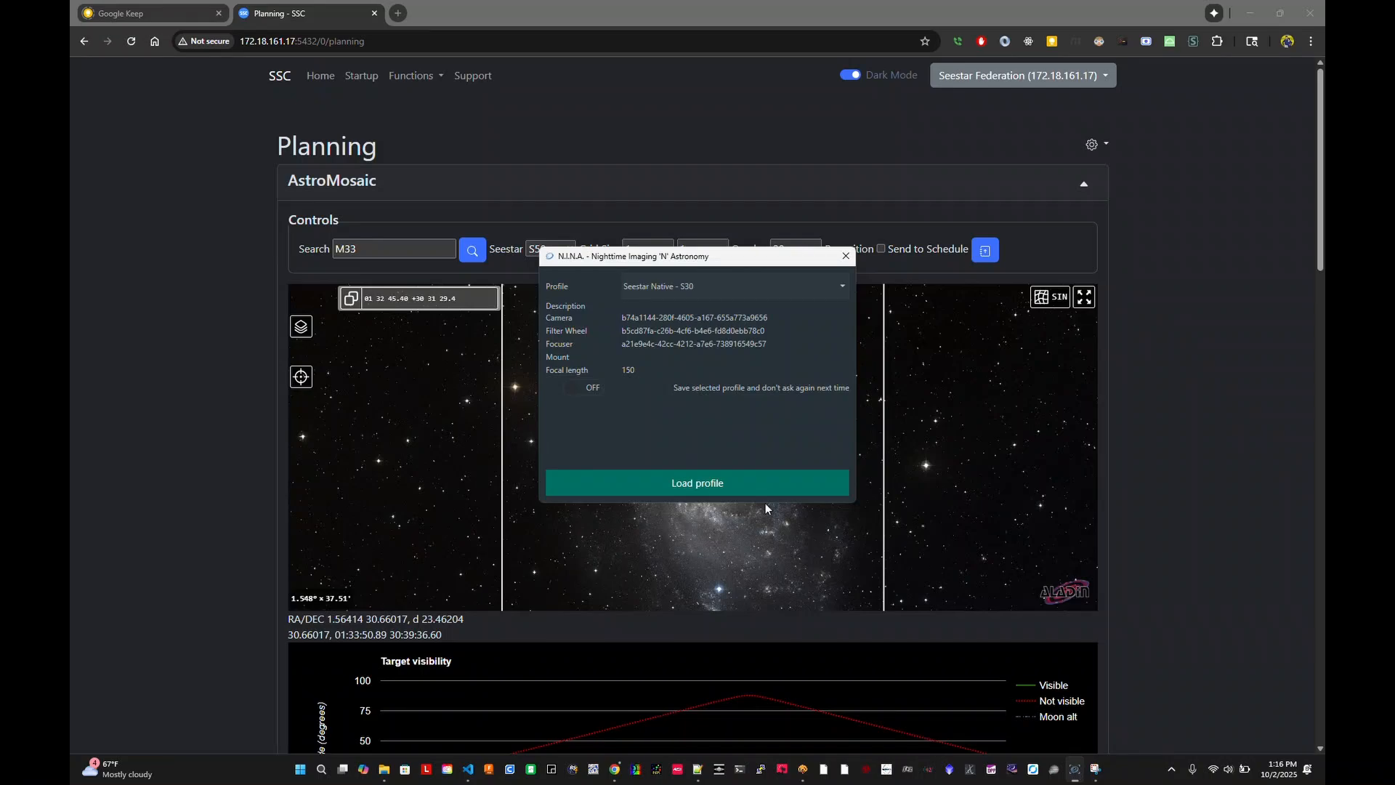
mouse_move(734, 490)
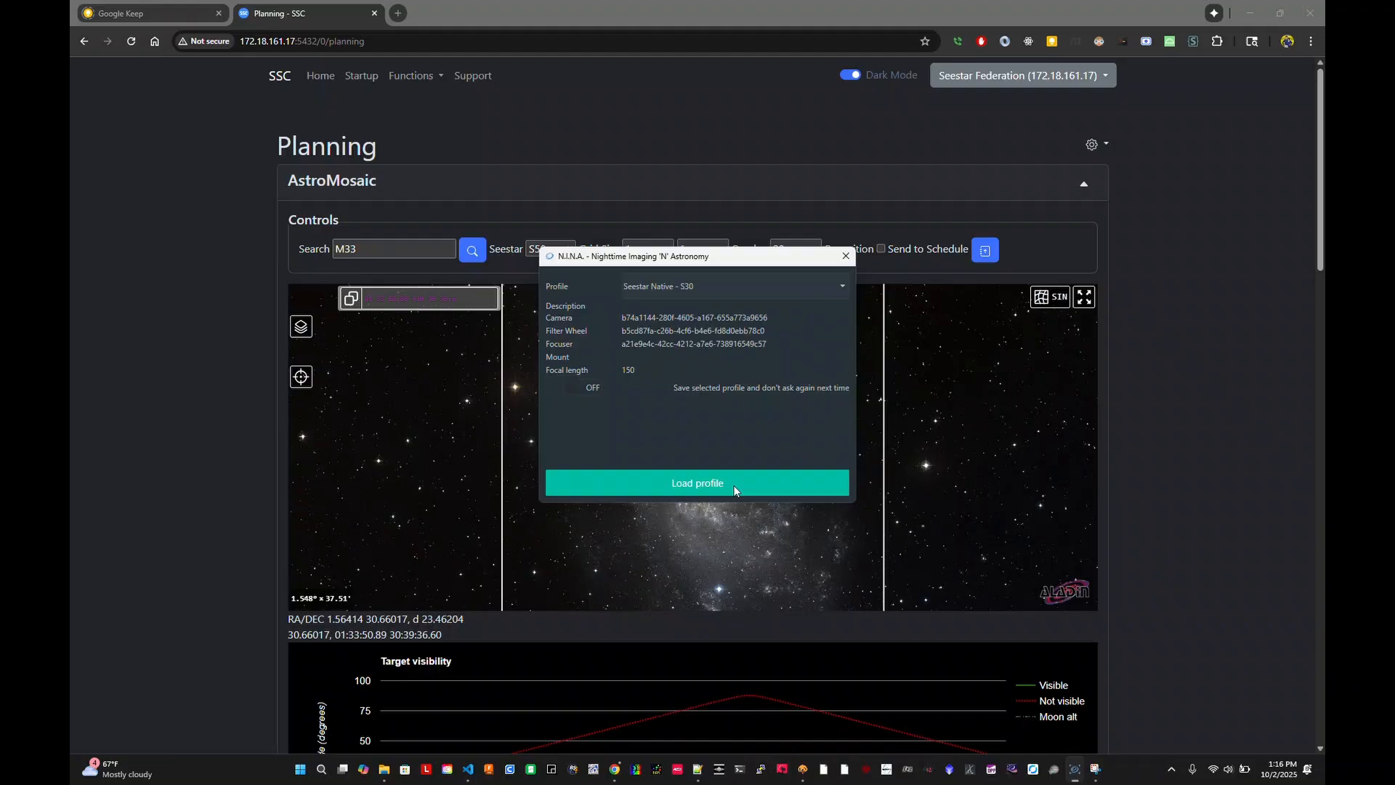
mouse_move(720, 489)
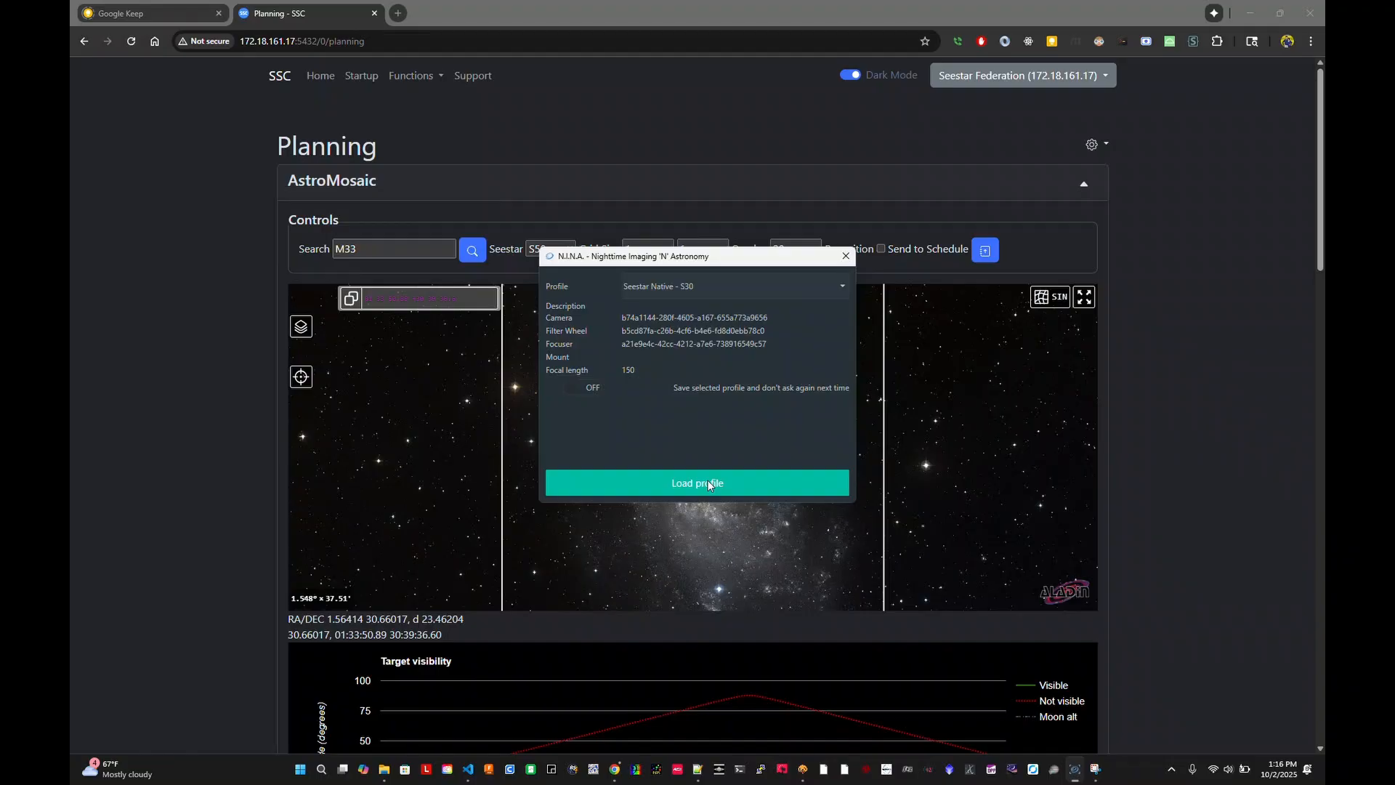
mouse_move(709, 443)
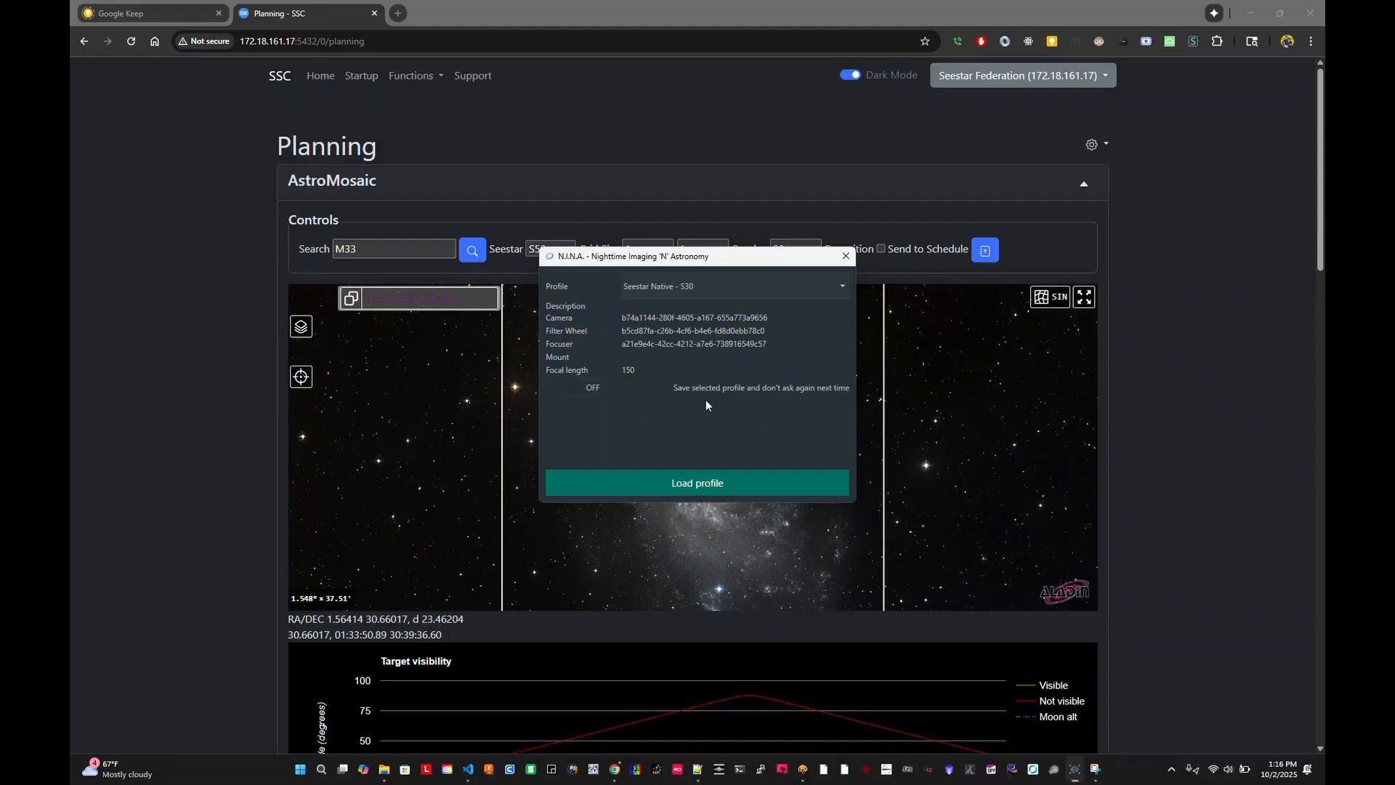
mouse_move(669, 310)
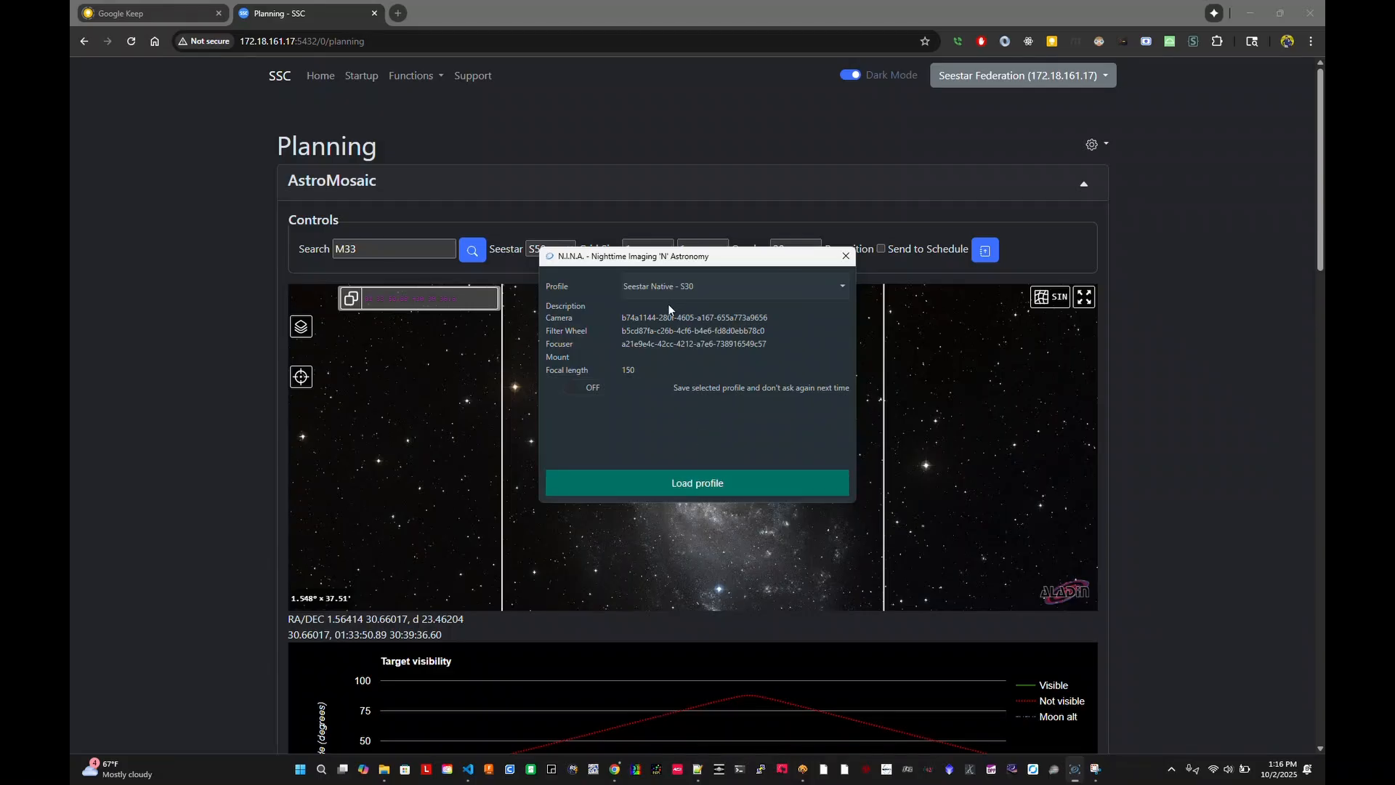
Load the Seestar Native - S30 profile
left_click(733, 287)
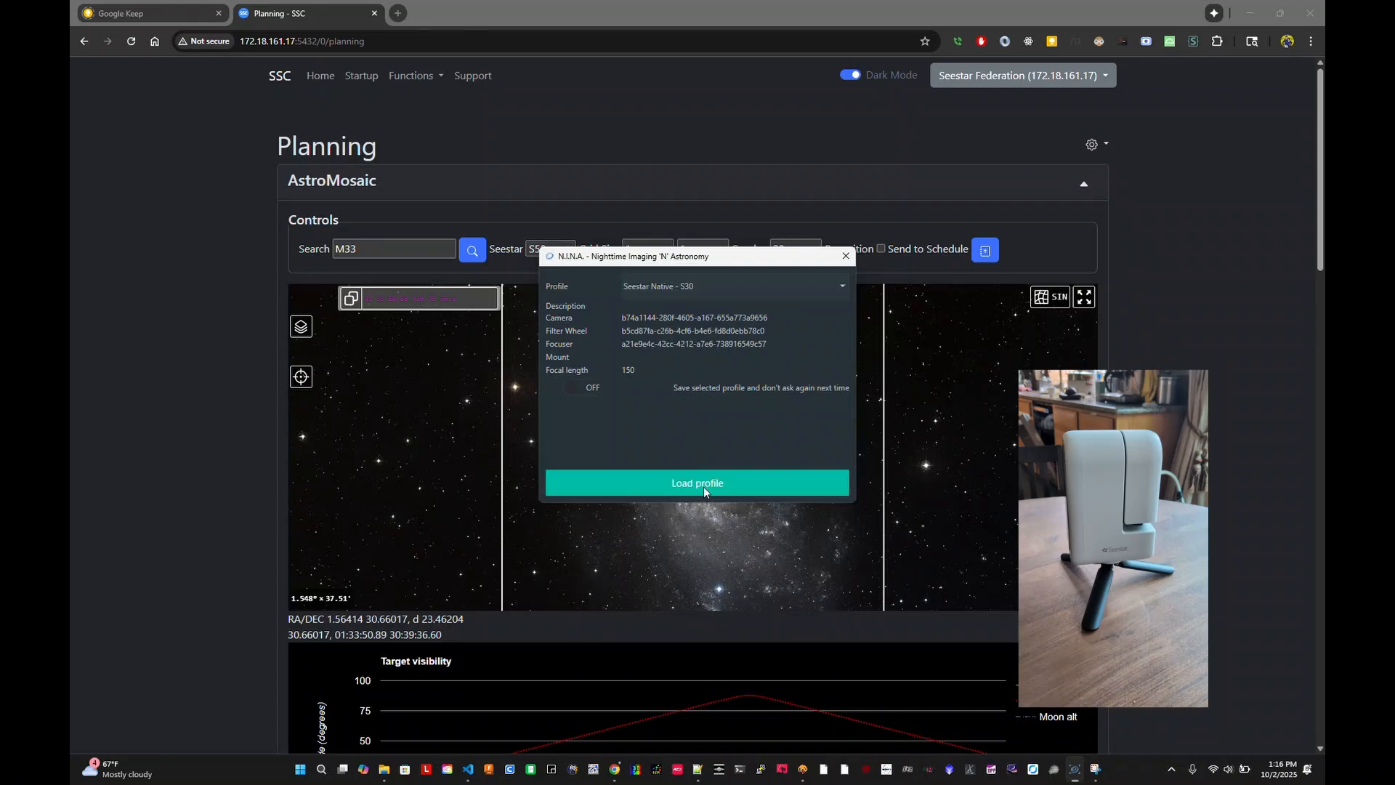
left_click(697, 482)
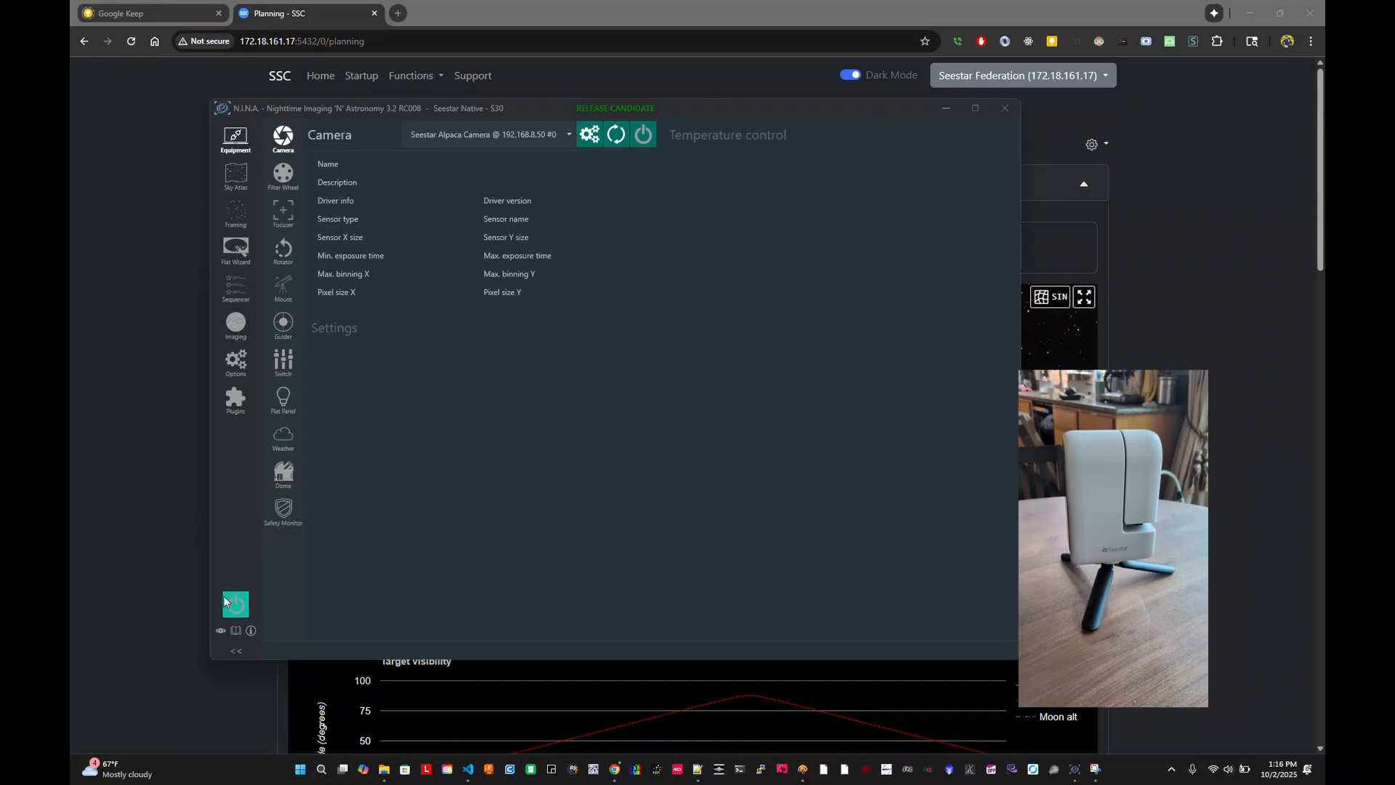
mouse_move(235, 605)
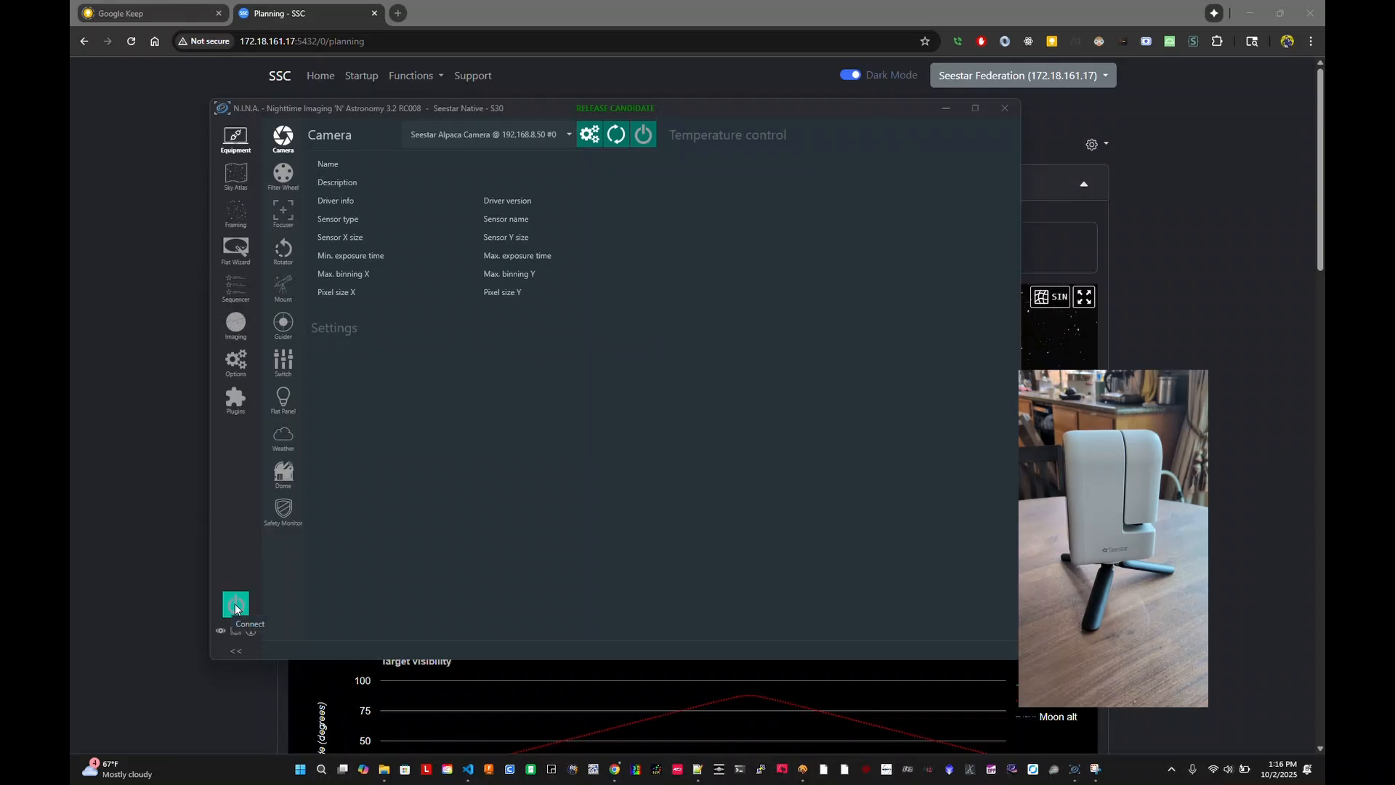
Connect all devices so the Seestar Alpaca Camera reports idle
left_click(235, 604)
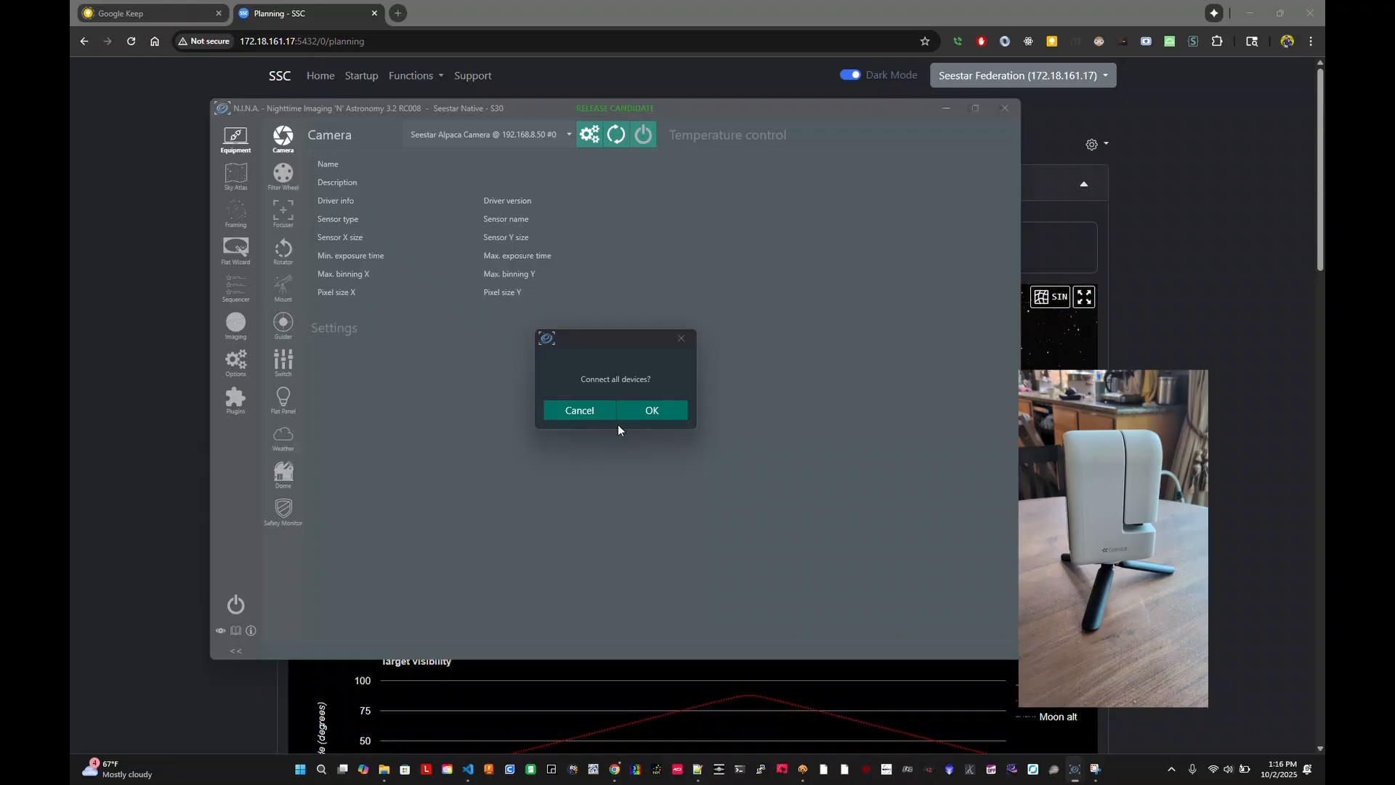
left_click(652, 410)
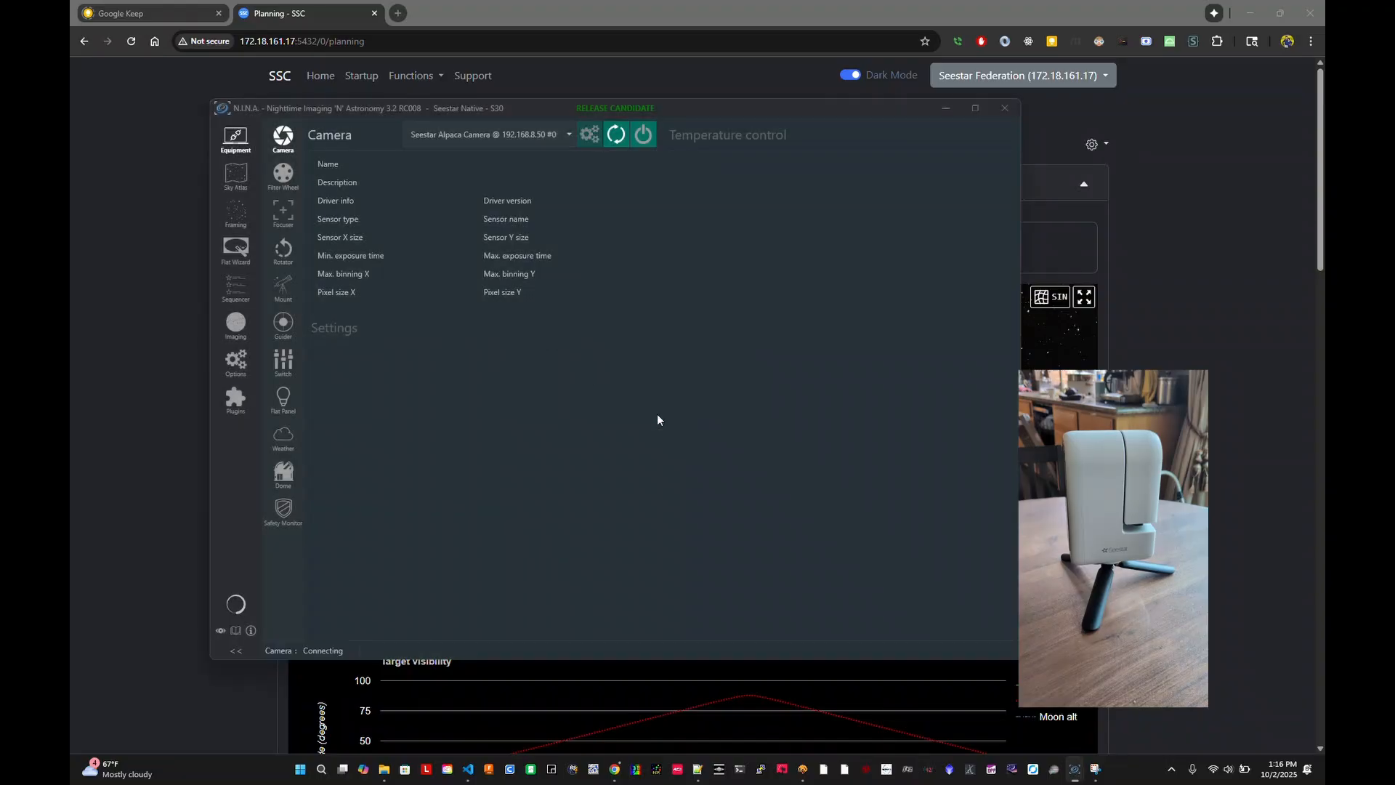
left_click(642, 134)
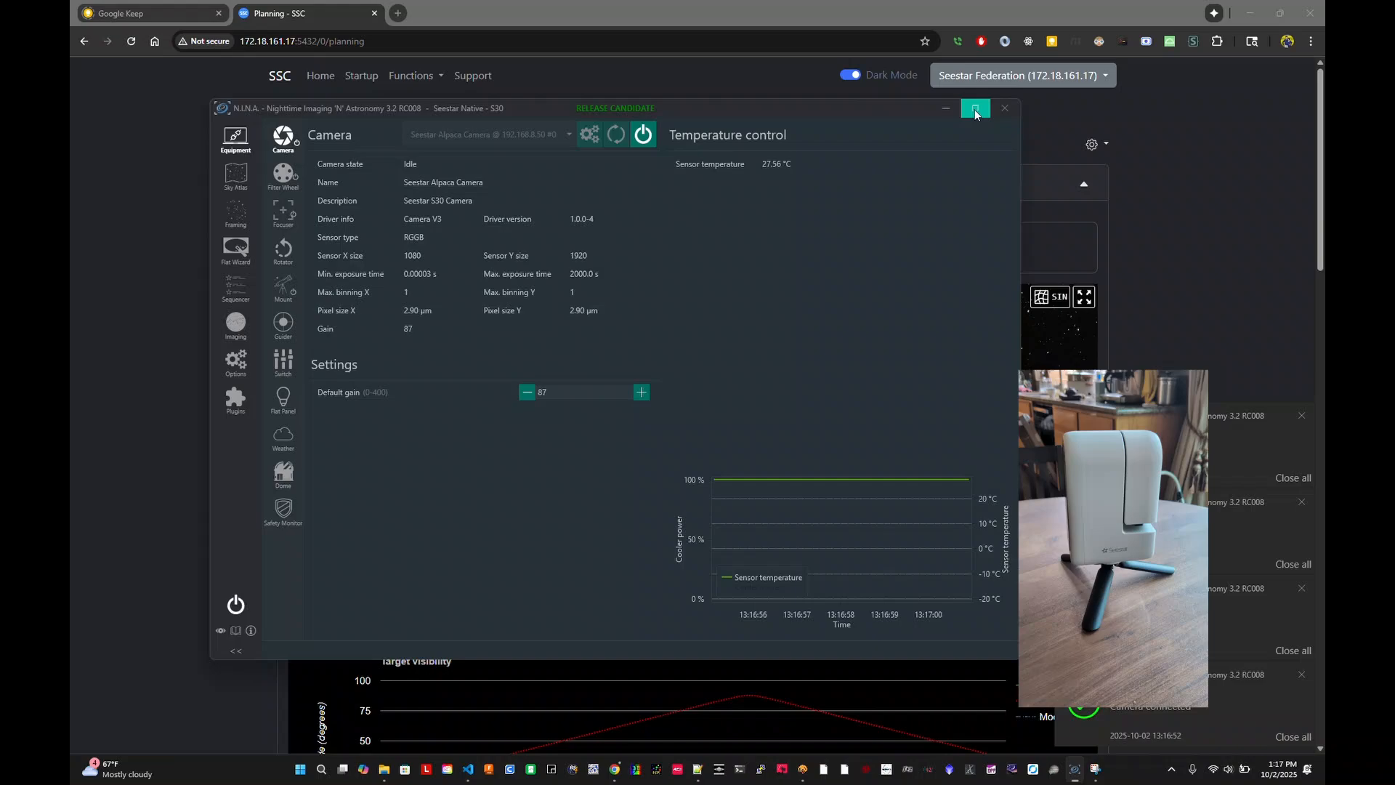
Maximize the window and manually slew the mount to about altitude 31°, azimuth 358°
left_click(975, 108)
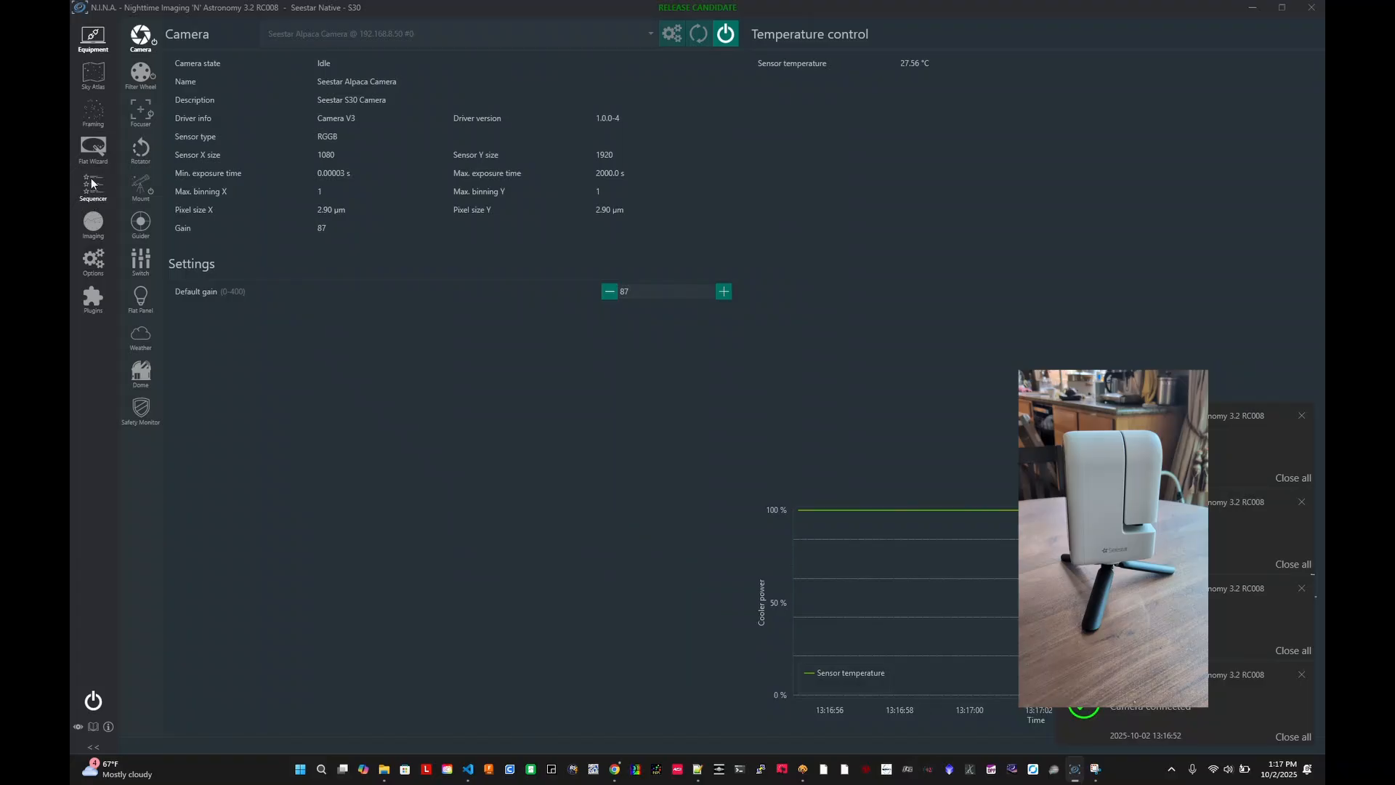
left_click(140, 187)
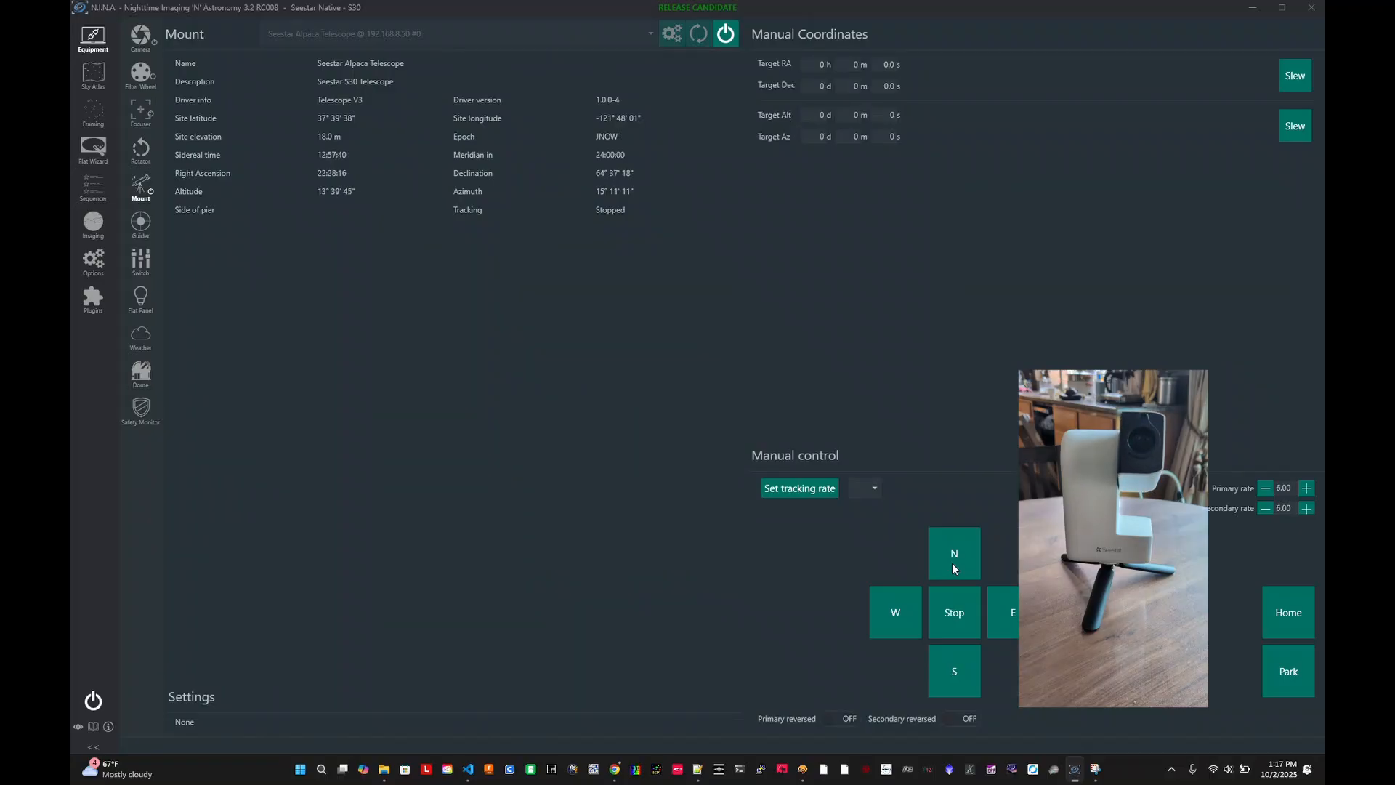
mouse_move(929, 577)
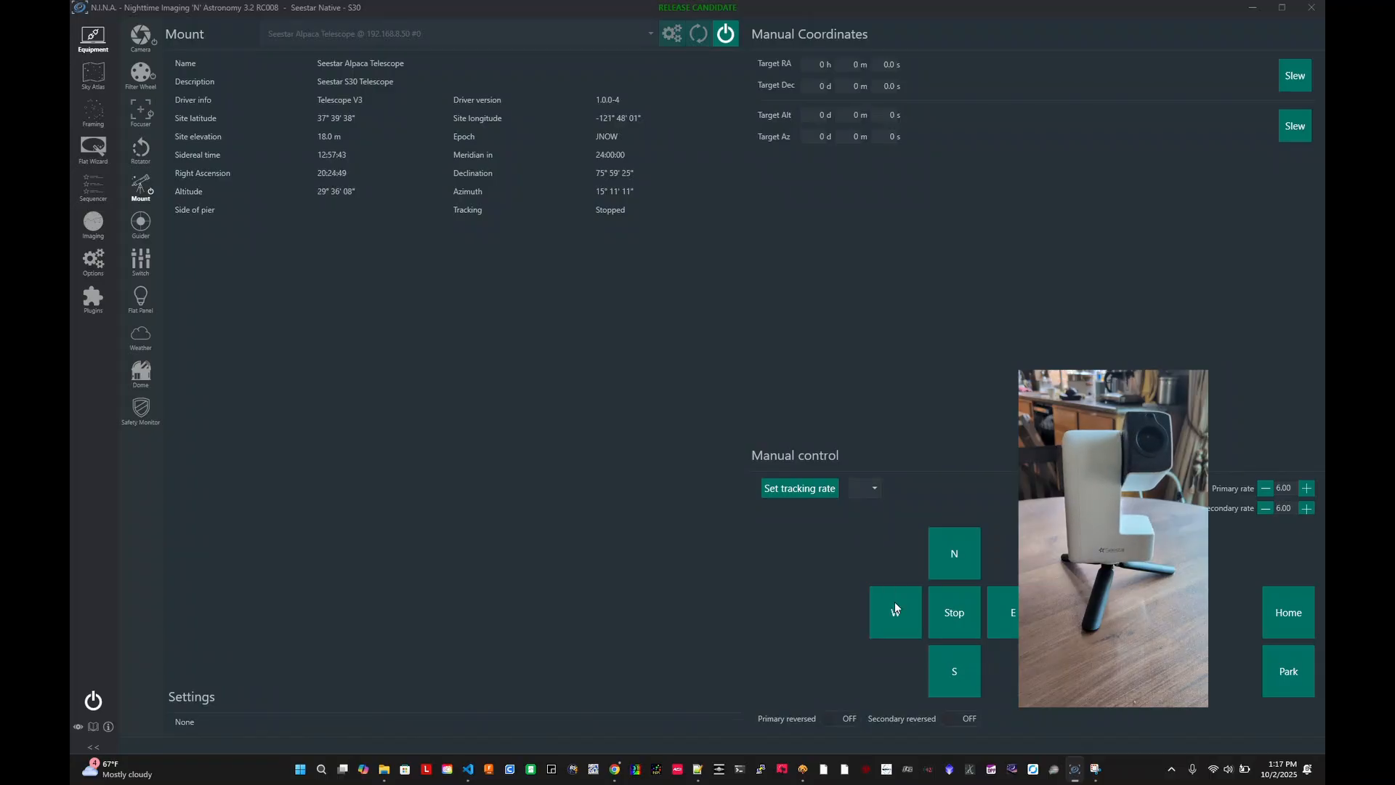
left_click(895, 612)
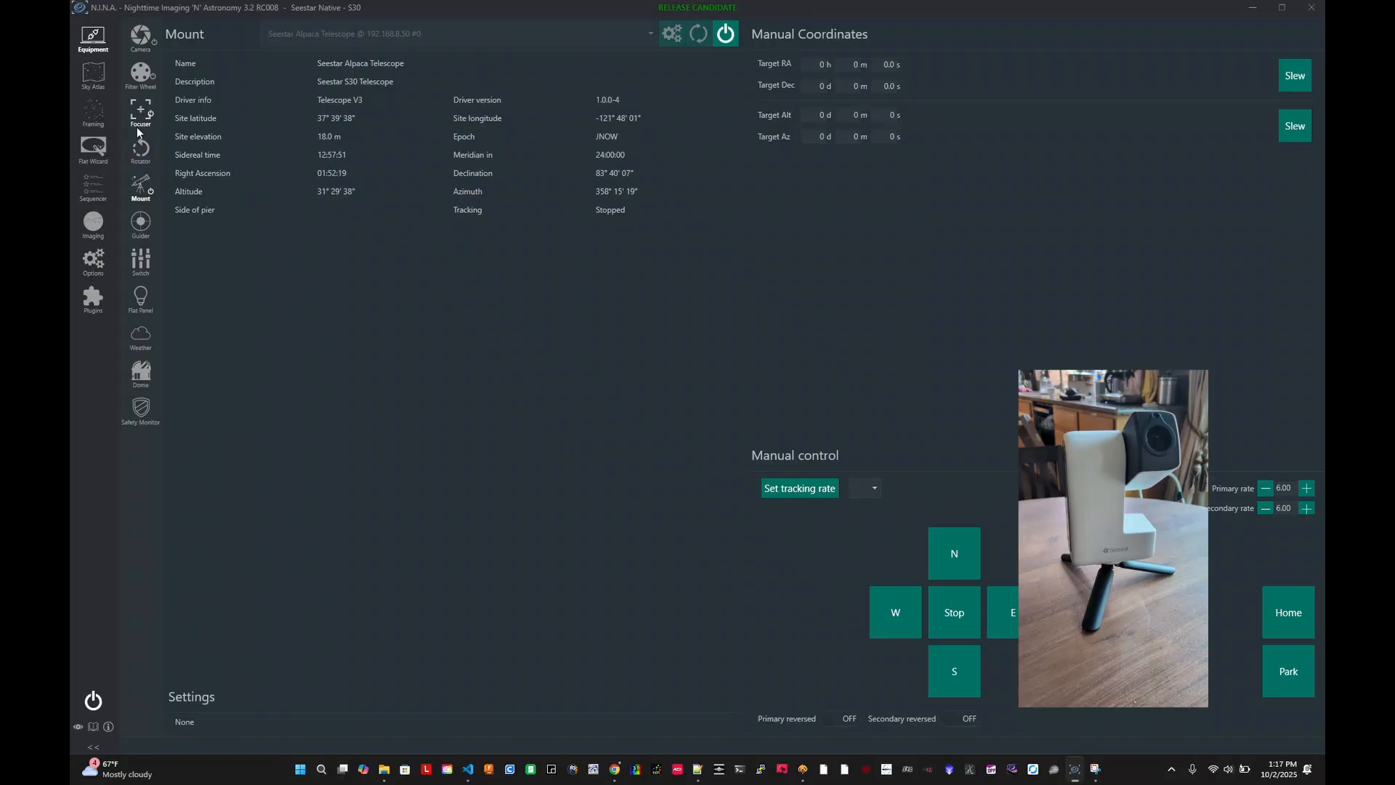
left_click(140, 35)
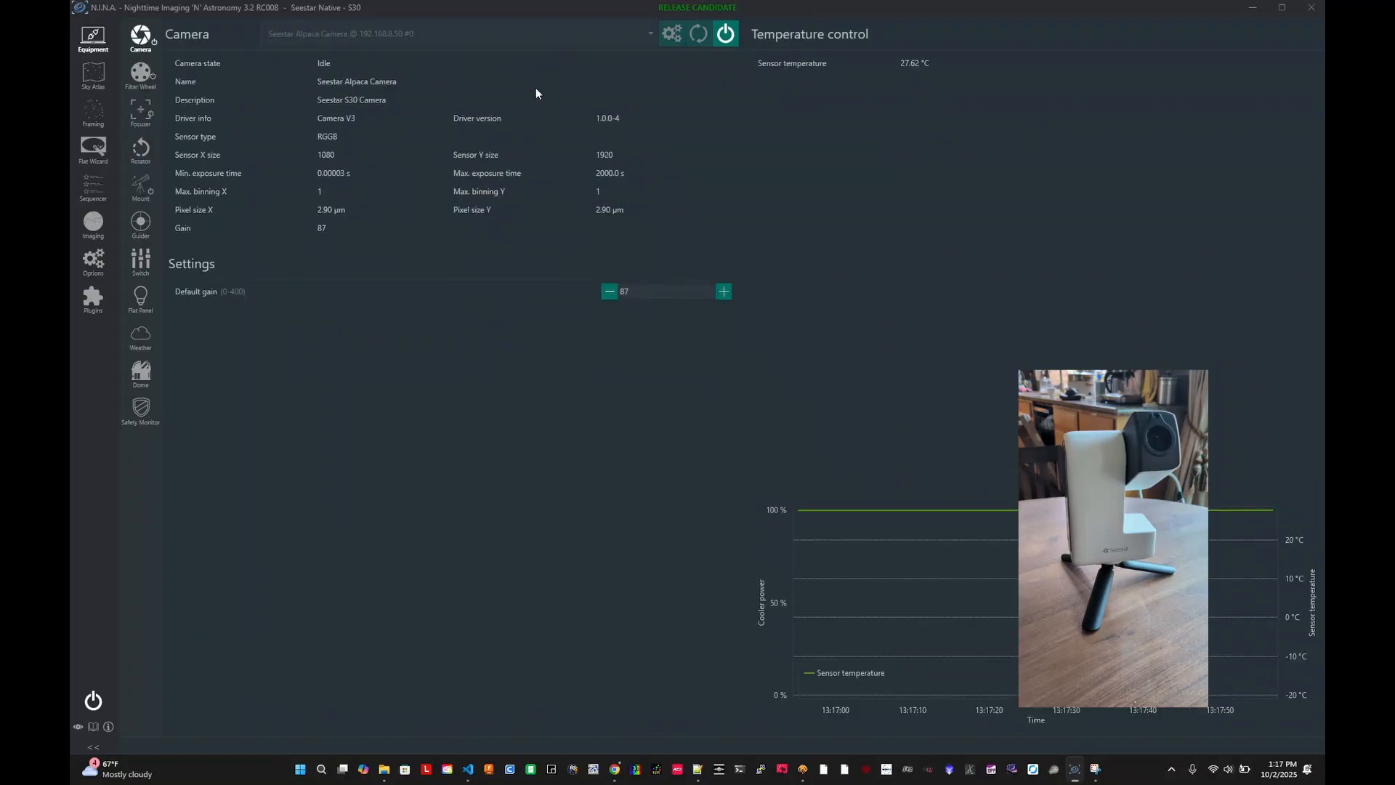
mouse_move(92, 38)
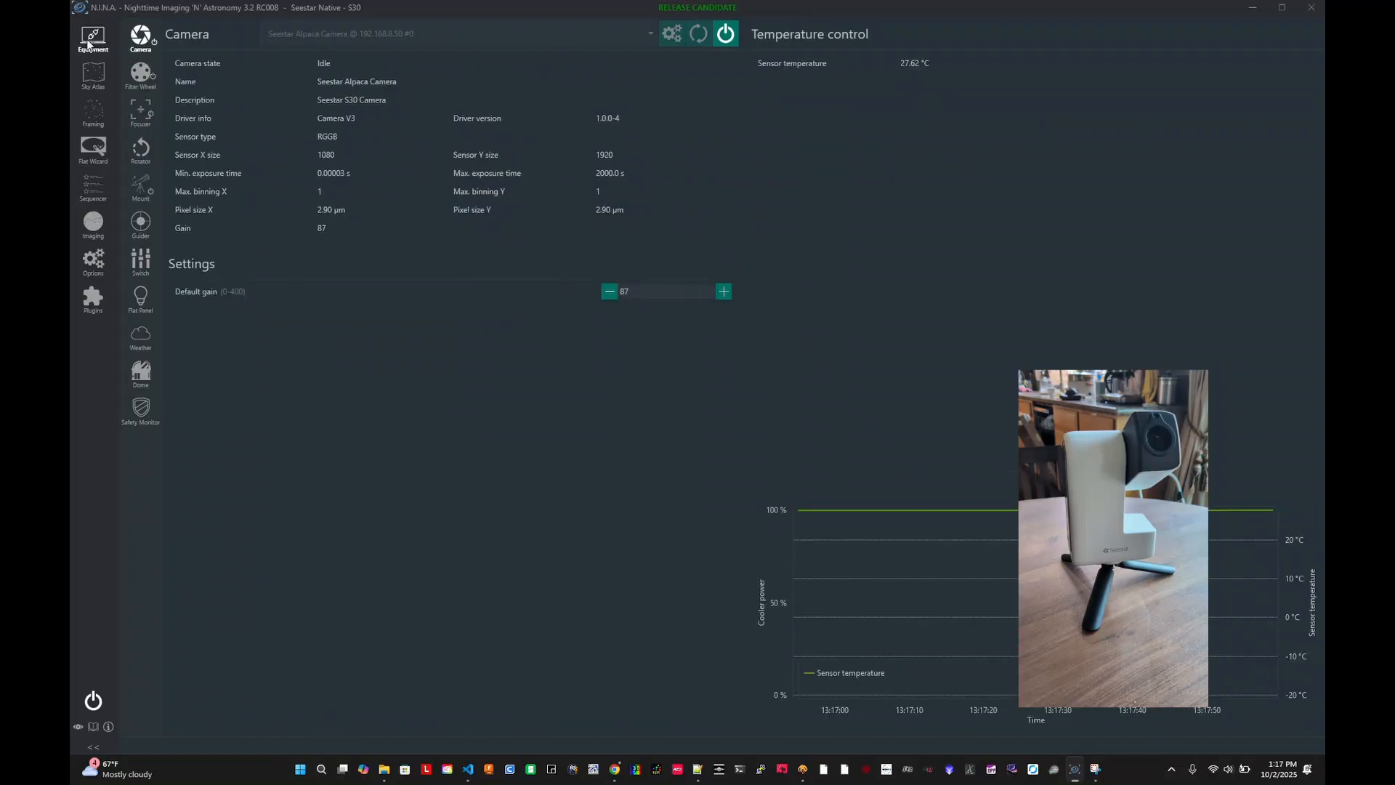
Start looping IR-filter exposures at gain 75 in the Imaging workspace
left_click(92, 220)
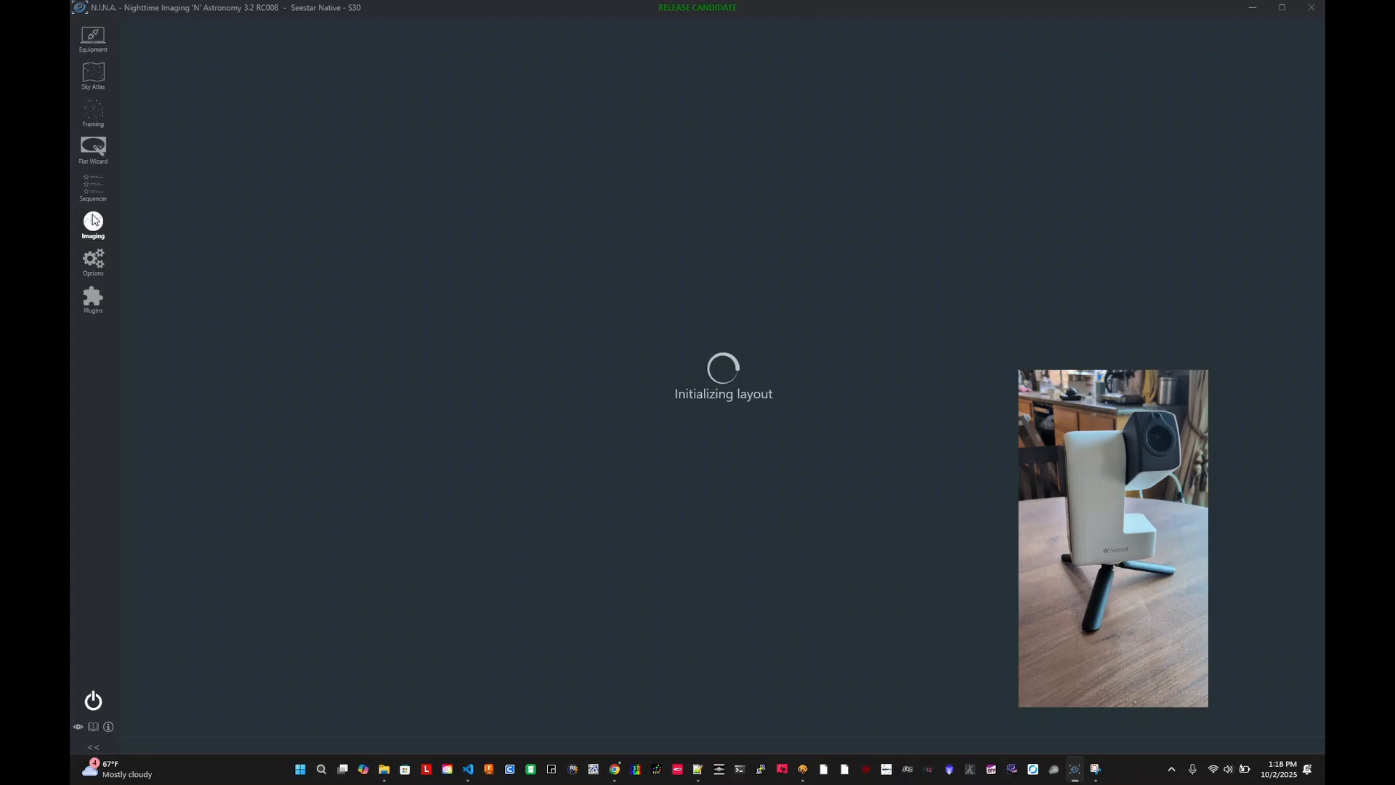
left_click(93, 220)
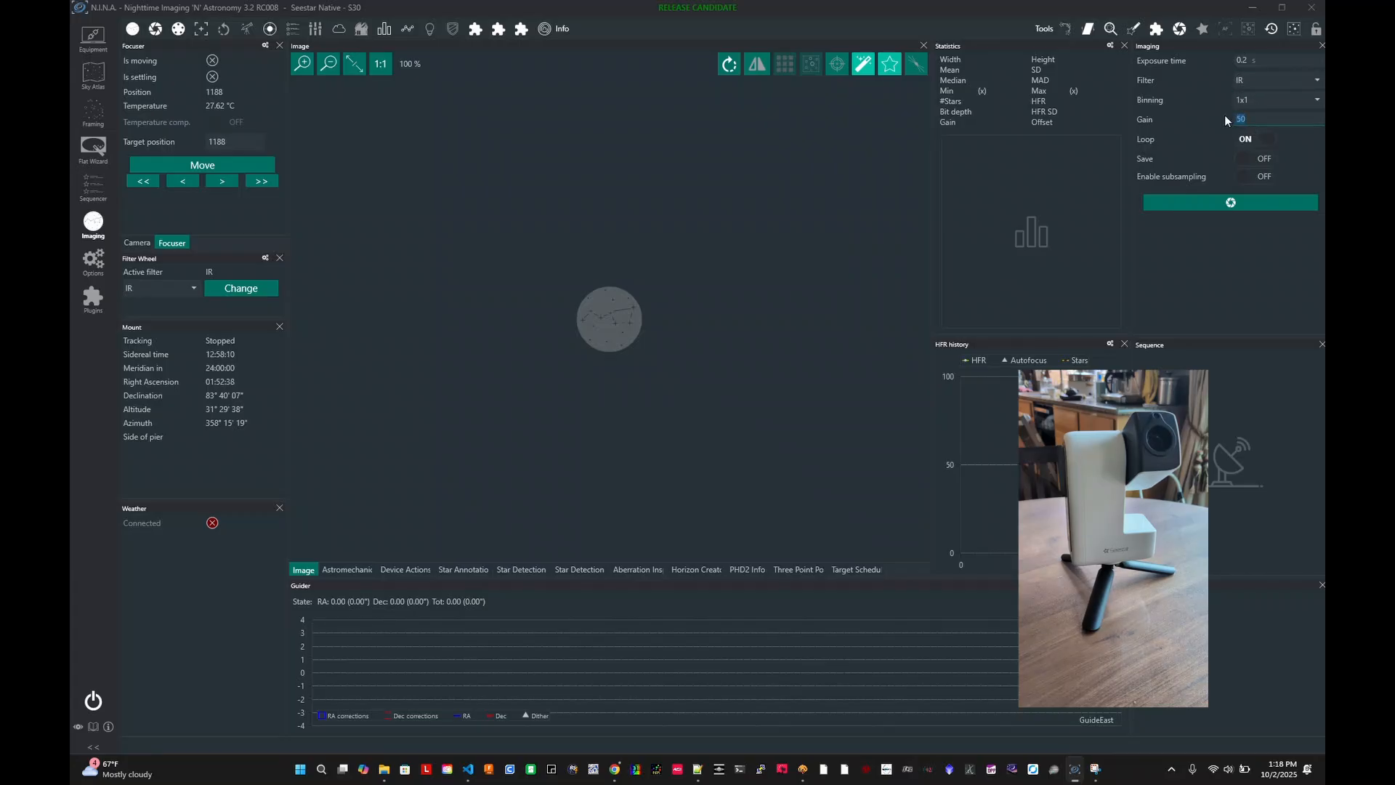
type("75")
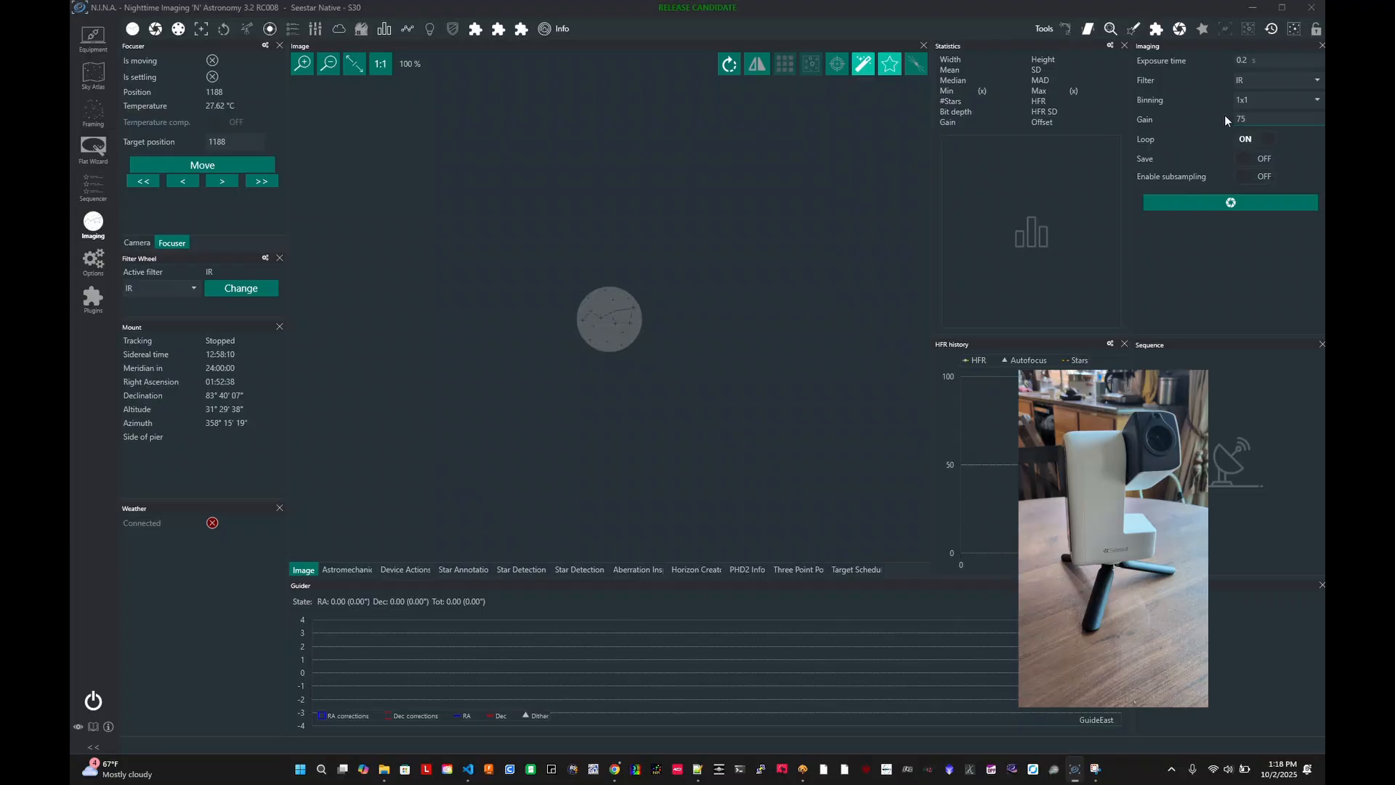
left_click(1229, 202)
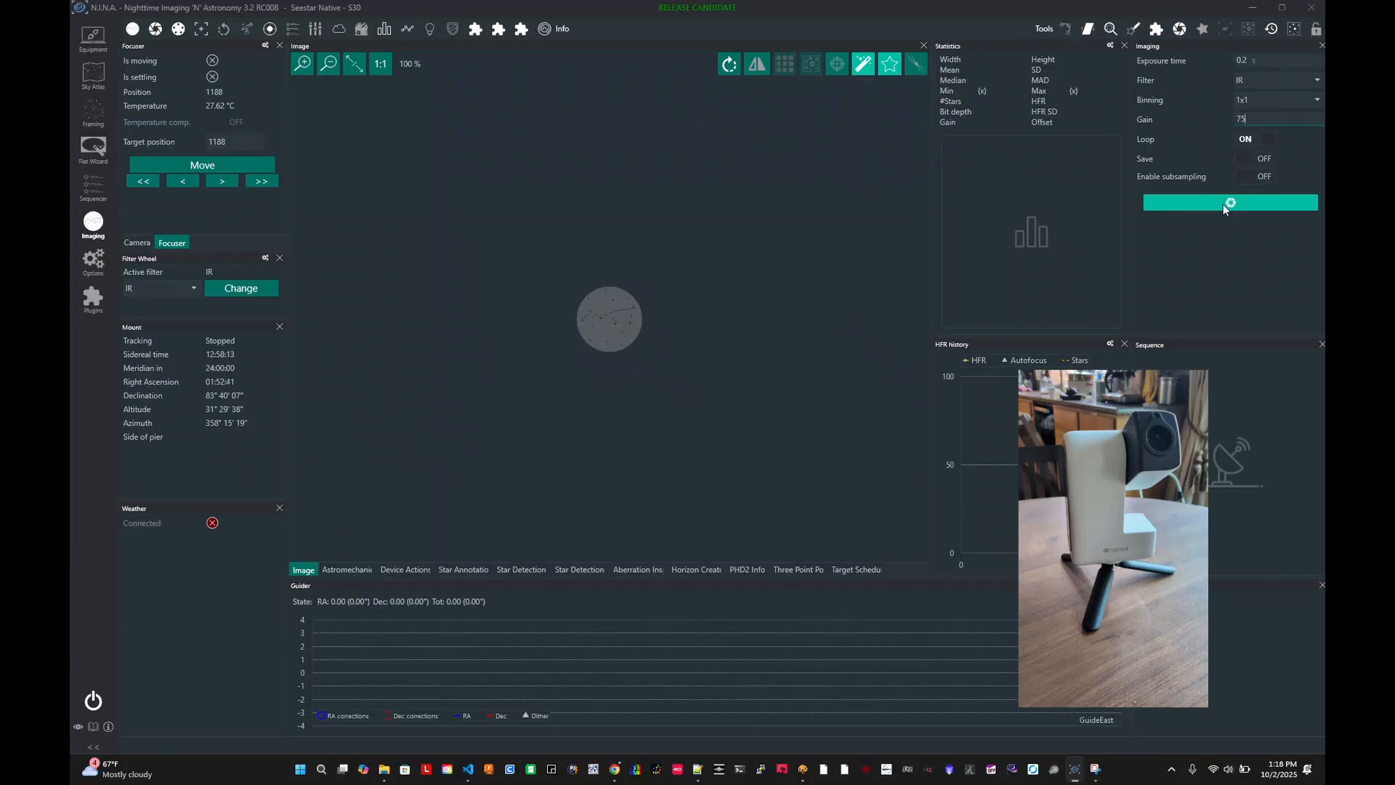
left_click(1230, 202)
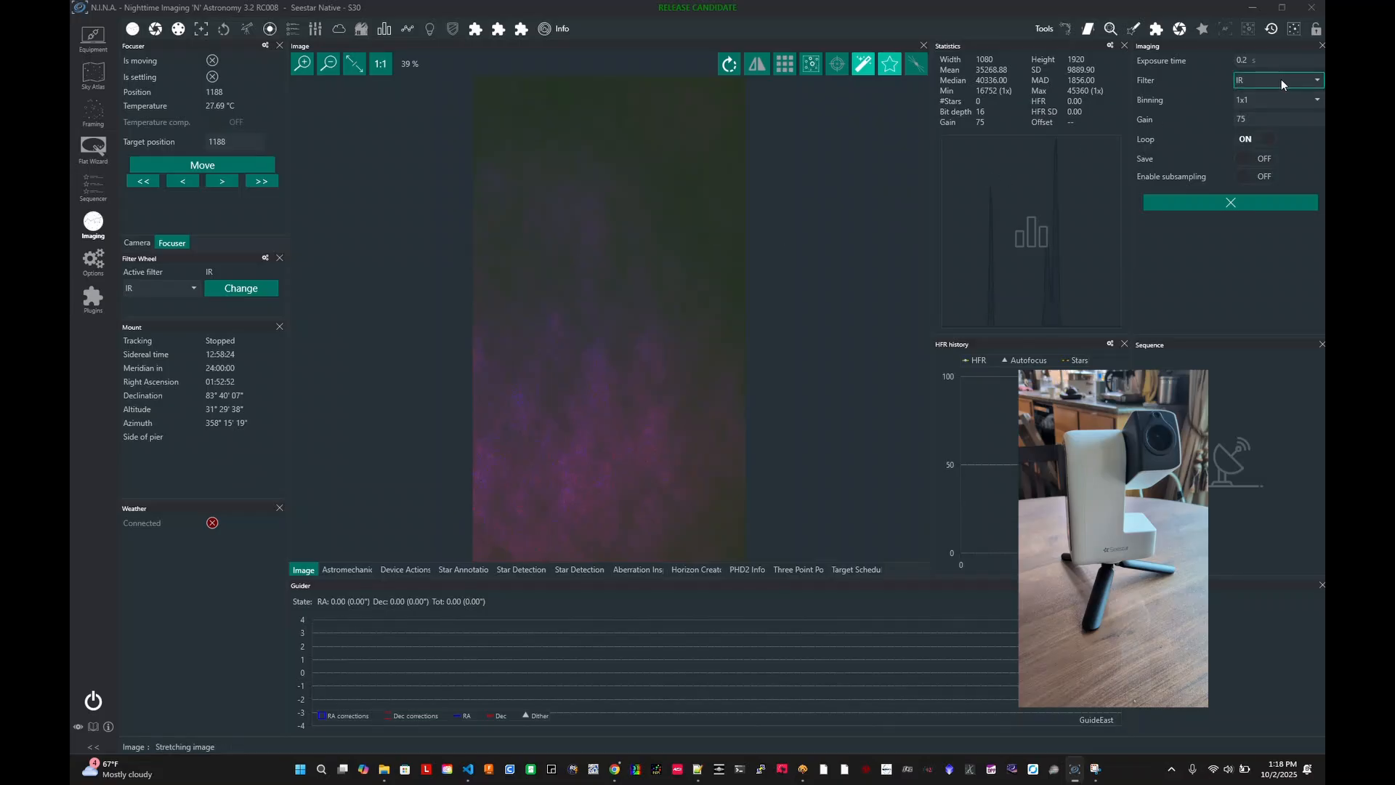
Move the focuser to position 2200 and reselect the IR filter for looping exposures
left_click(1276, 80)
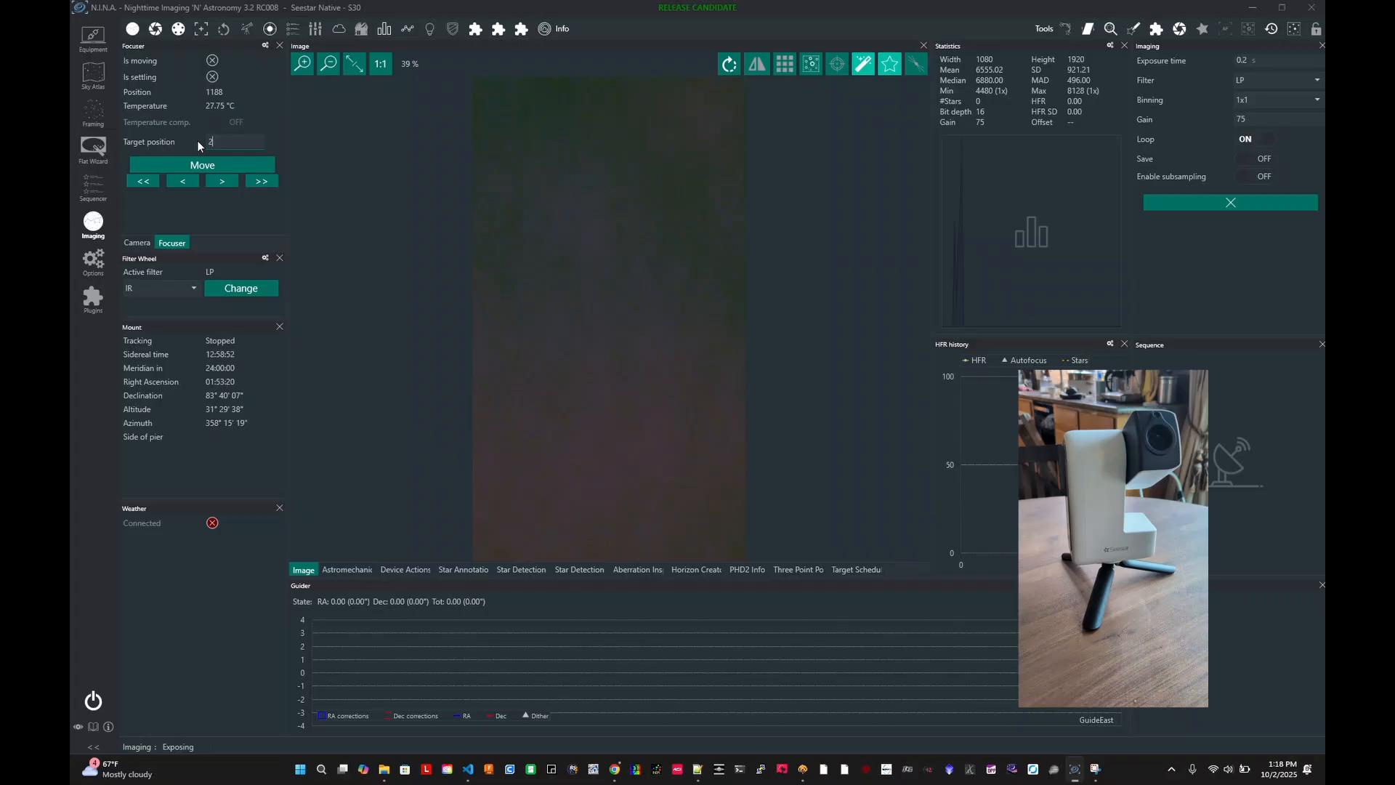
type("2200")
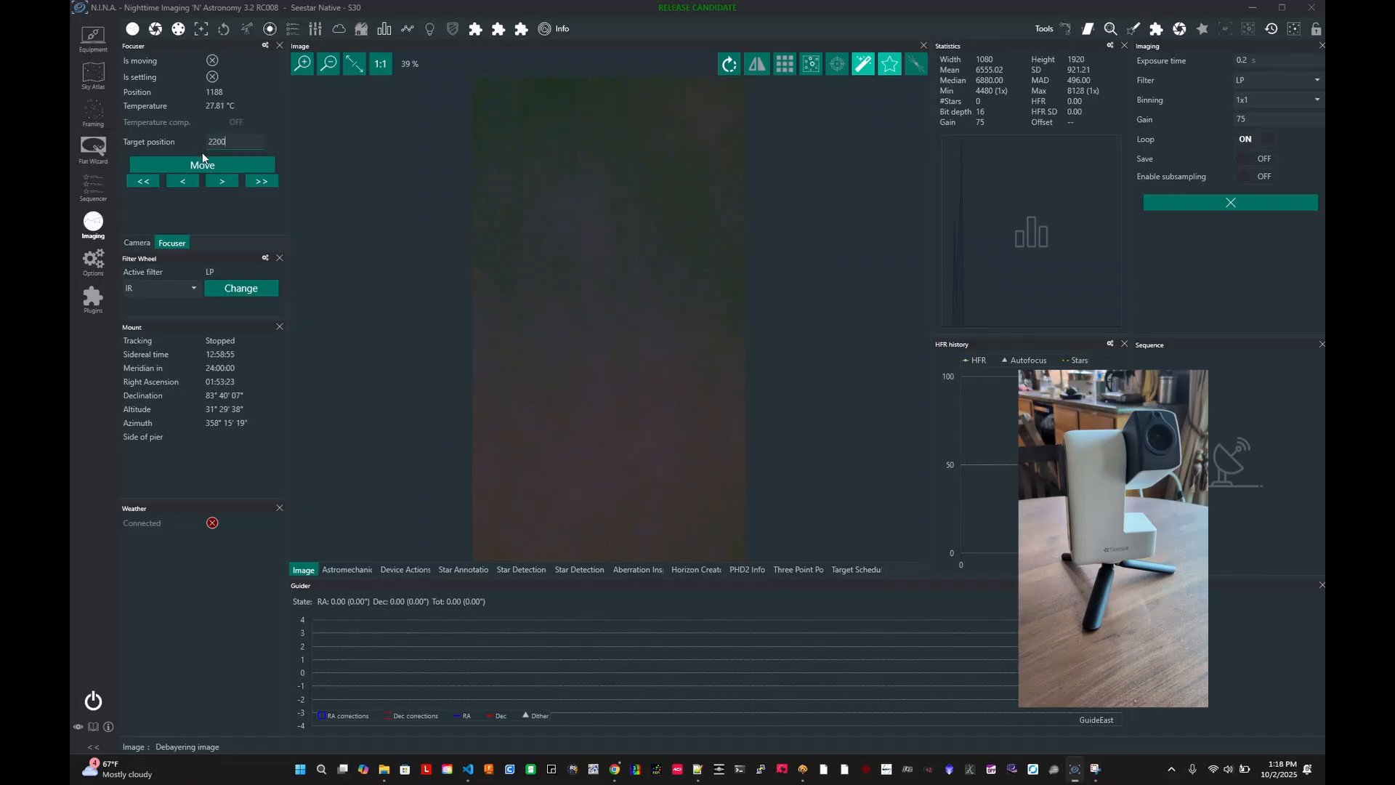
left_click(202, 164)
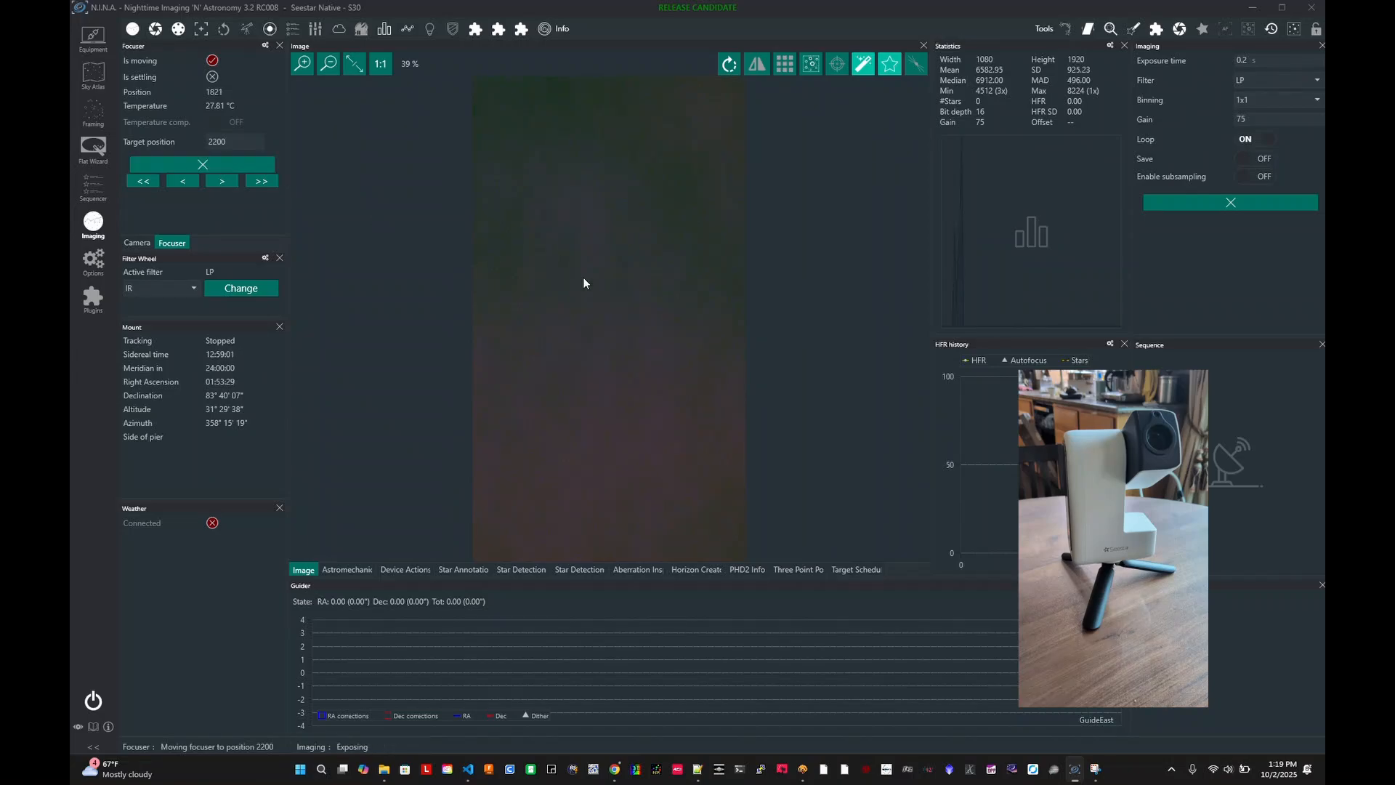
mouse_move(682, 276)
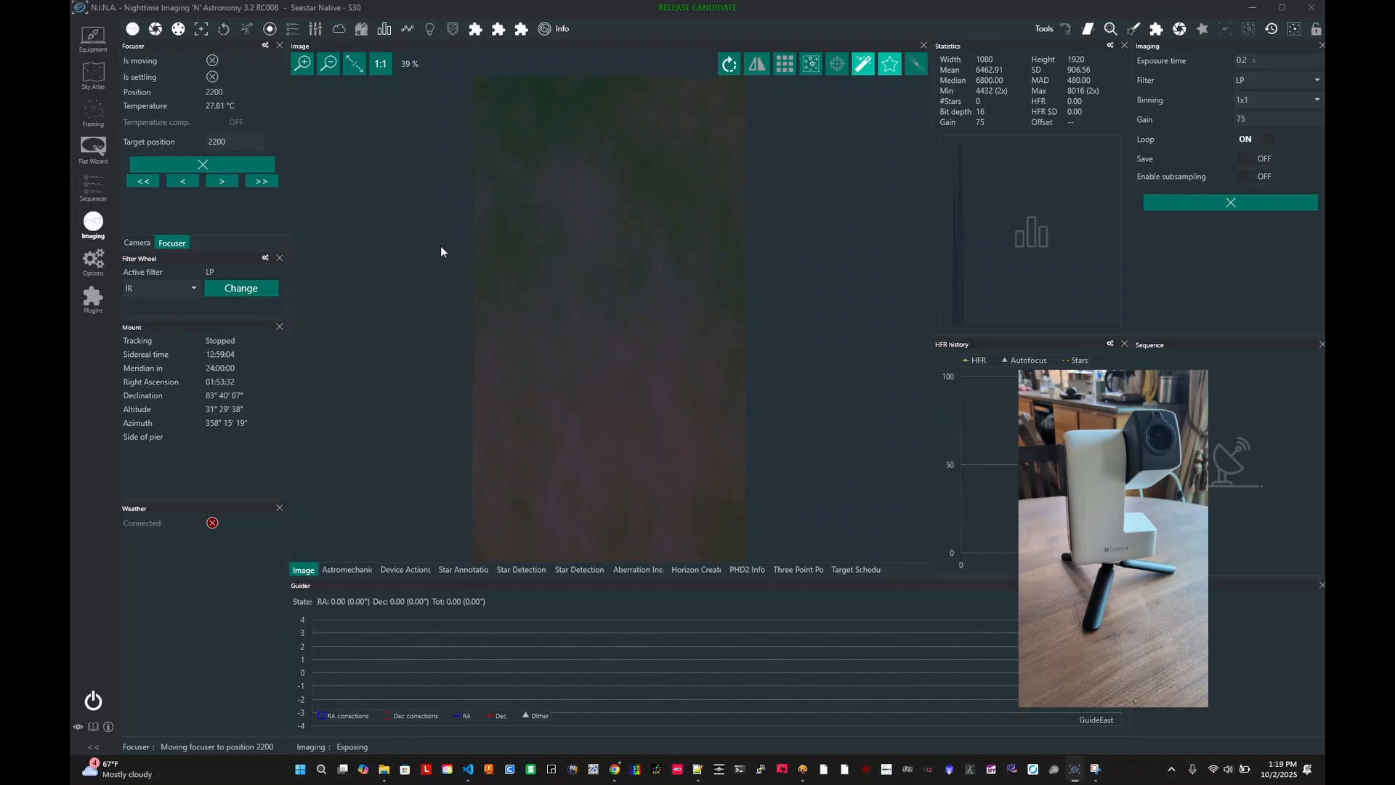
left_click(1318, 80)
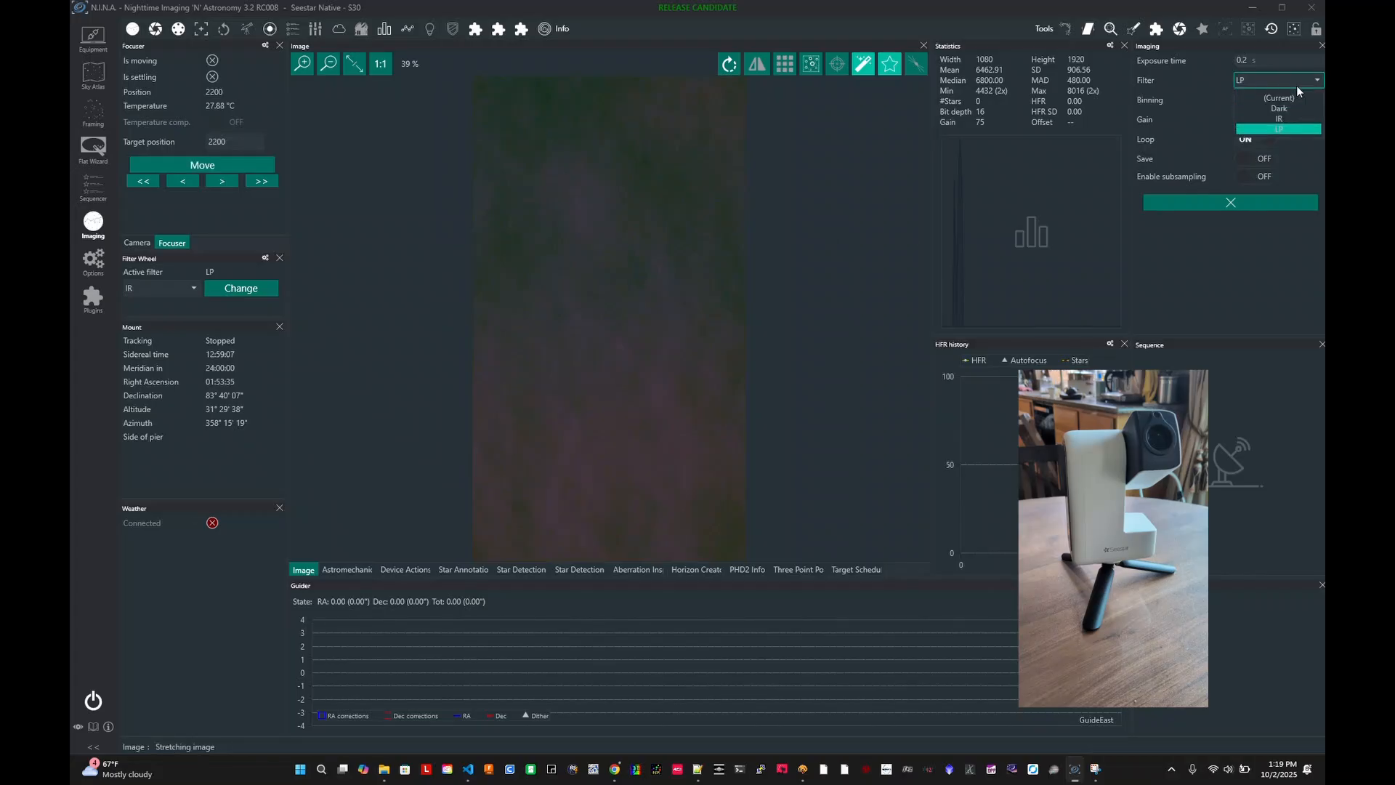
left_click(1278, 119)
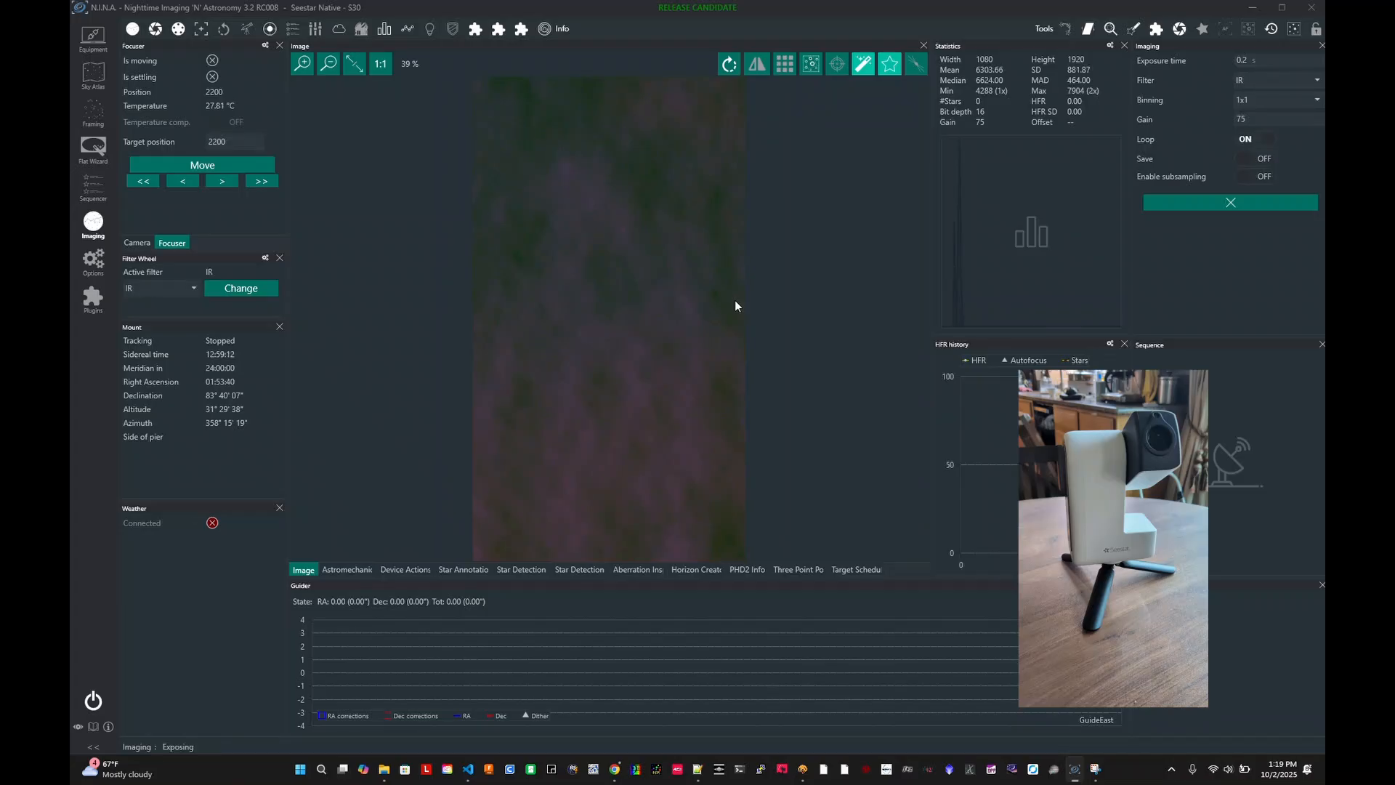
mouse_move(638, 253)
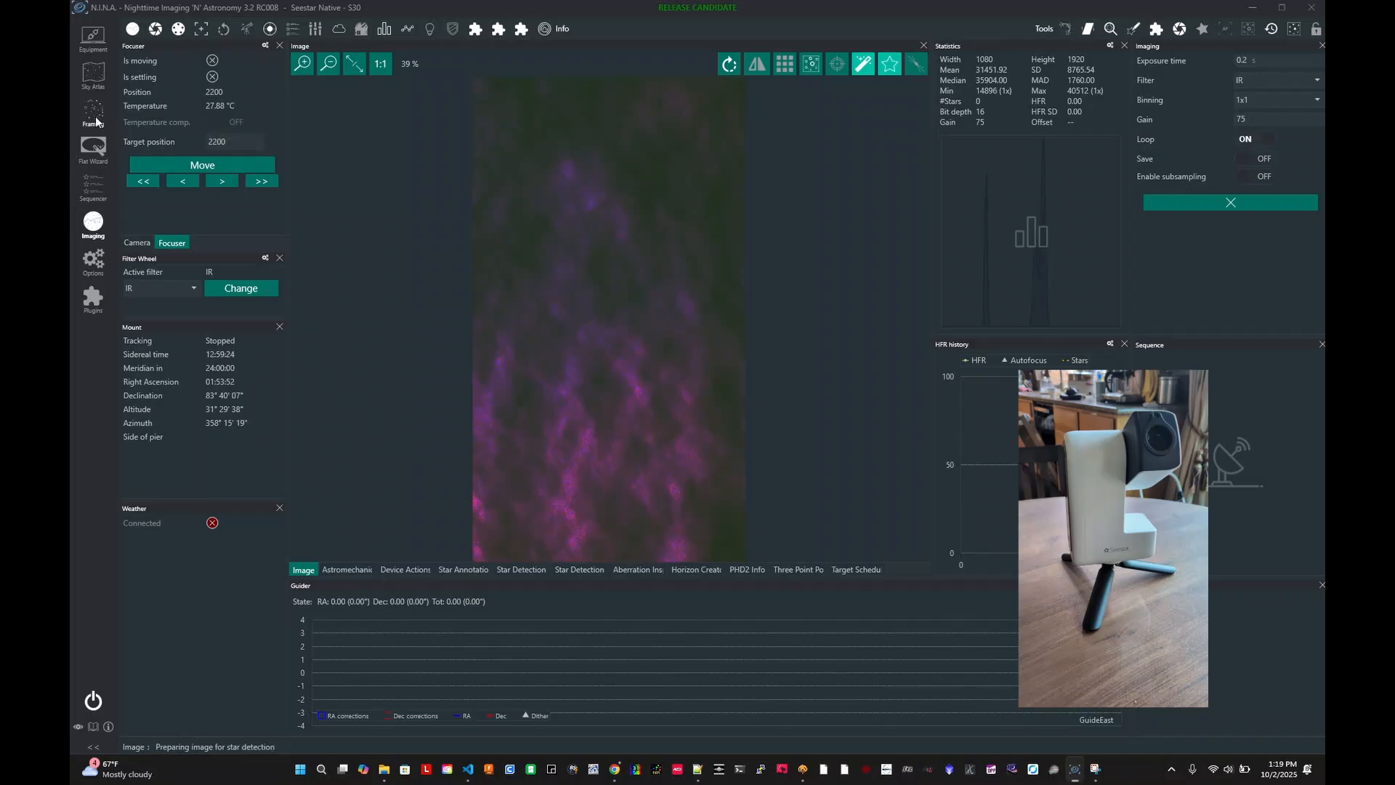
Import Sh2 174 into Framing from the planetarium, load its sky survey image, and return to Imaging
left_click(92, 111)
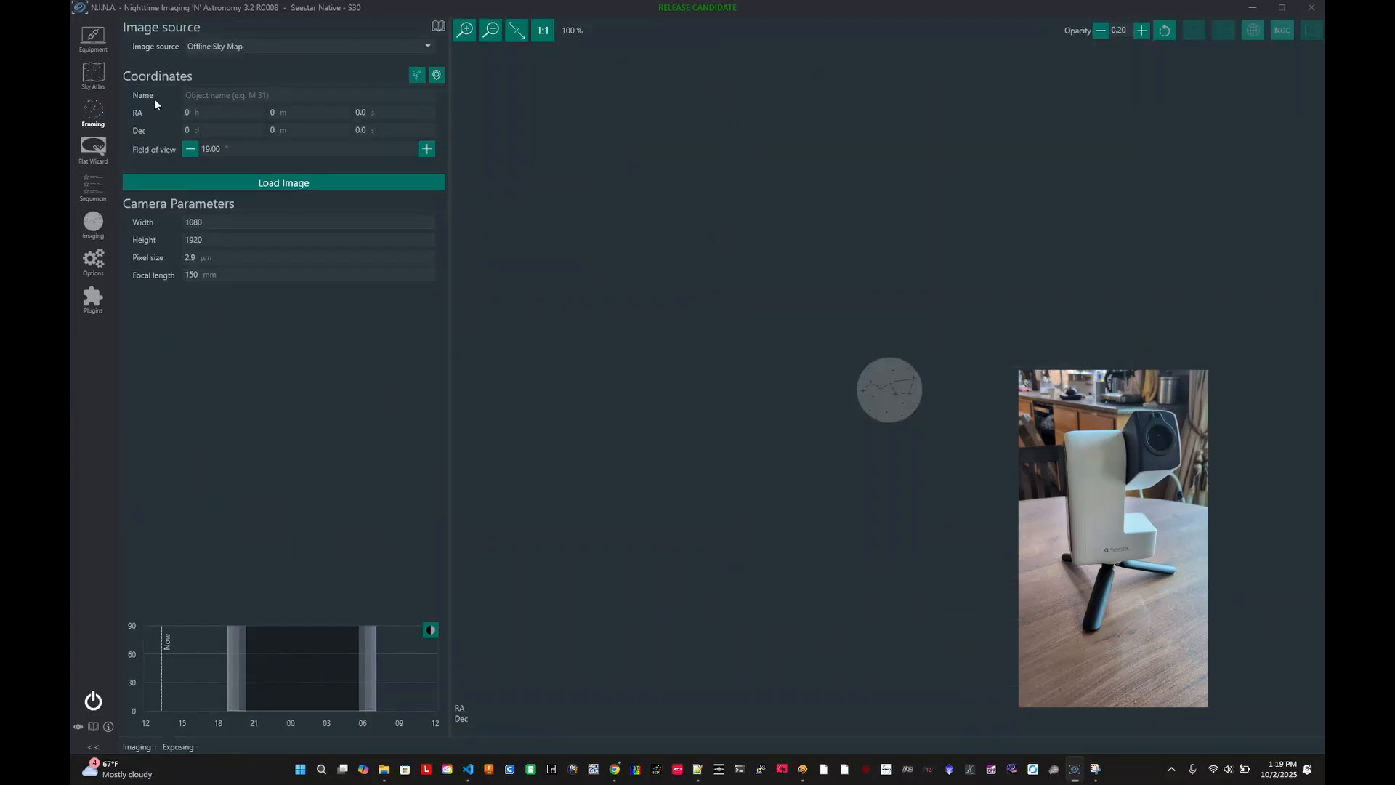
mouse_move(436, 75)
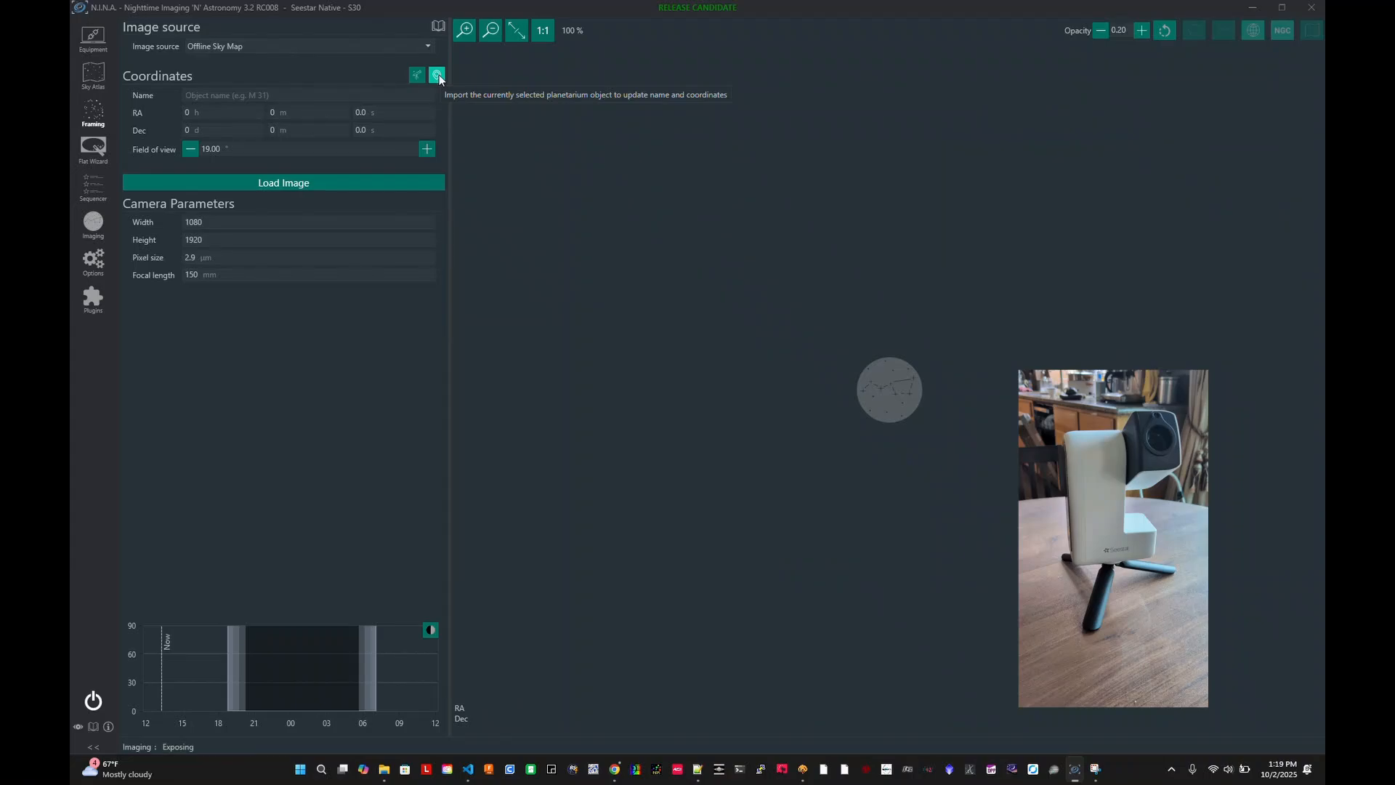
left_click(415, 75)
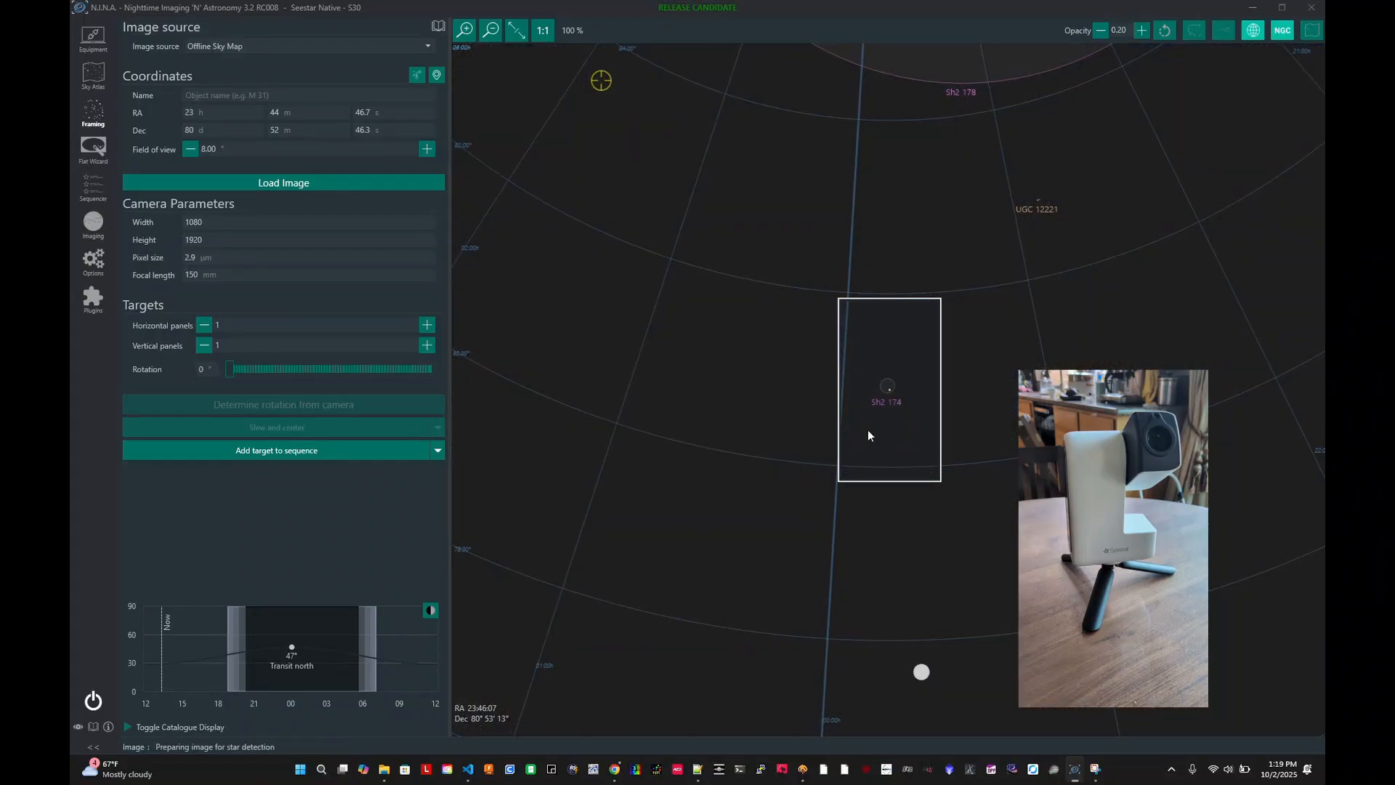
left_click(284, 183)
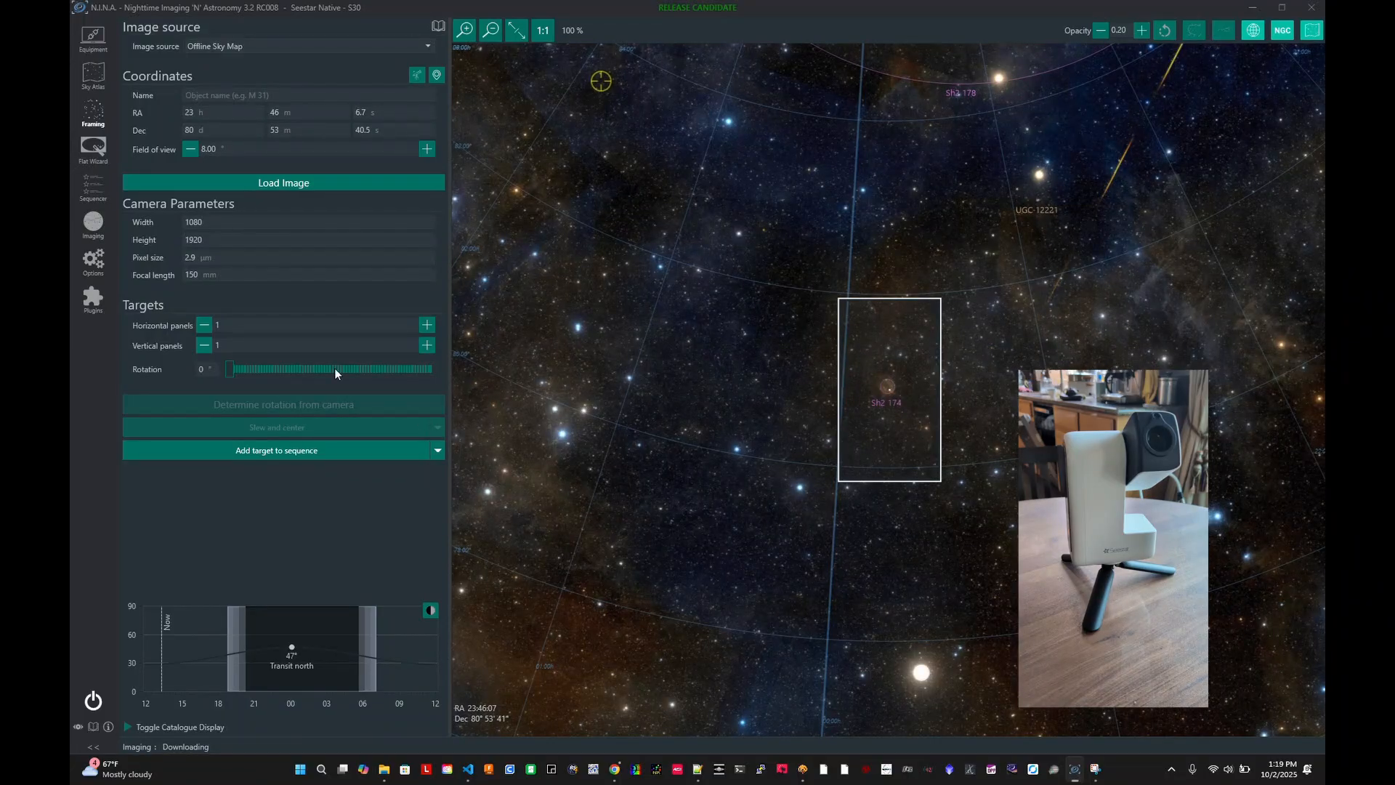
left_click(92, 223)
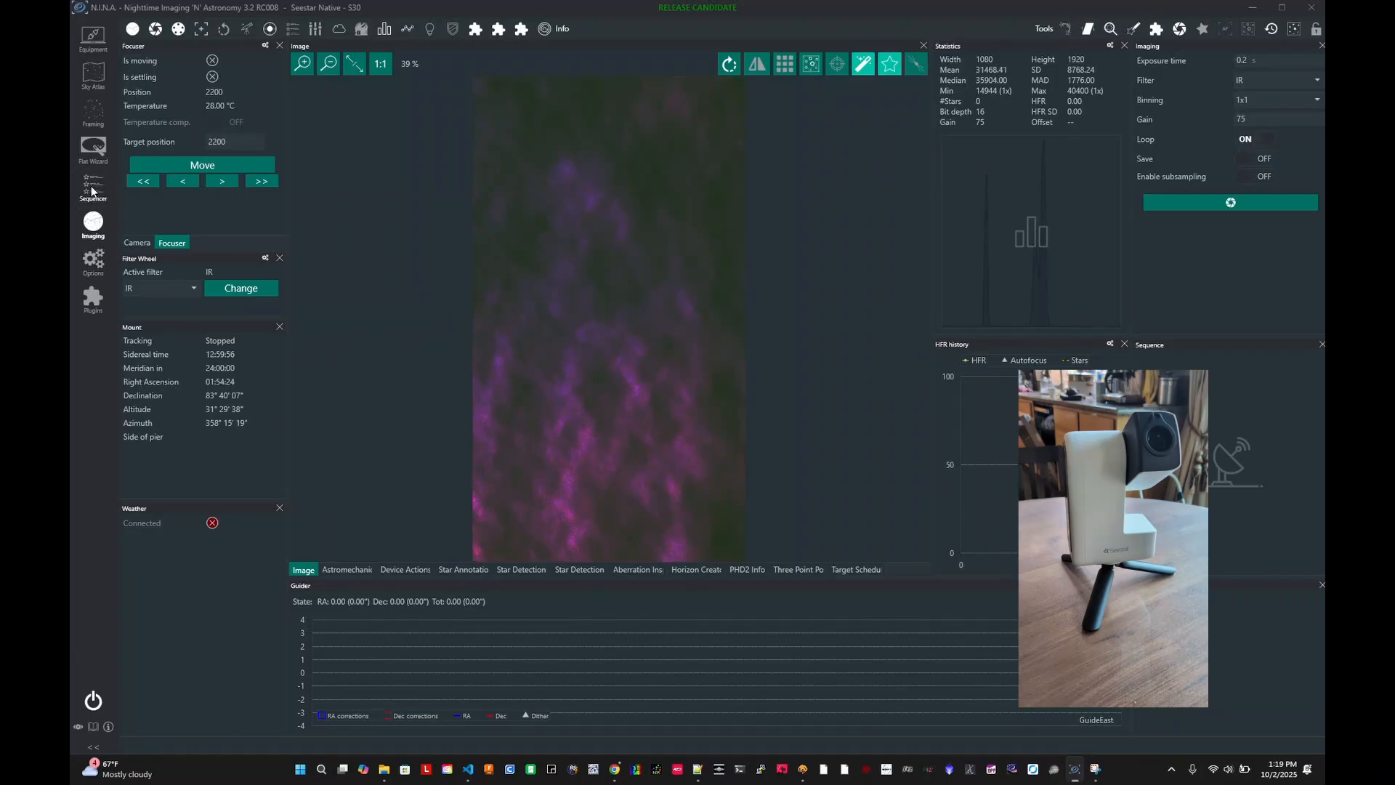
Slew, center and rotate the mount onto Sh2 174 from the framing assistant
left_click(92, 113)
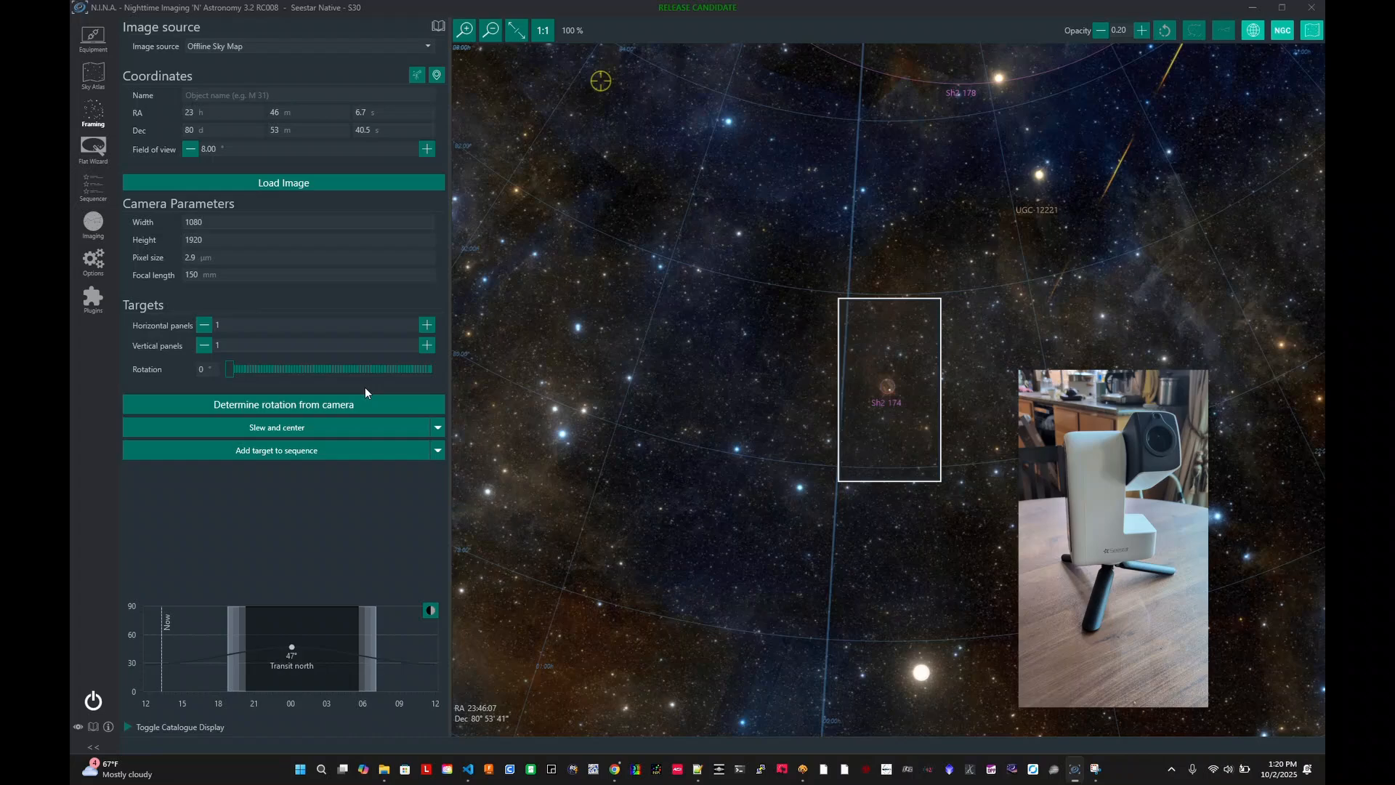
left_click(437, 427)
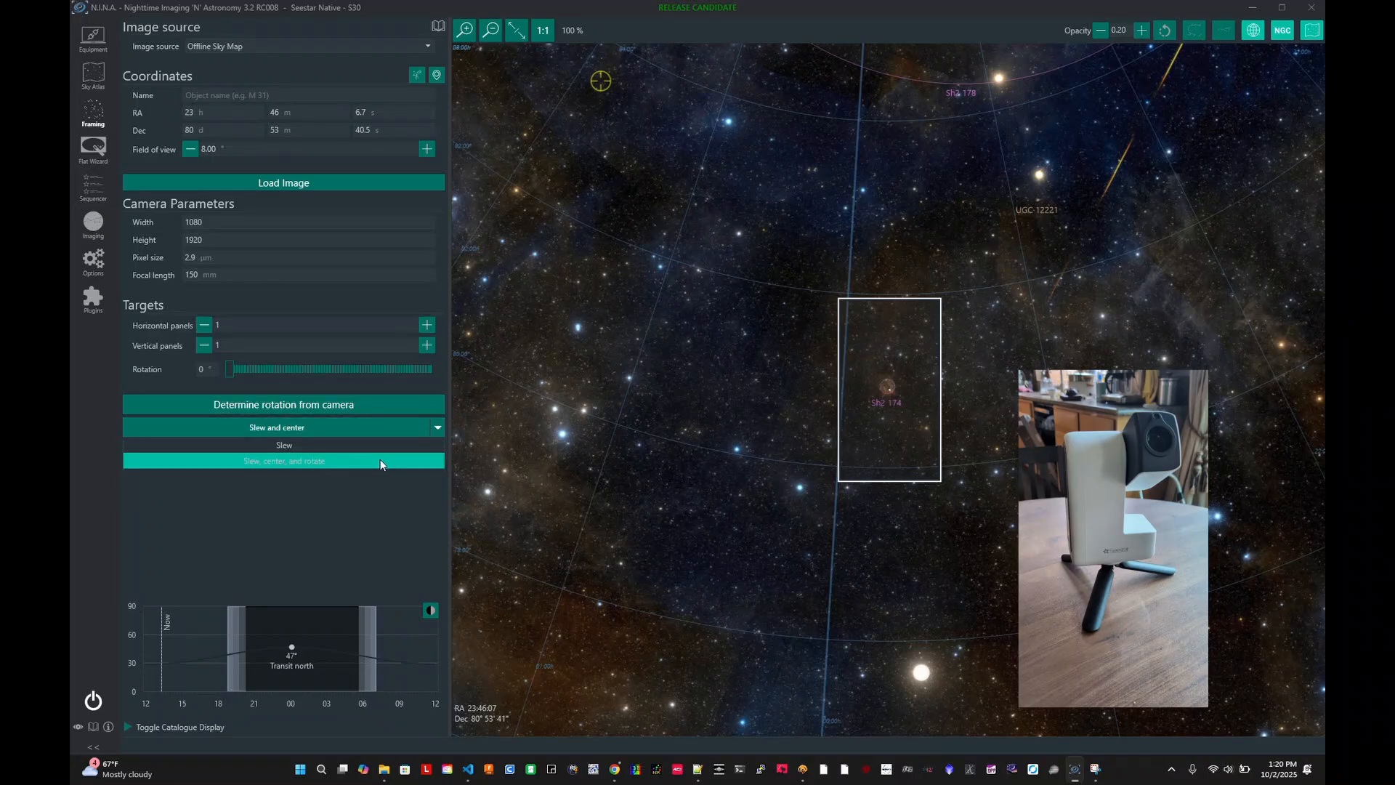
left_click(284, 444)
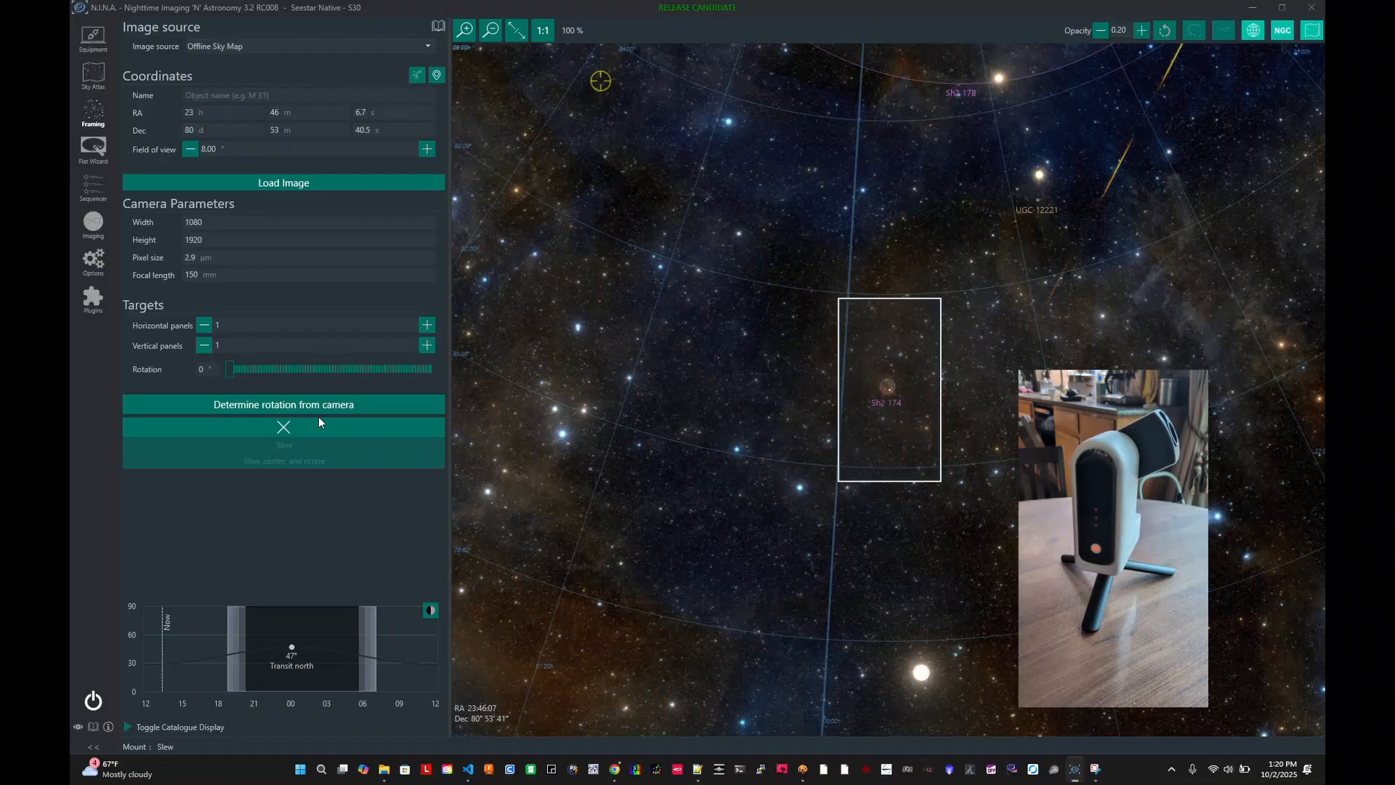
mouse_move(327, 420)
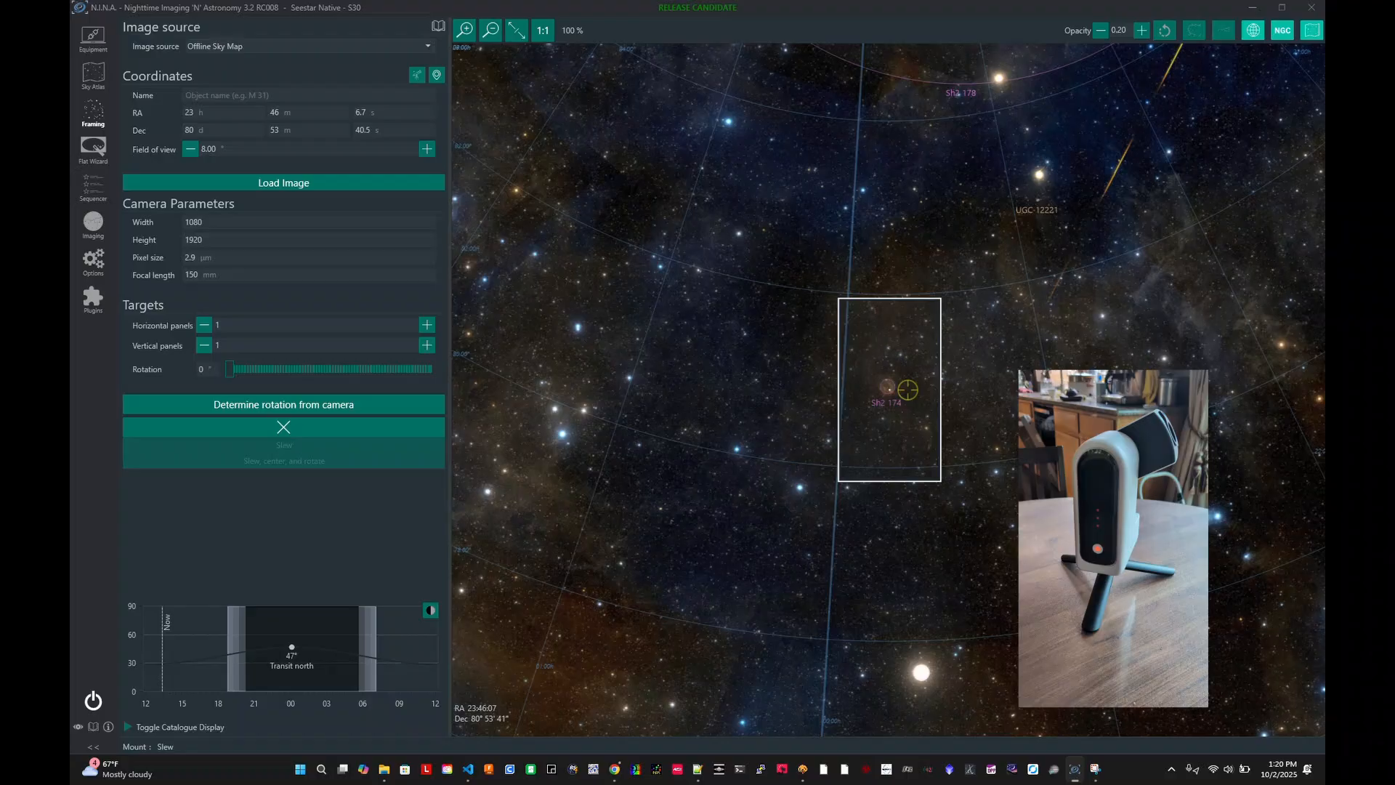
mouse_move(435, 276)
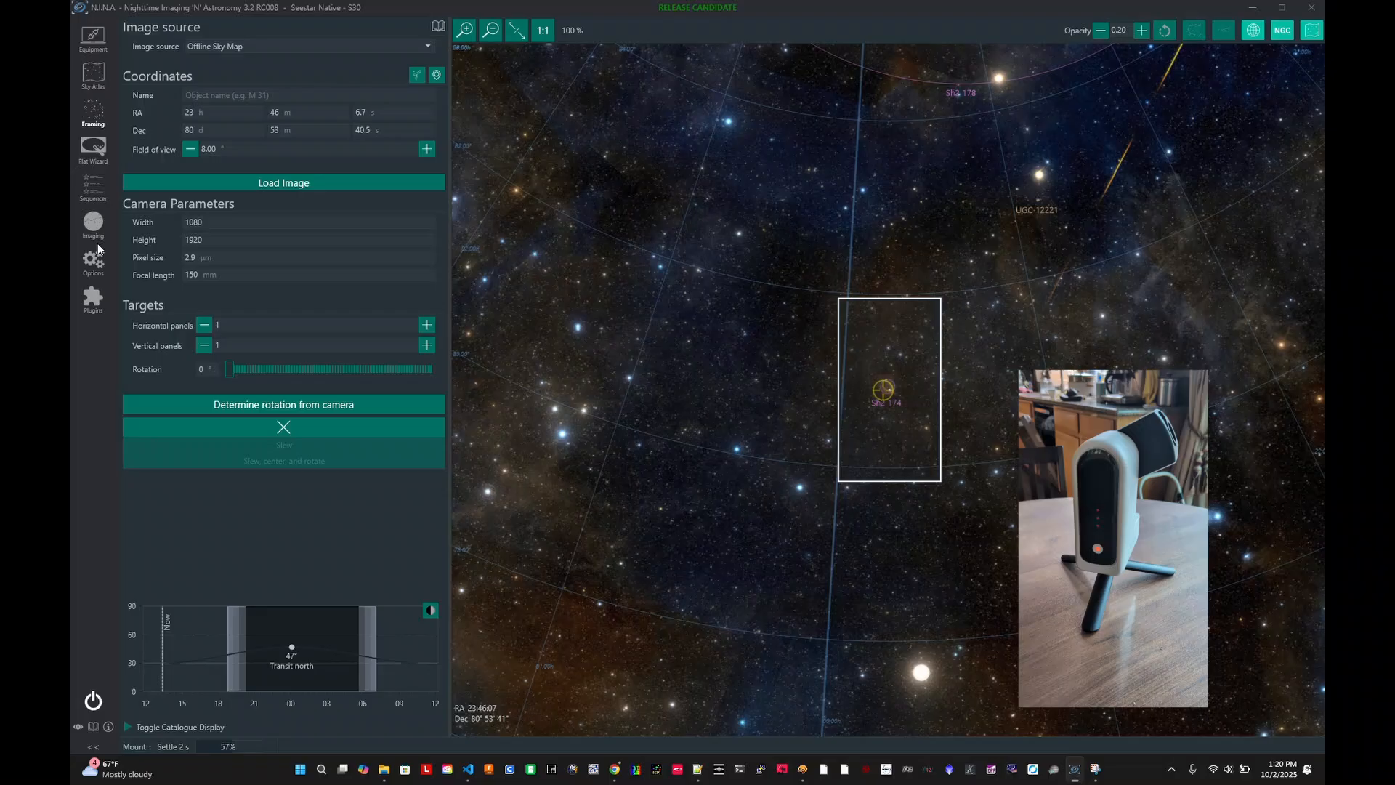
left_click(92, 188)
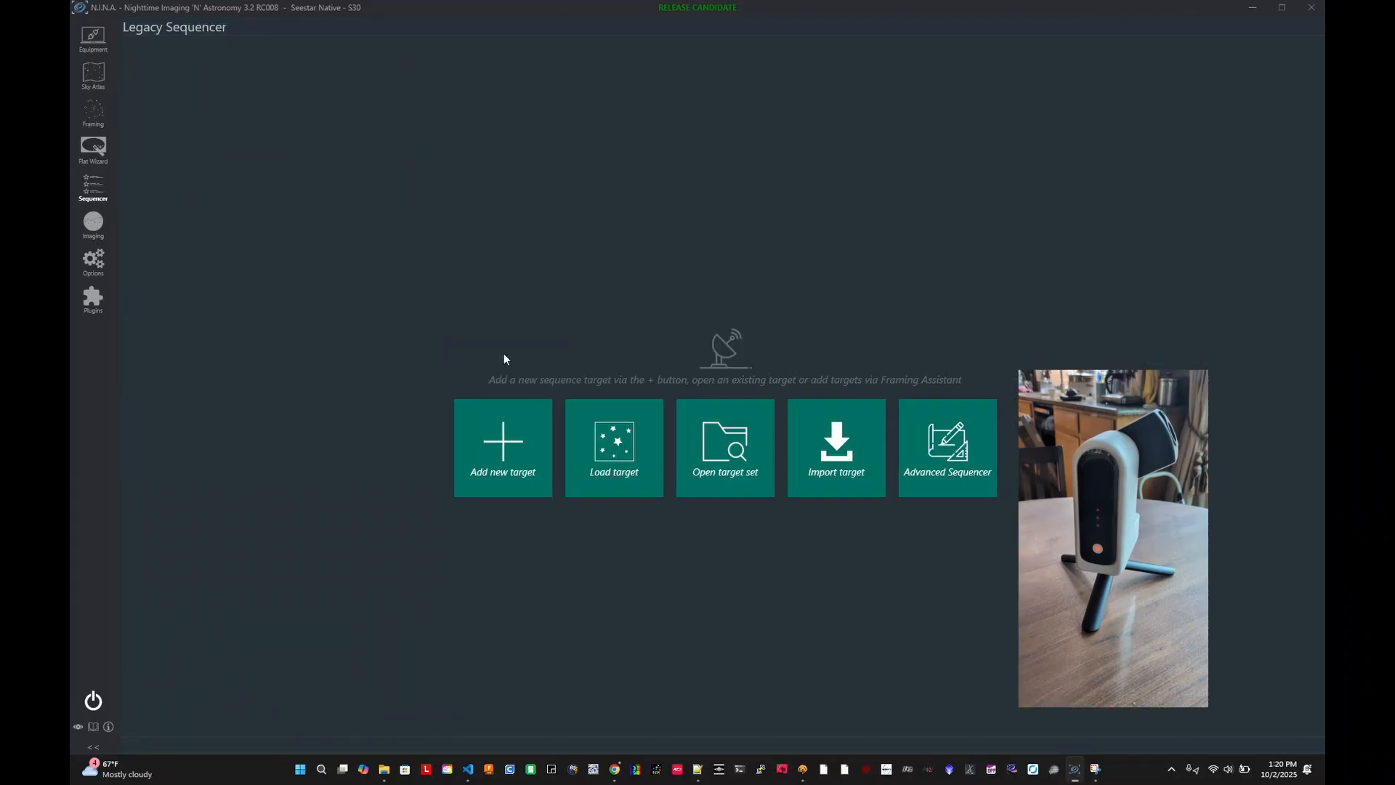
left_click(92, 112)
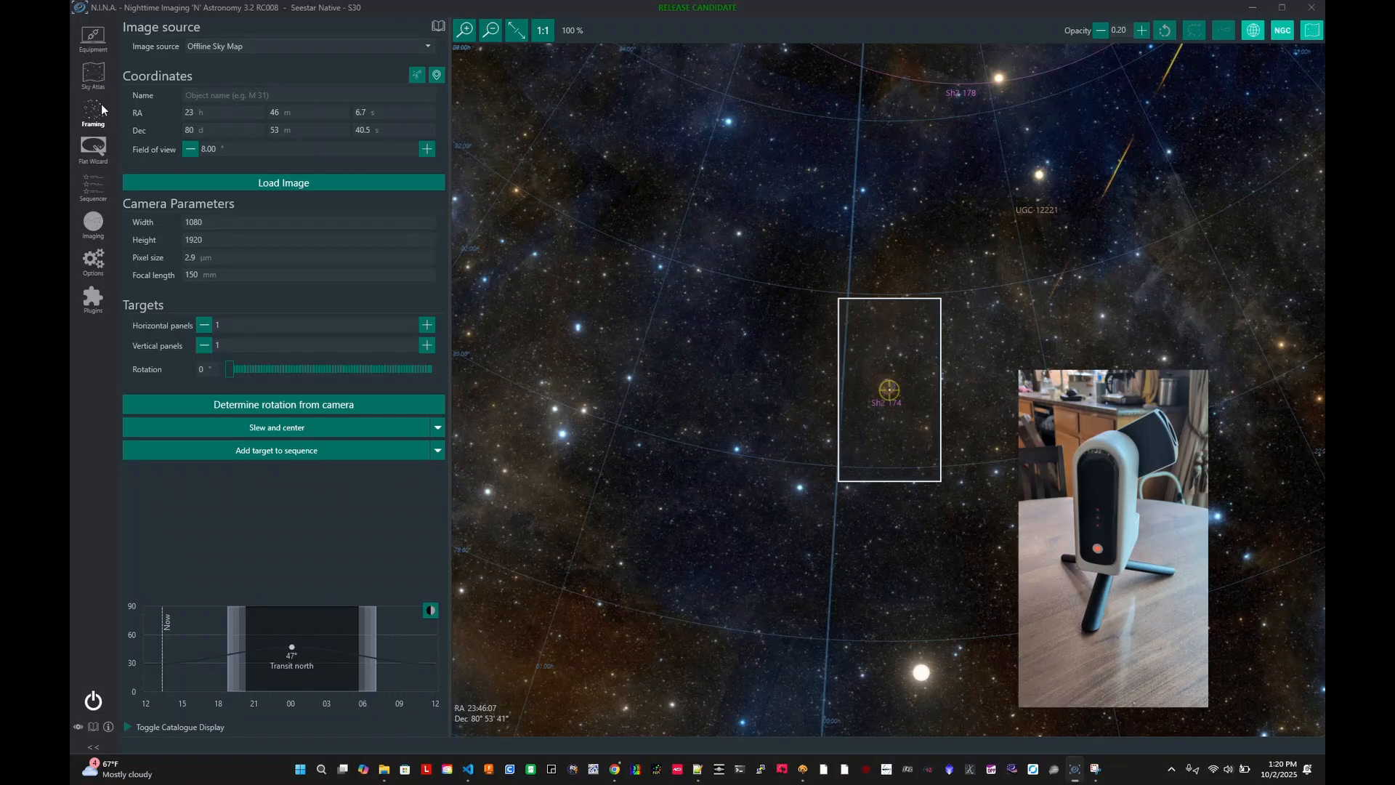
mouse_move(372, 458)
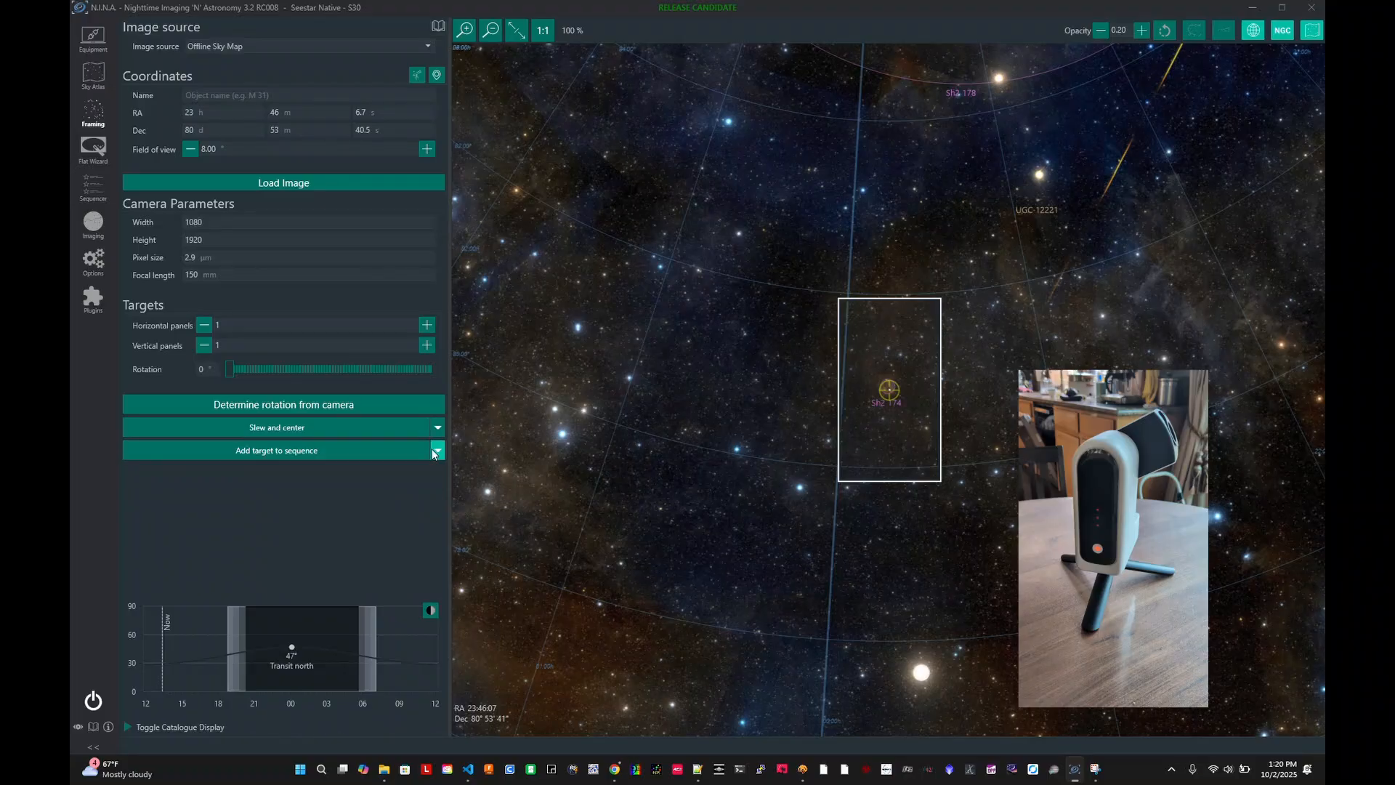
Add the framed Sh2 174 as a Basic Sequence Target and view the sequencer
left_click(435, 449)
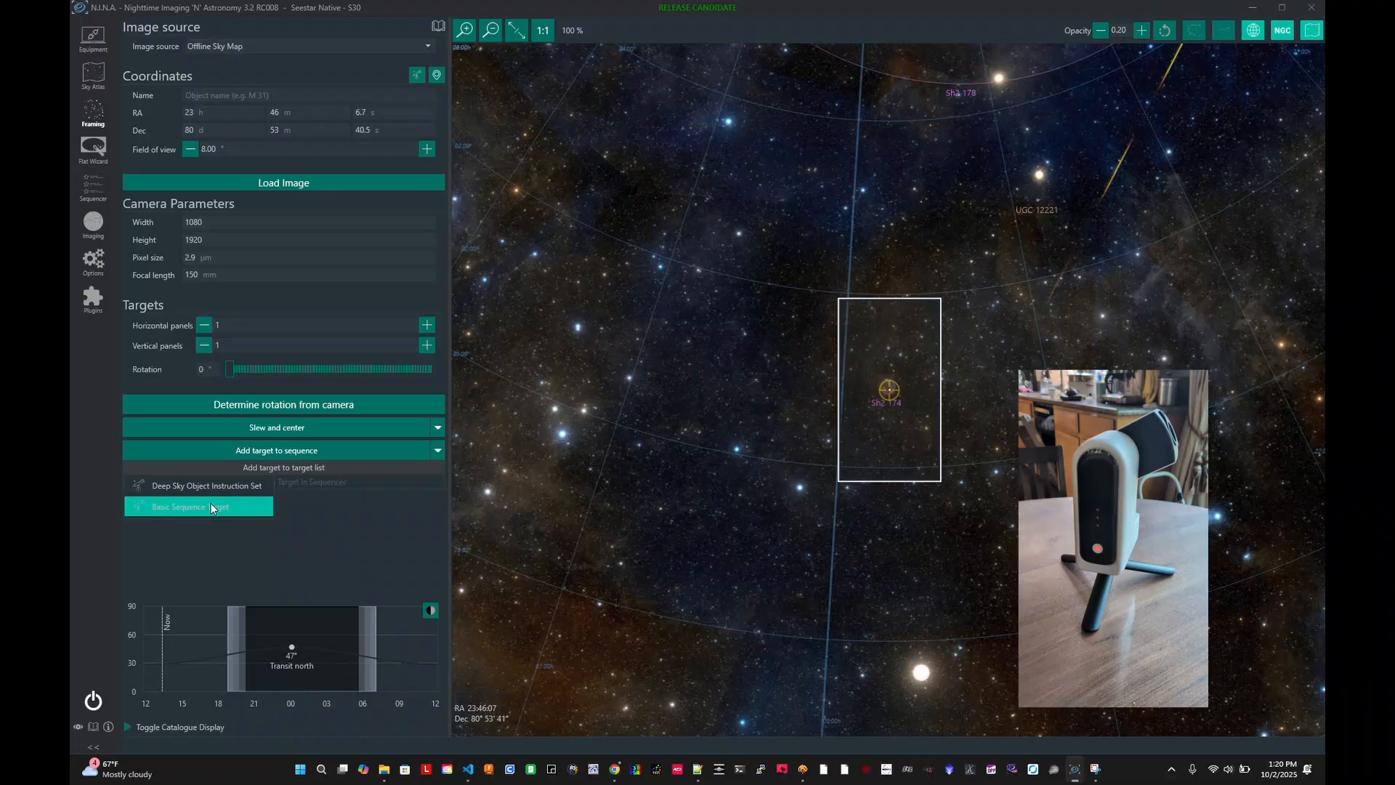
left_click(198, 506)
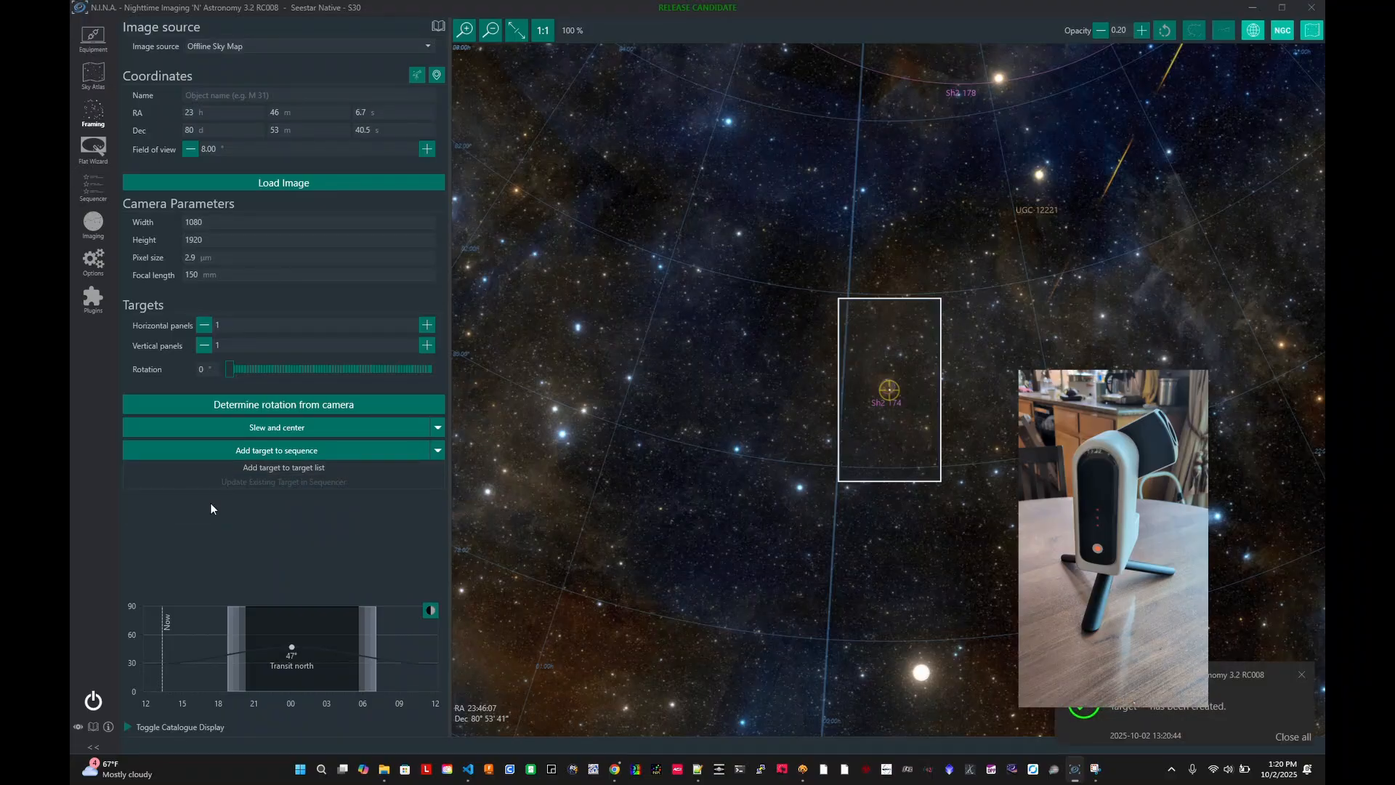
mouse_move(71, 269)
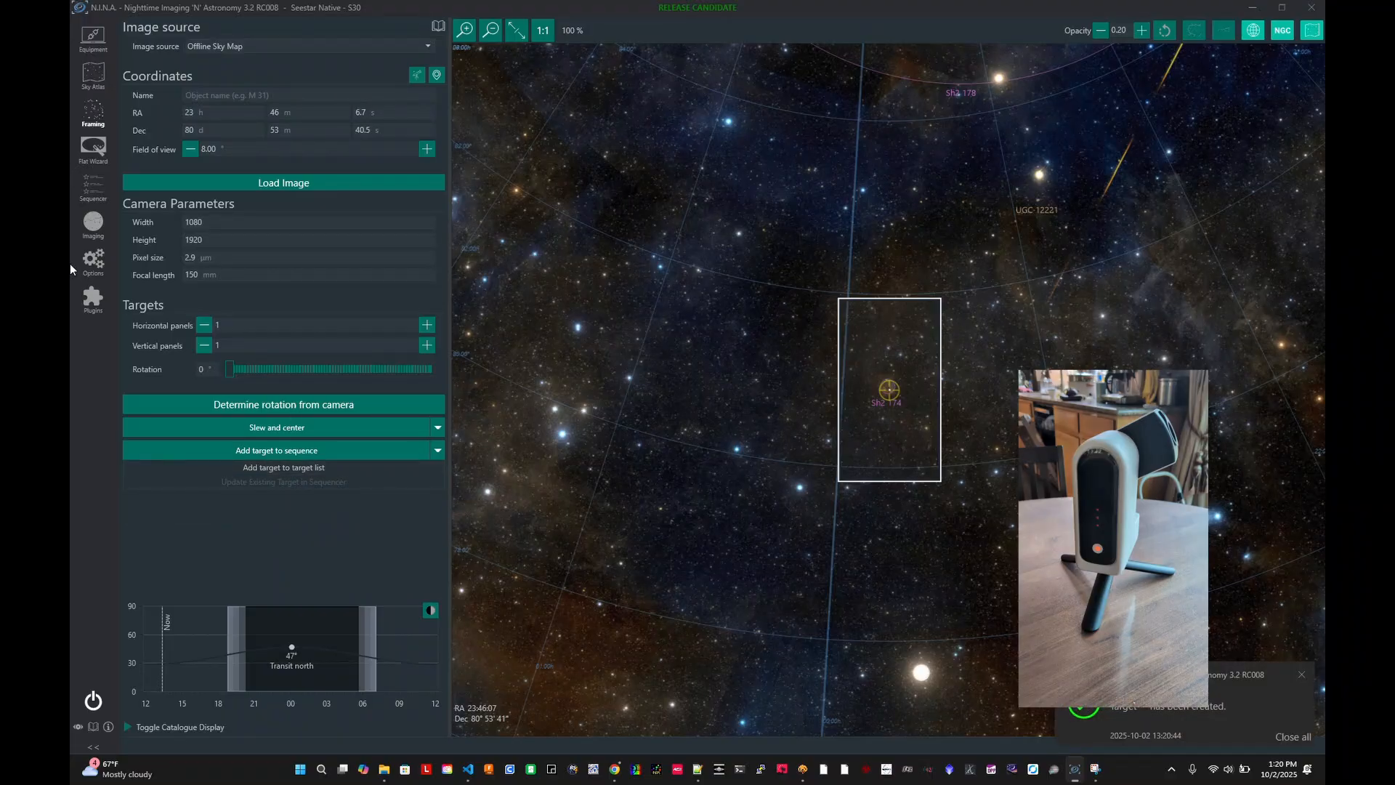
left_click(93, 189)
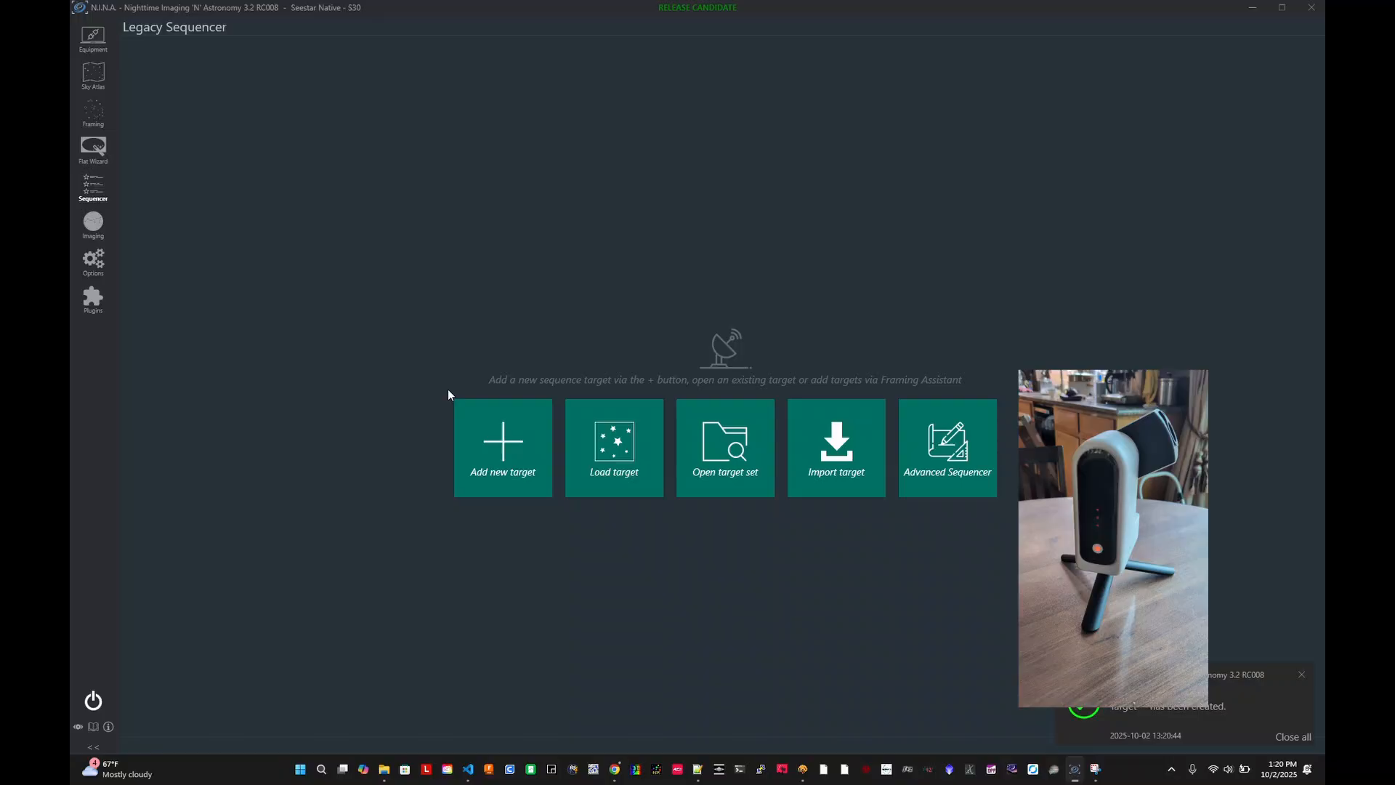
mouse_move(525, 456)
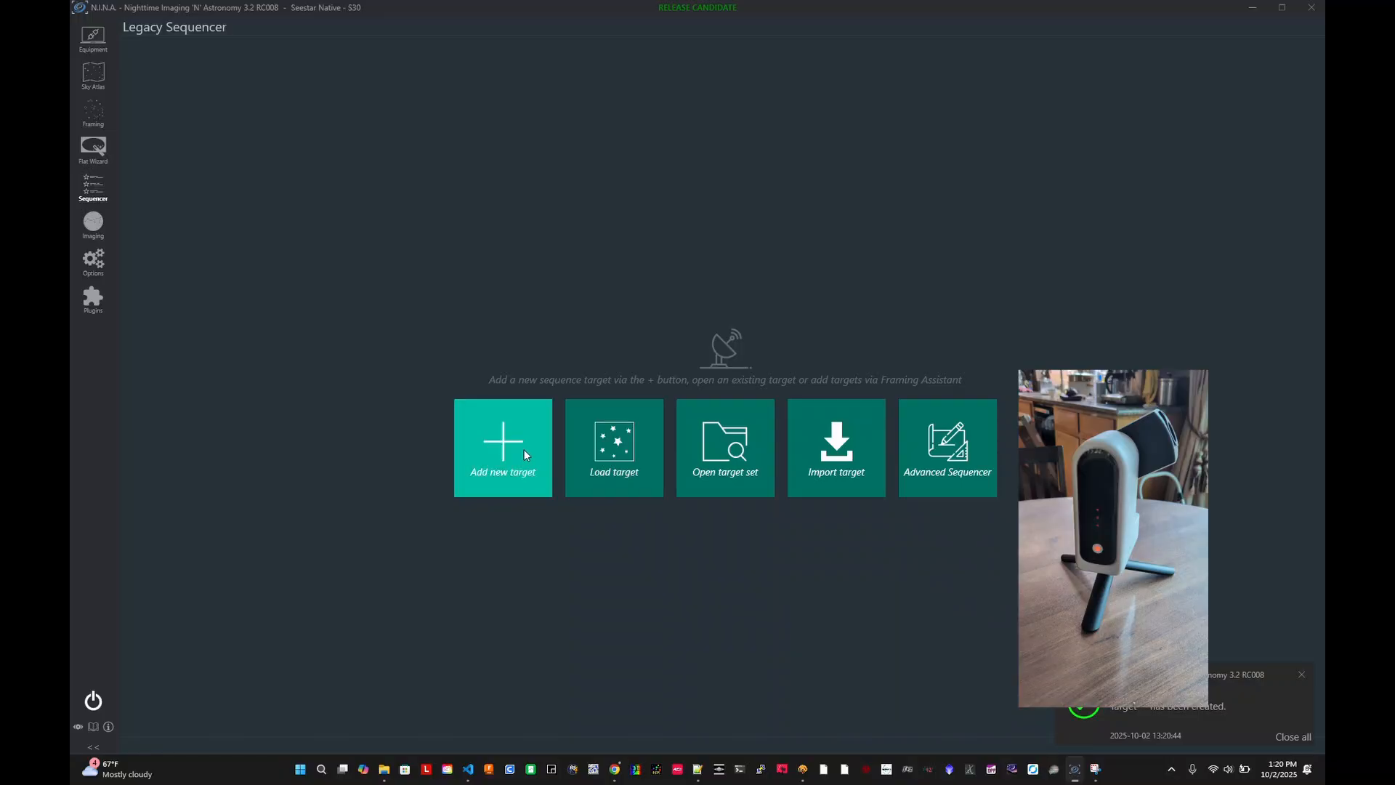
Add a new target with a default 1 s LIGHT exposure row to the legacy sequencer
left_click(503, 447)
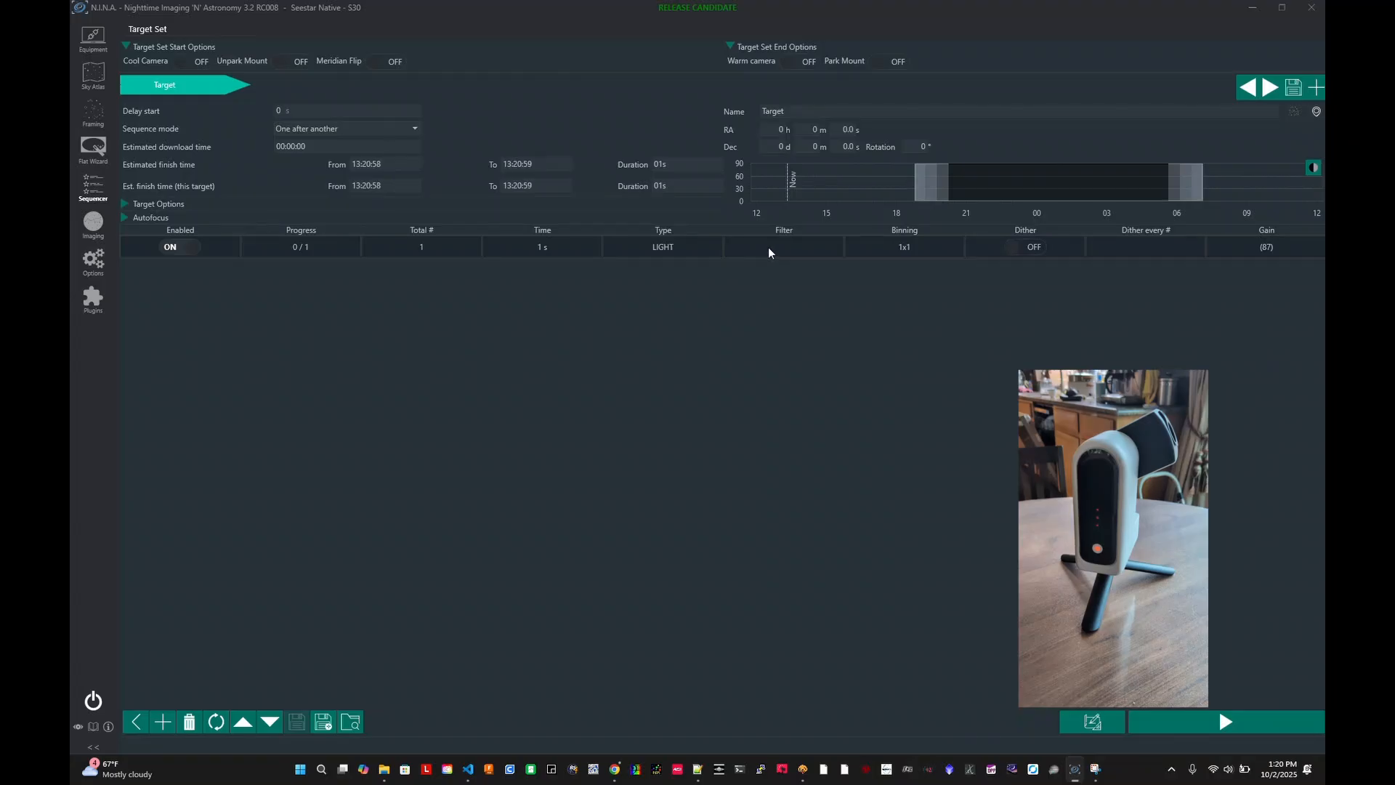
Set the exposure row's filter to IR and keep its frame type as LIGHT
left_click(783, 246)
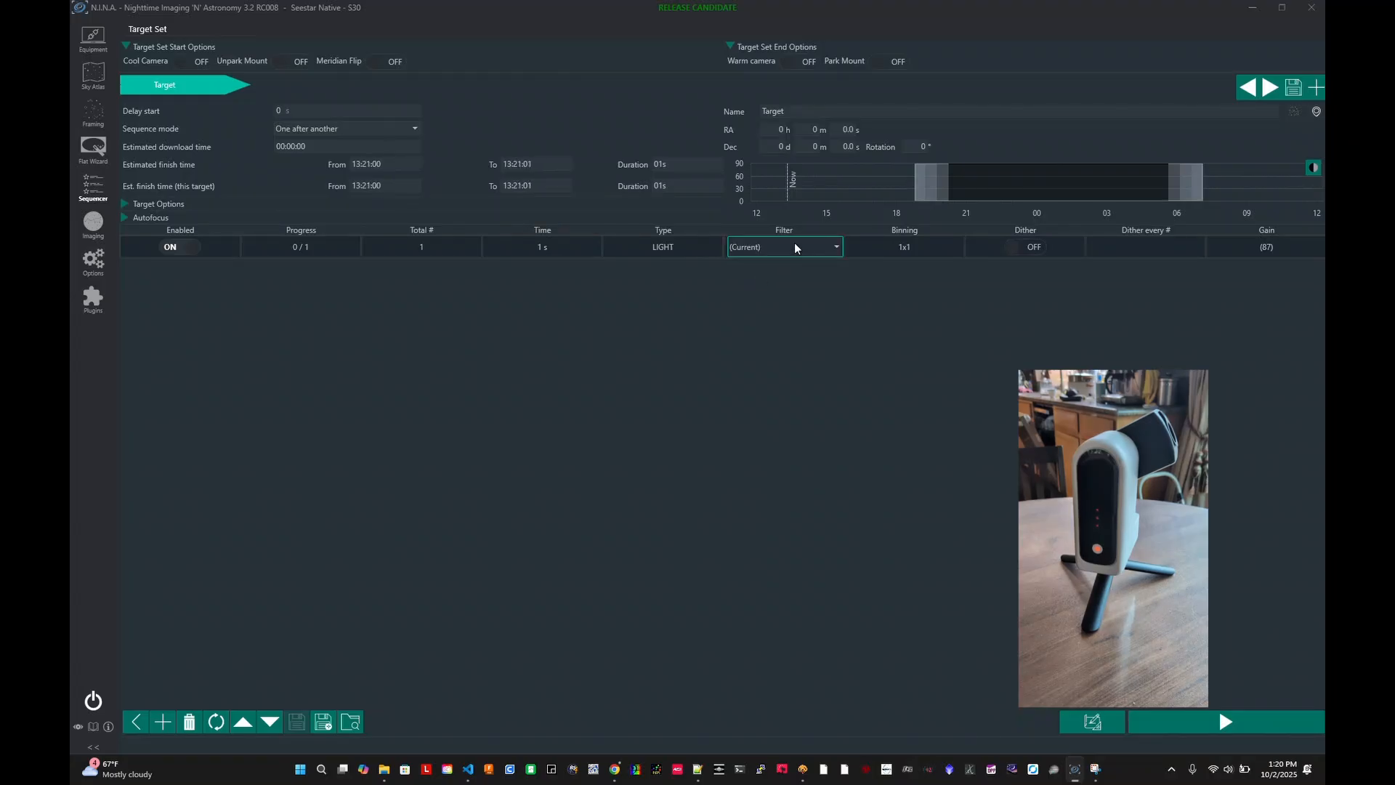
left_click(784, 246)
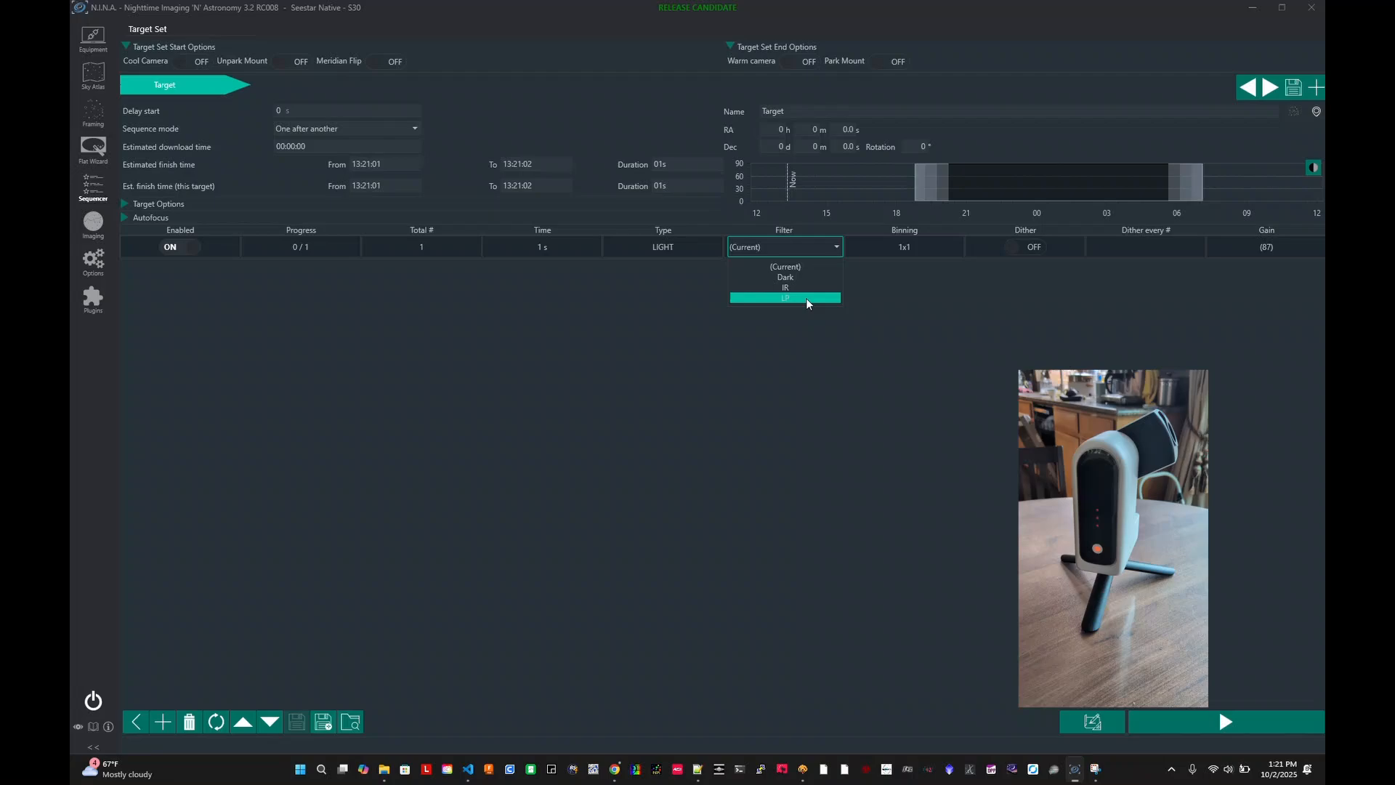
left_click(784, 297)
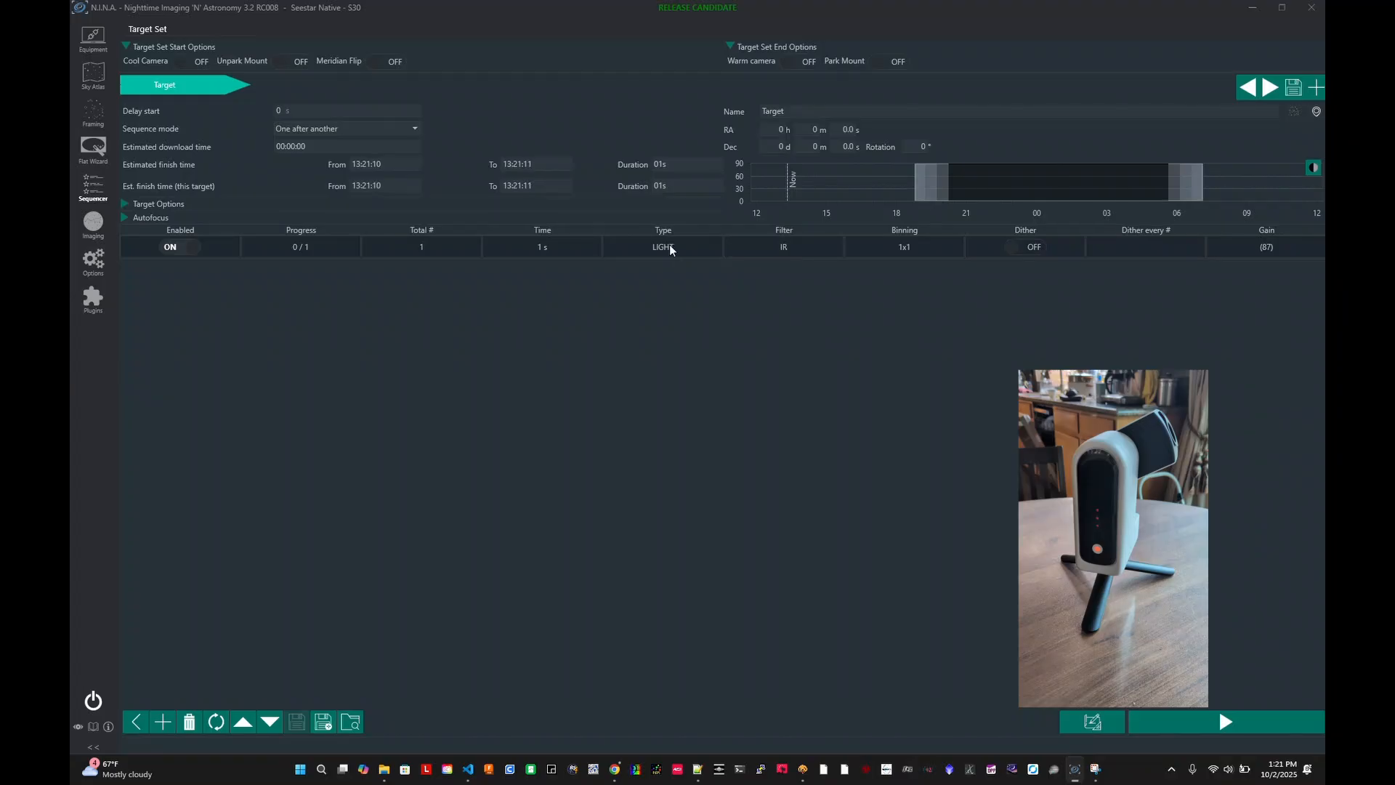
left_click(662, 246)
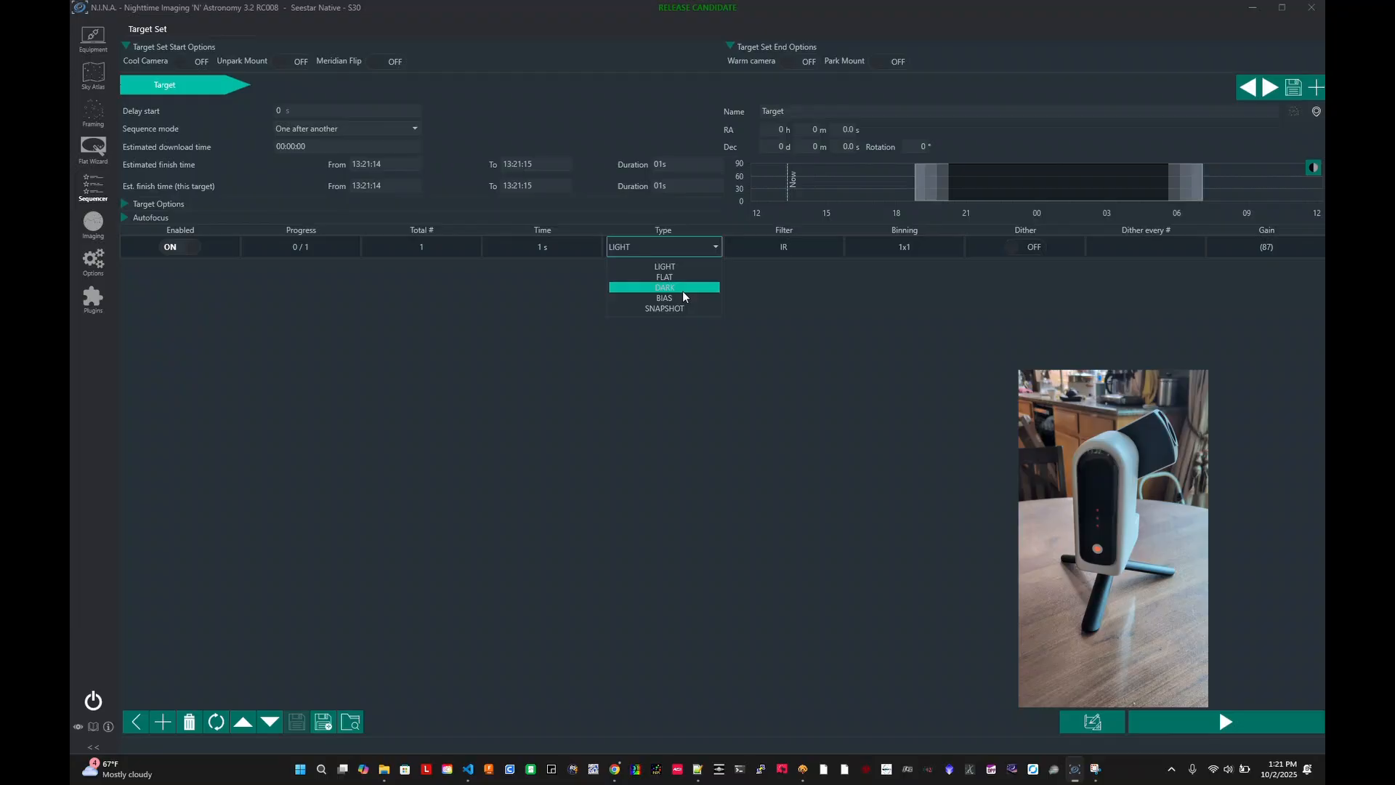
left_click(664, 267)
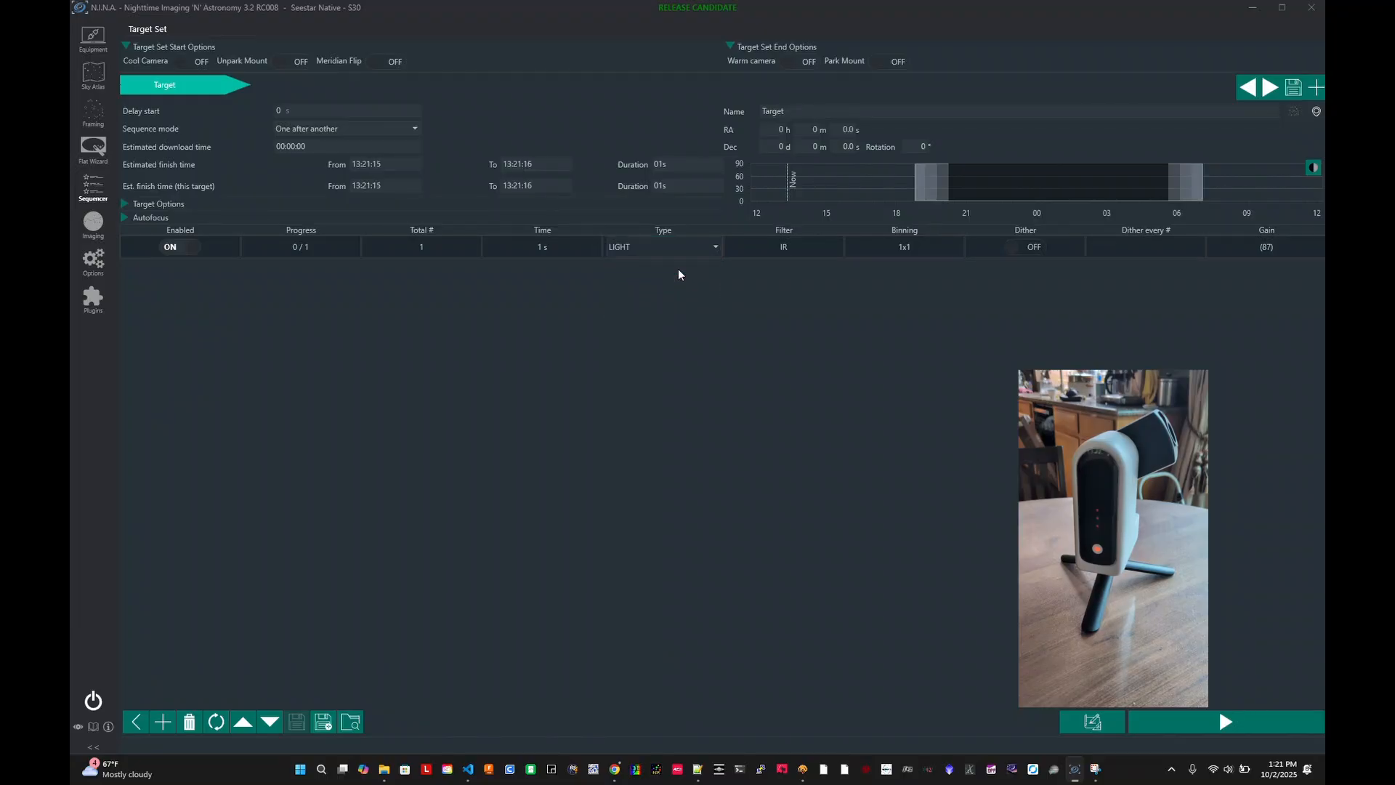
Enter the row's exposure time and gain 60, then start the sequence
left_click(542, 246)
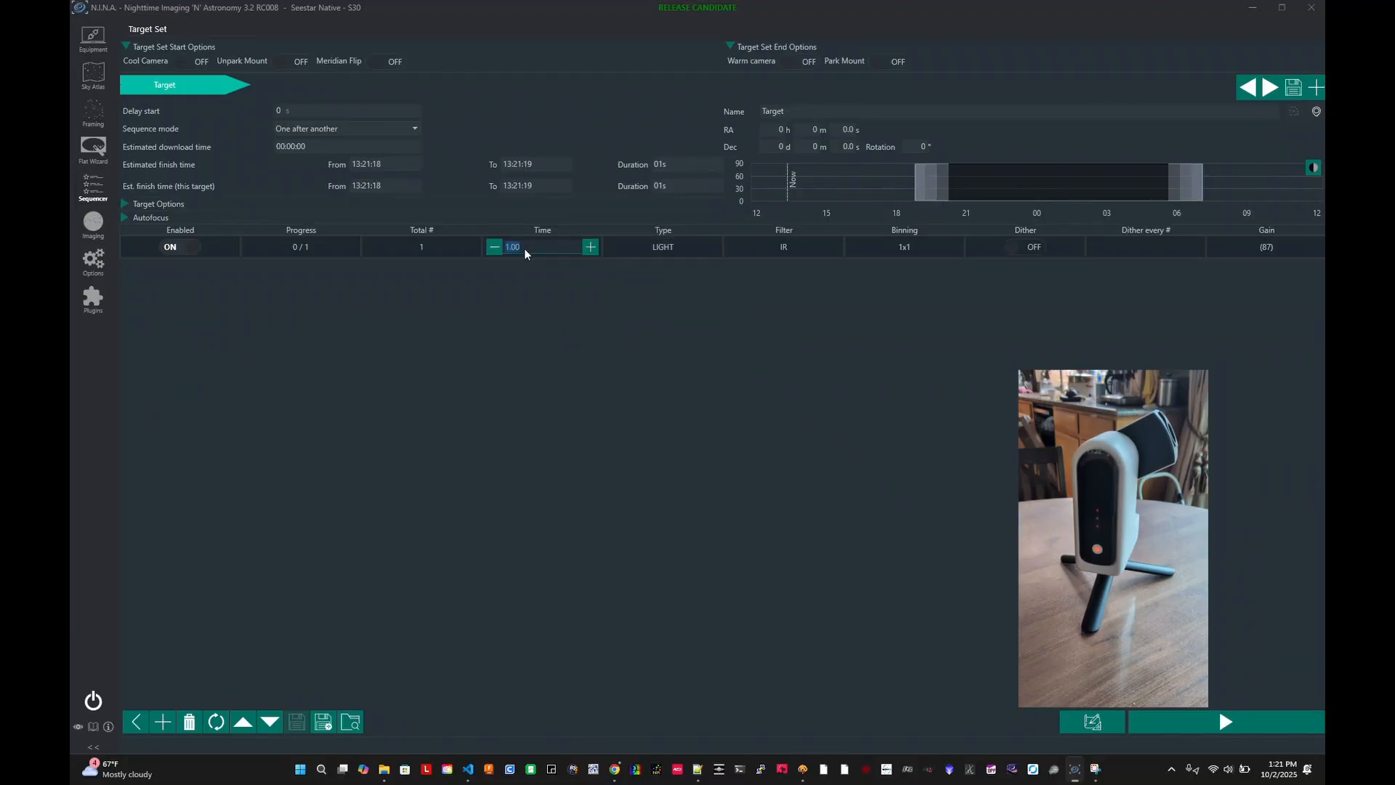
type("200")
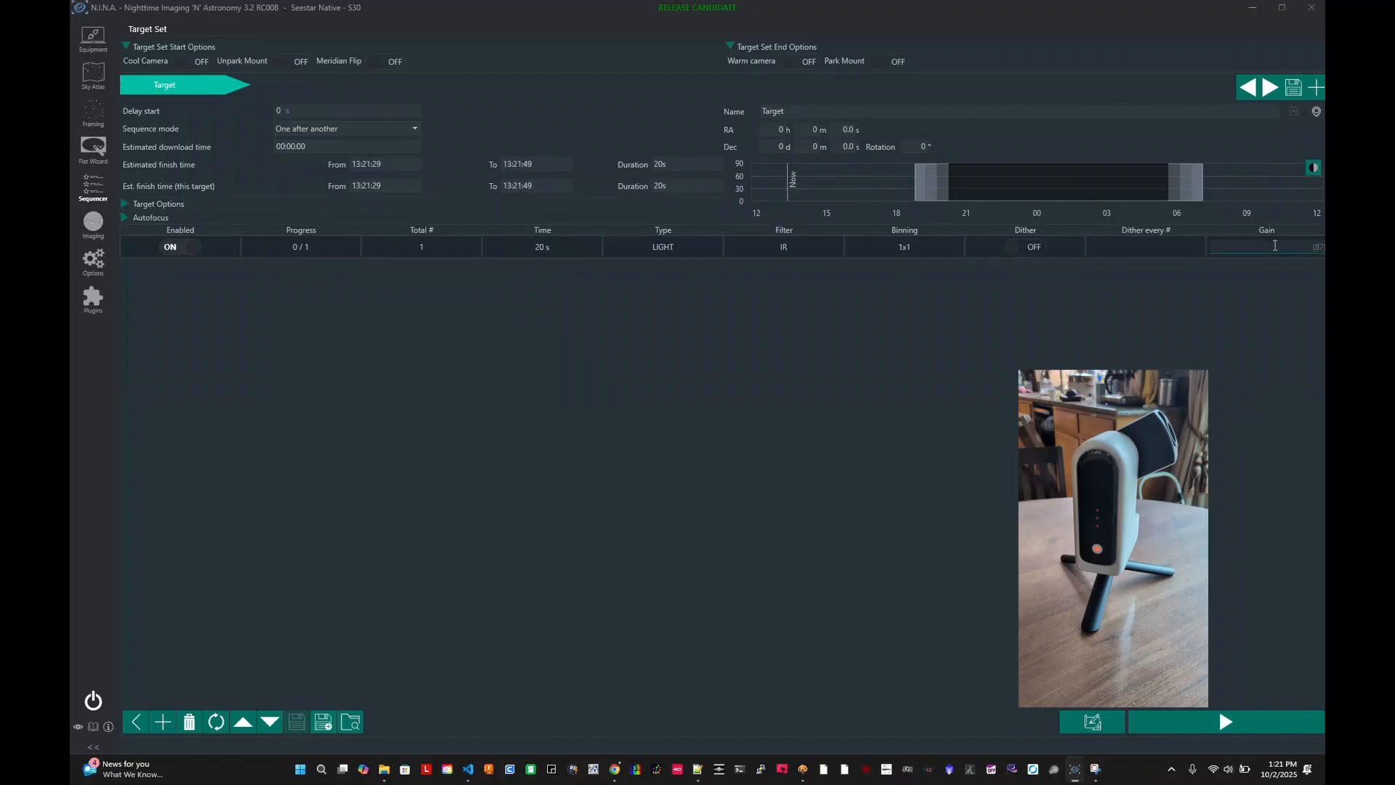
type("60")
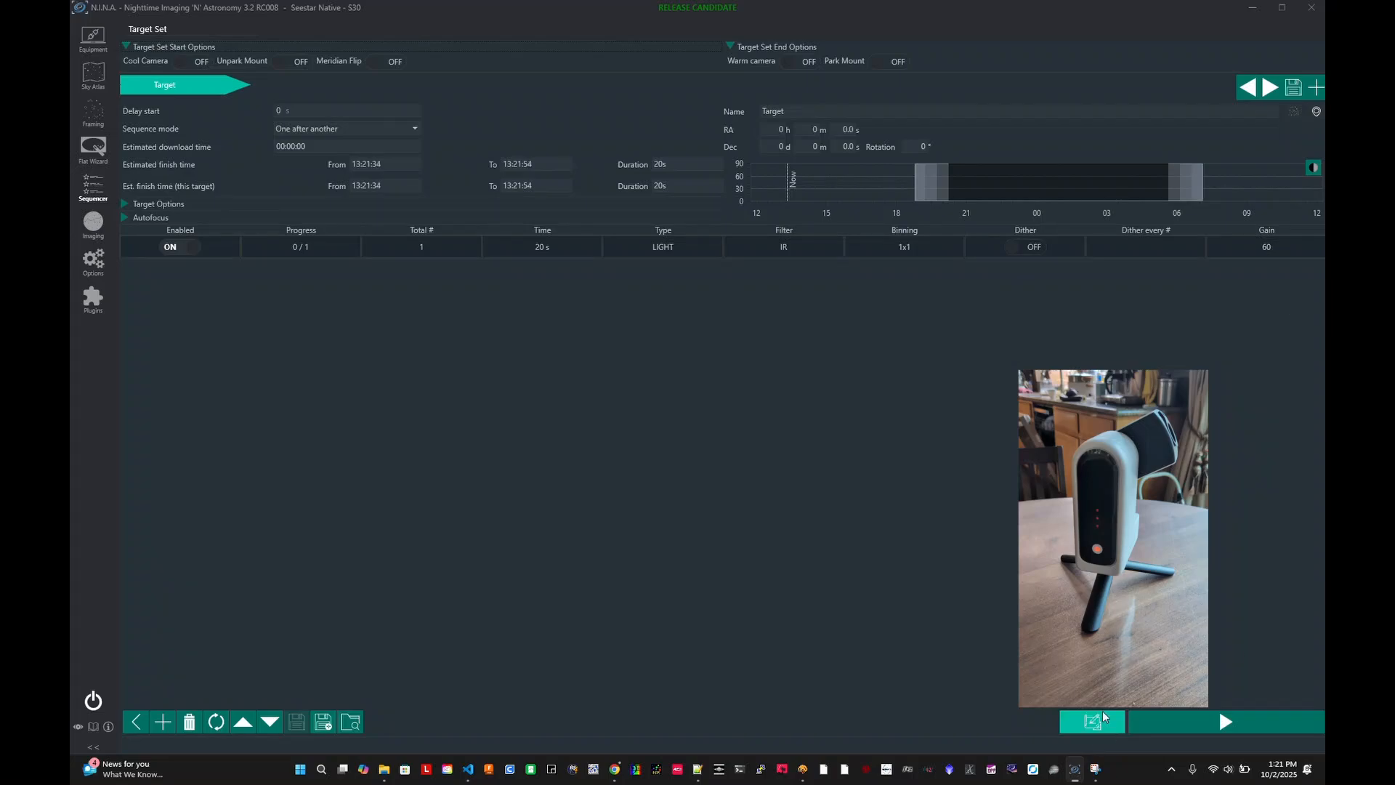
left_click(1226, 721)
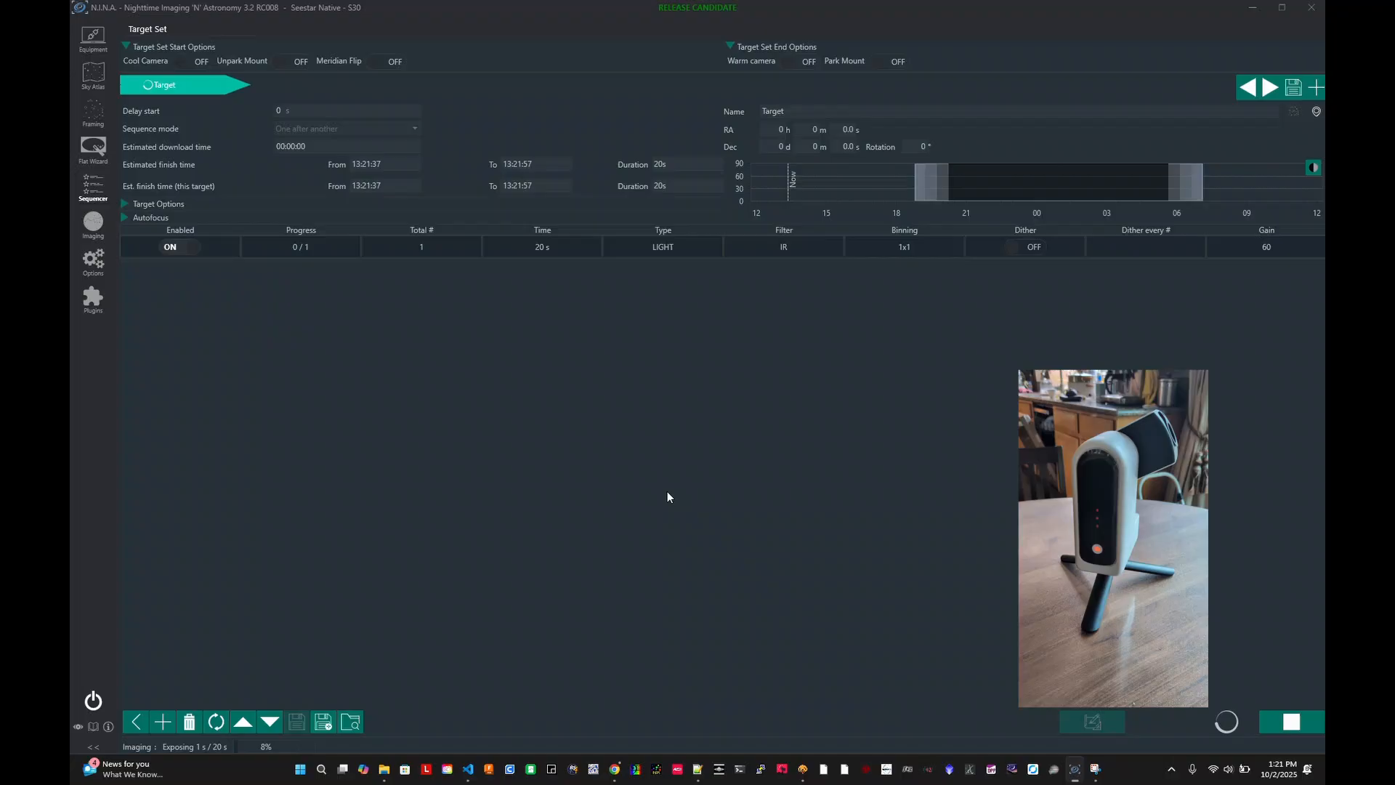
mouse_move(663, 272)
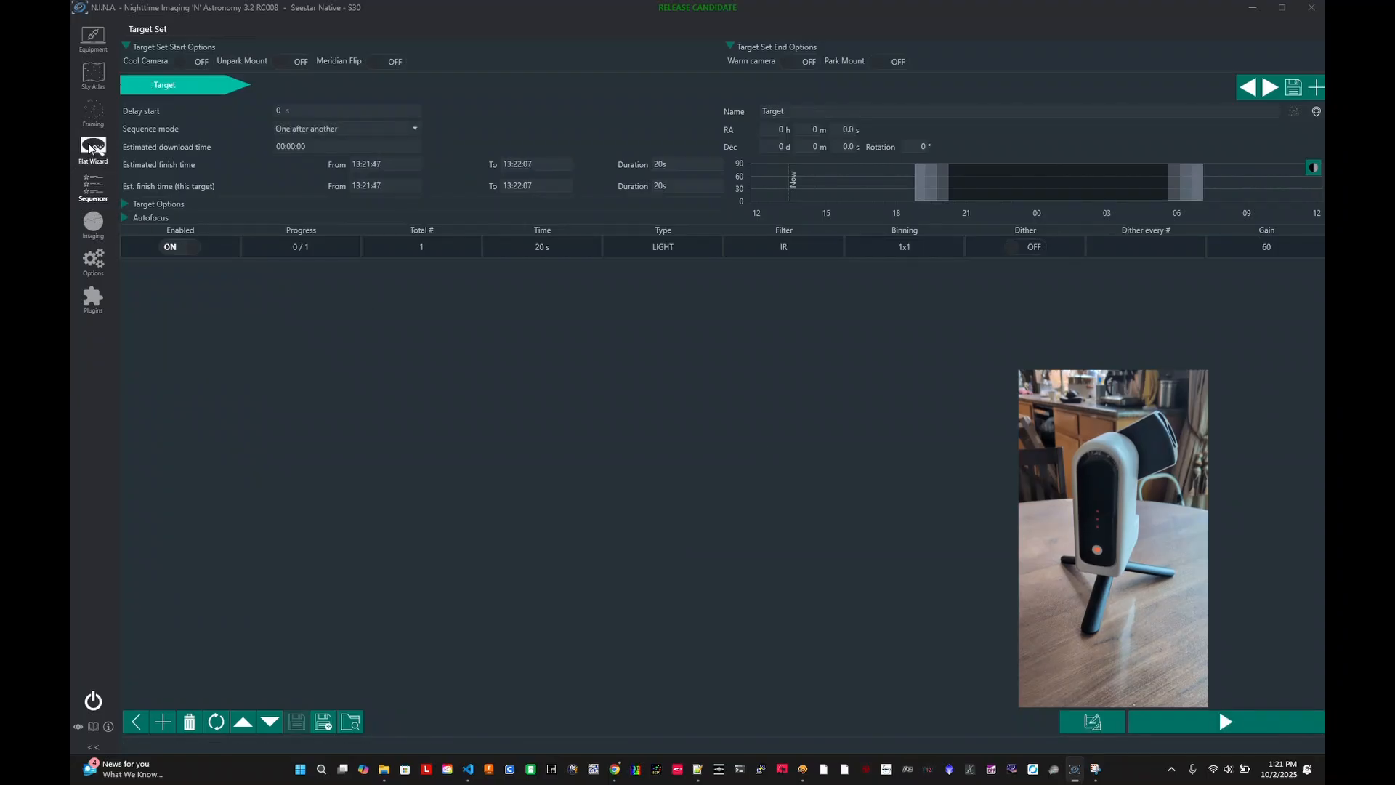
Open the camera equipment page showing the idle Seestar camera at gain 60
left_click(93, 34)
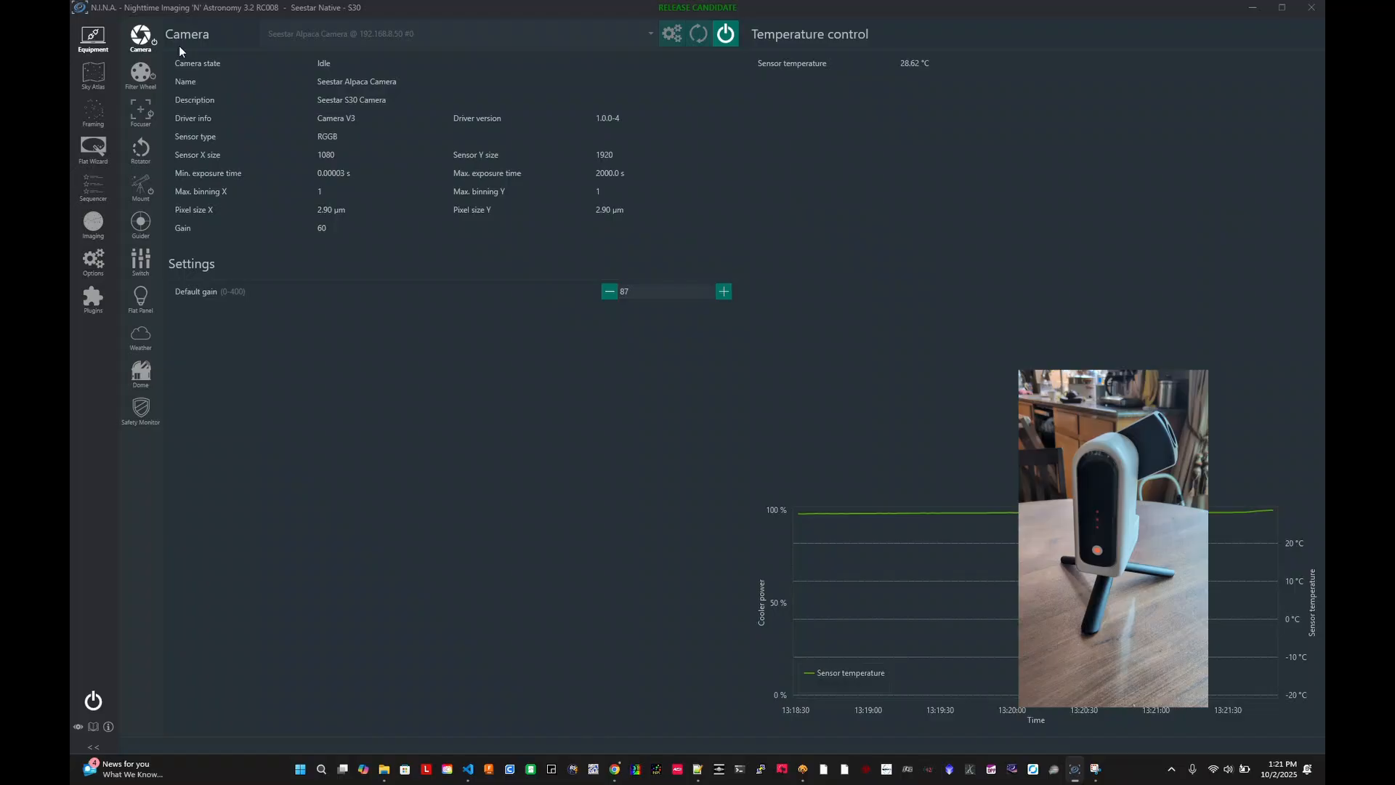
mouse_move(411, 126)
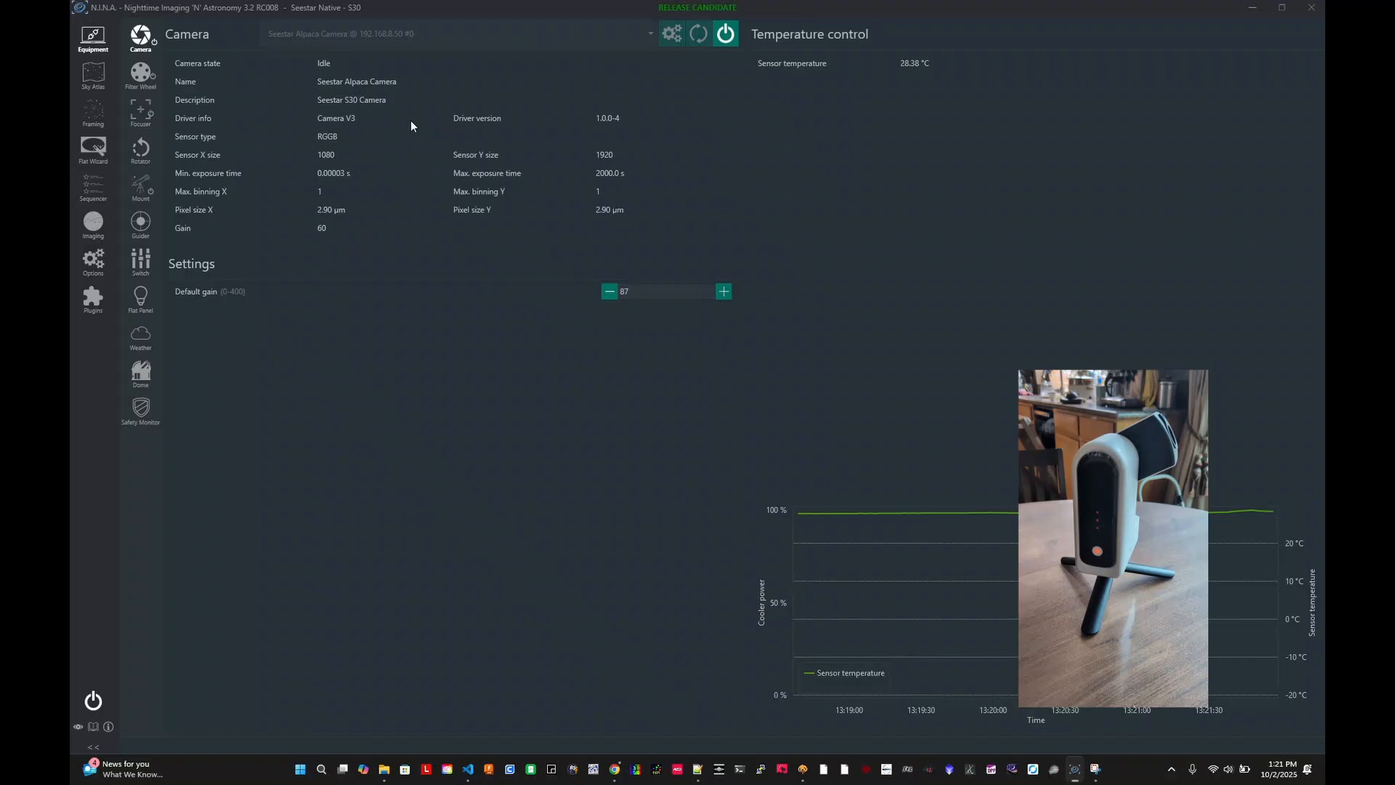
mouse_move(306, 296)
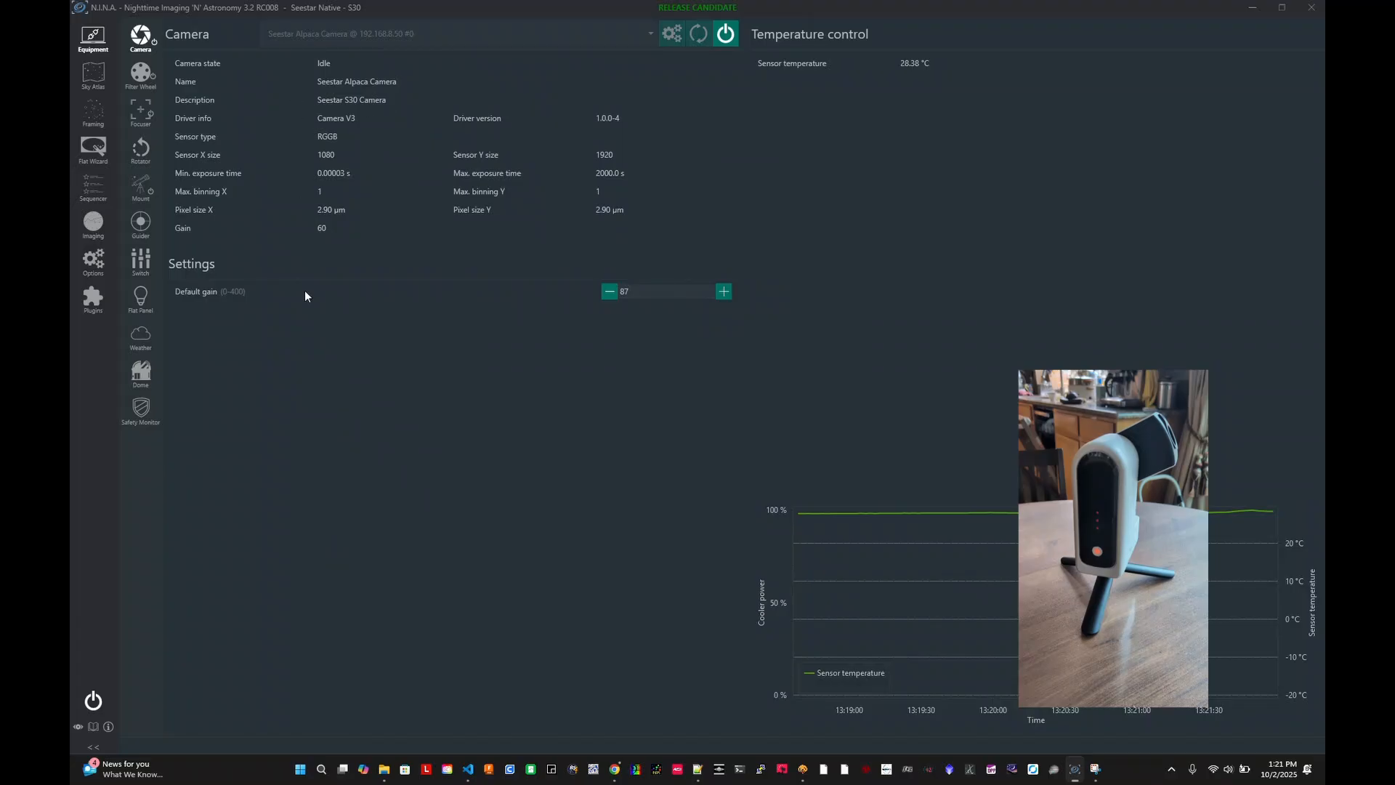
mouse_move(208, 159)
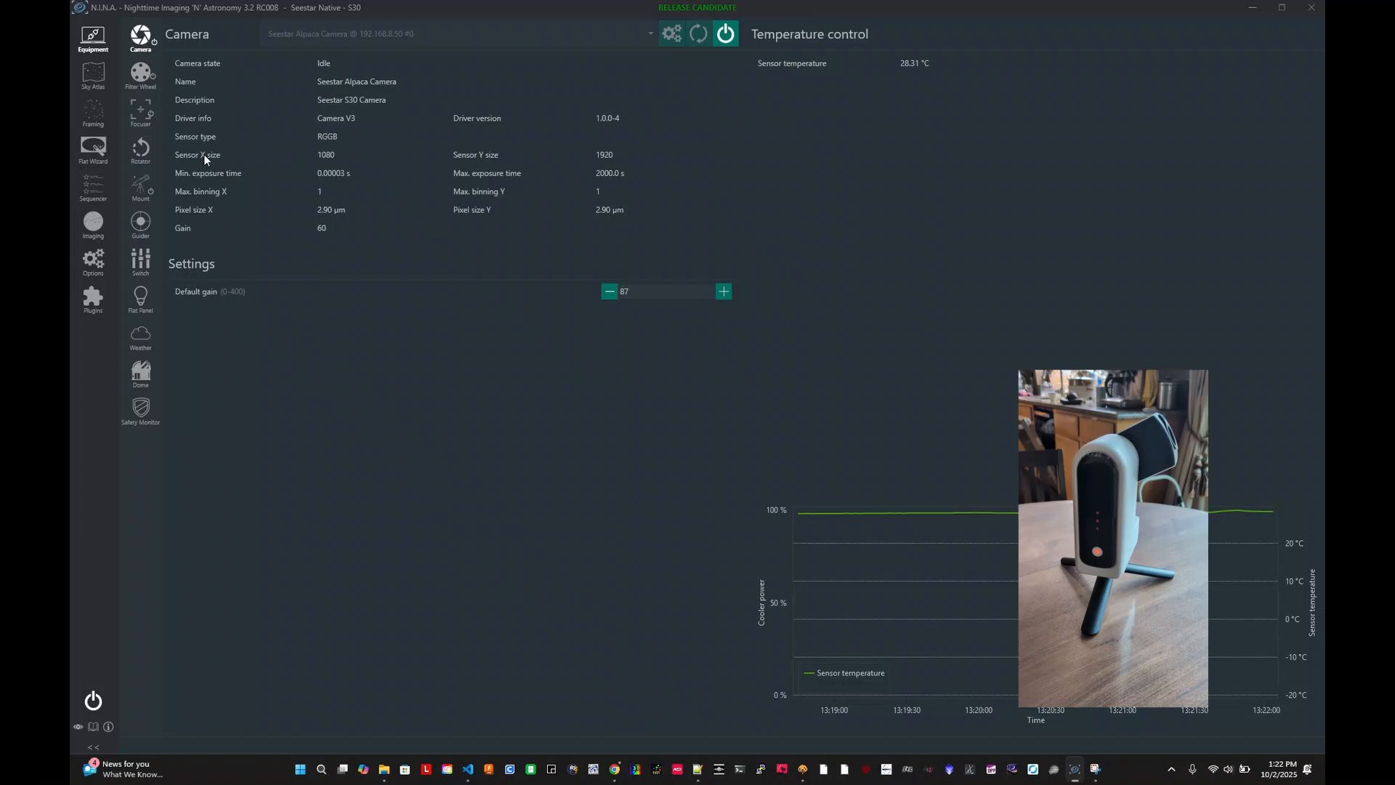
mouse_move(496, 437)
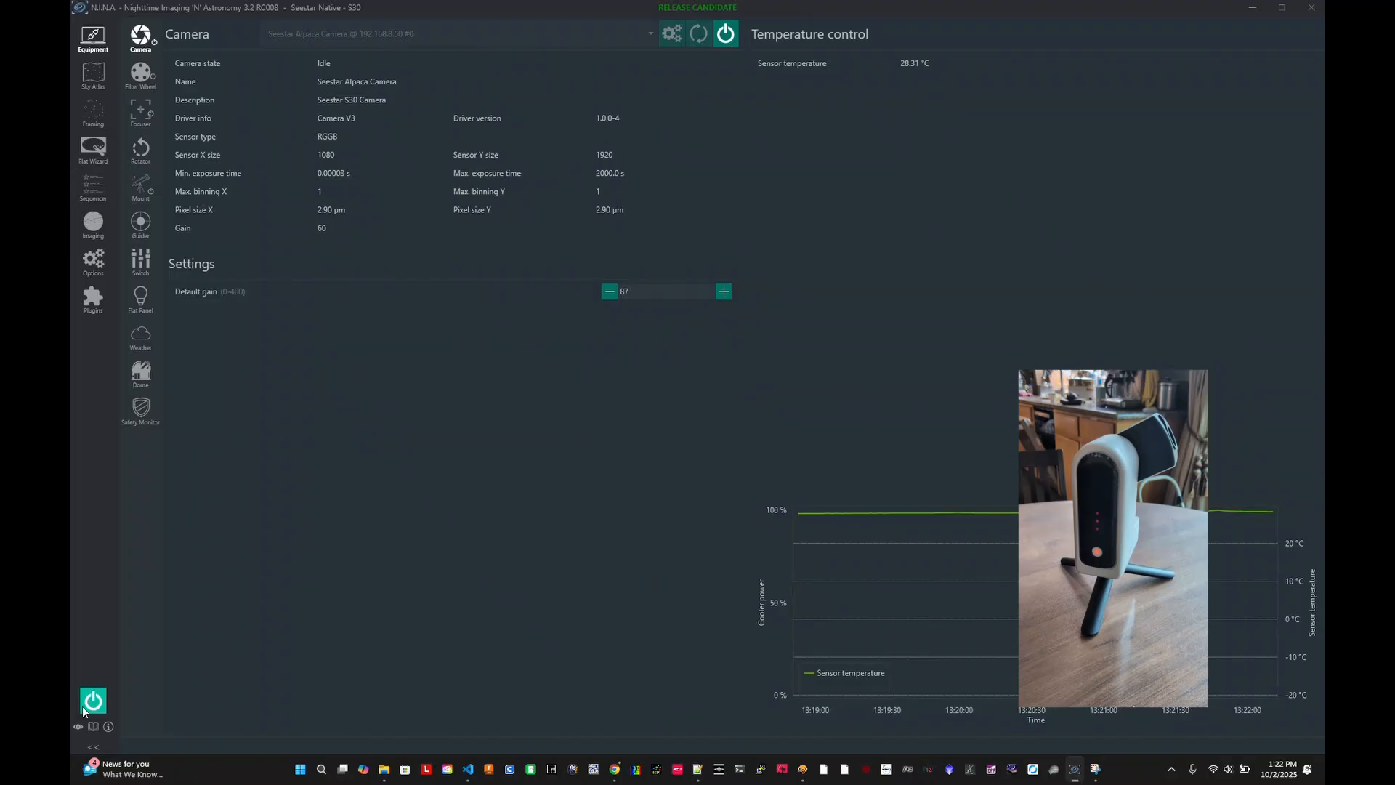
Request disconnecting all connected devices from the left sidebar power button
left_click(93, 700)
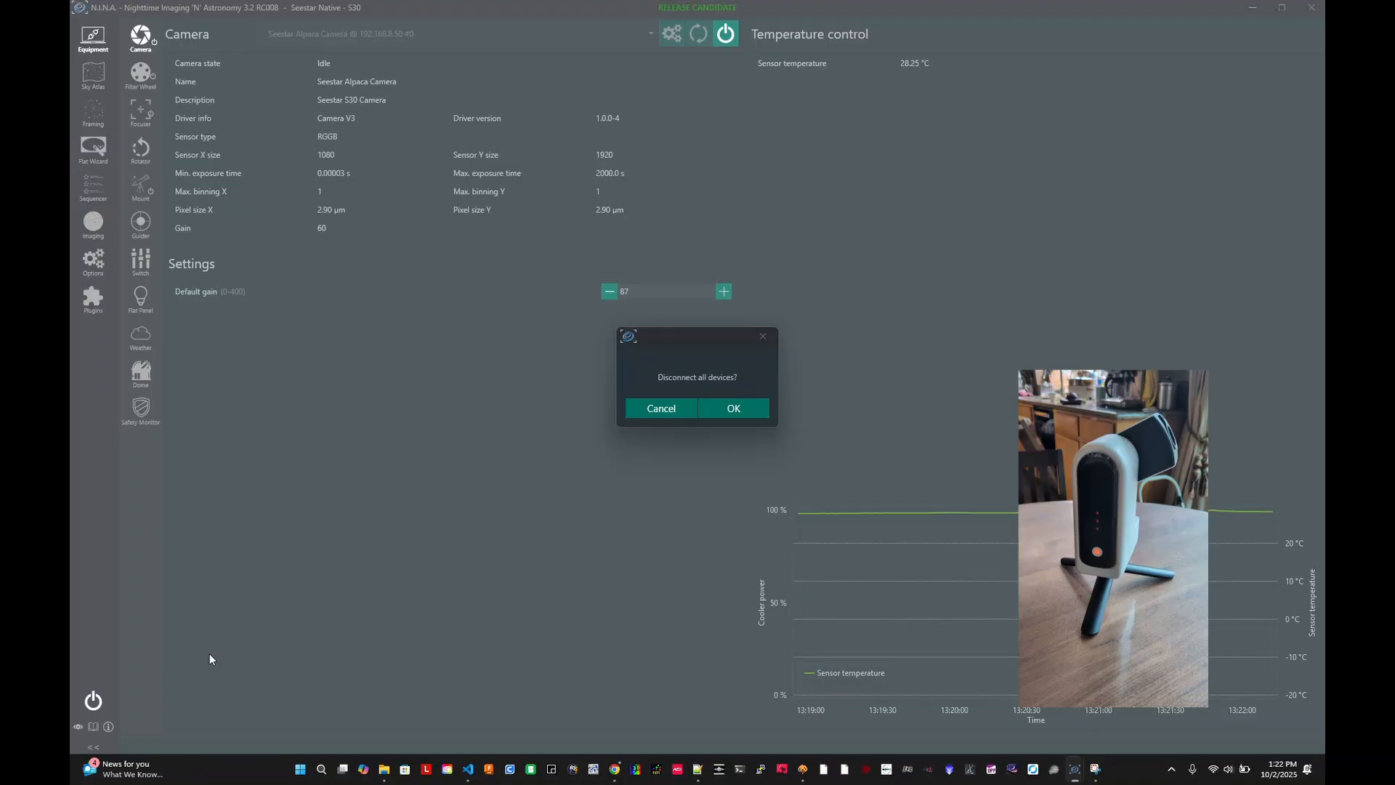
Confirm the Disconnect all devices prompt
left_click(733, 408)
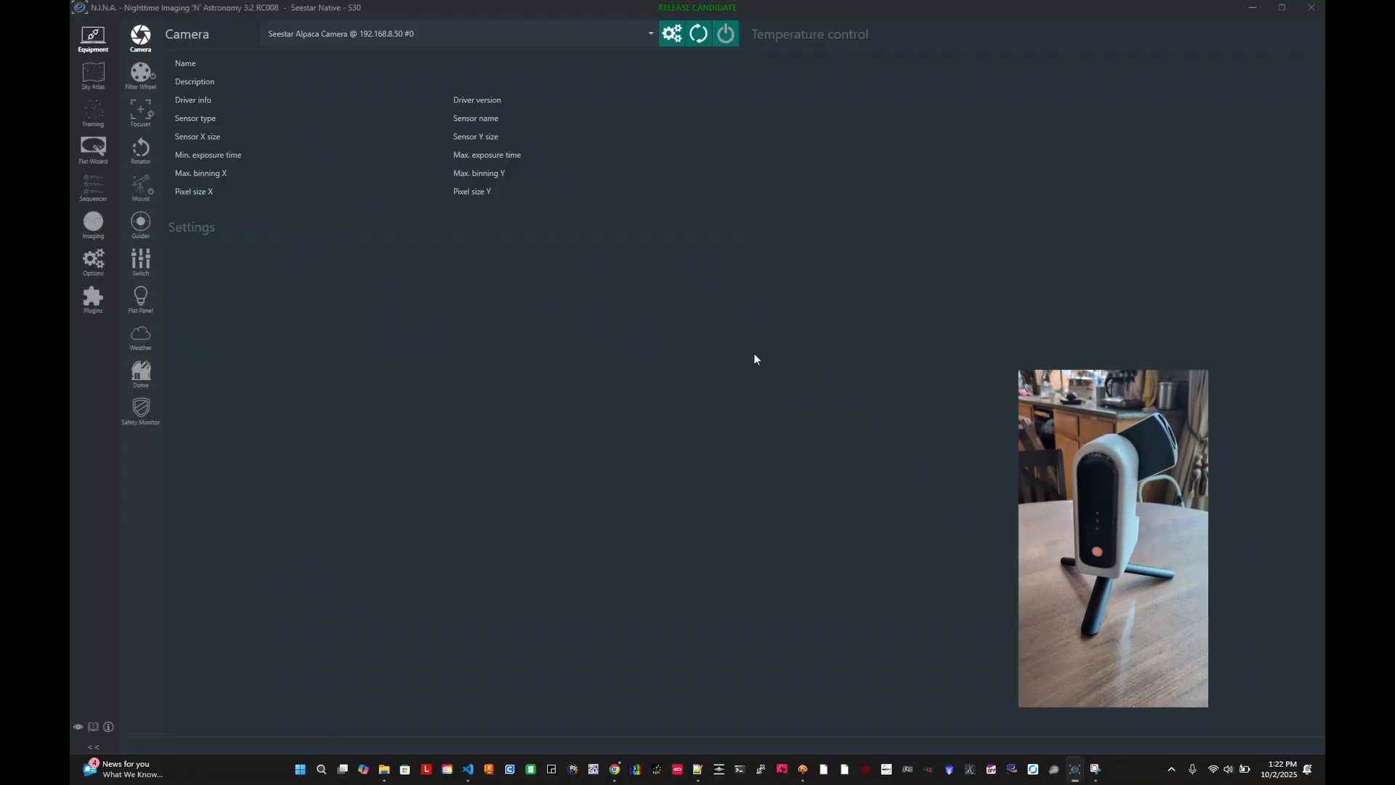
mouse_move(608, 111)
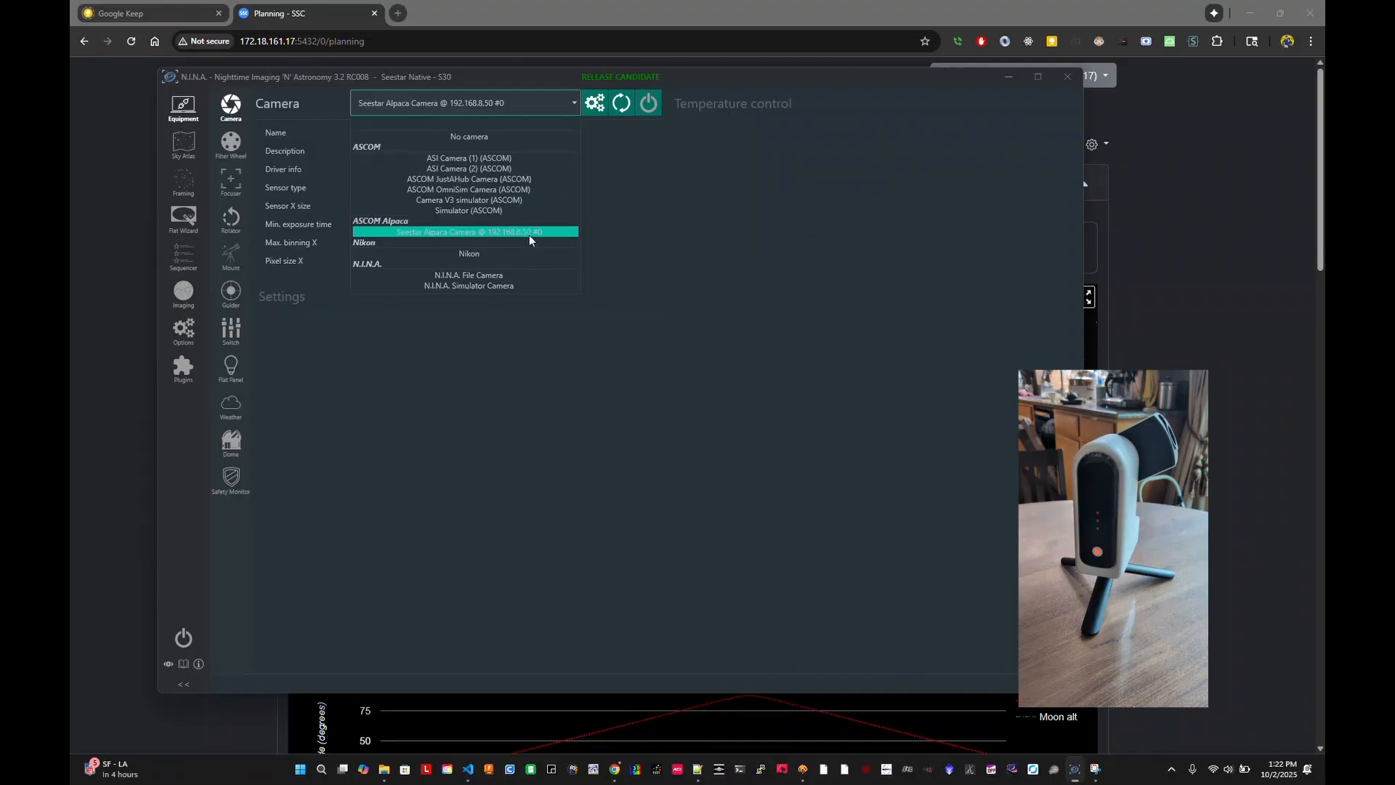
mouse_move(564, 231)
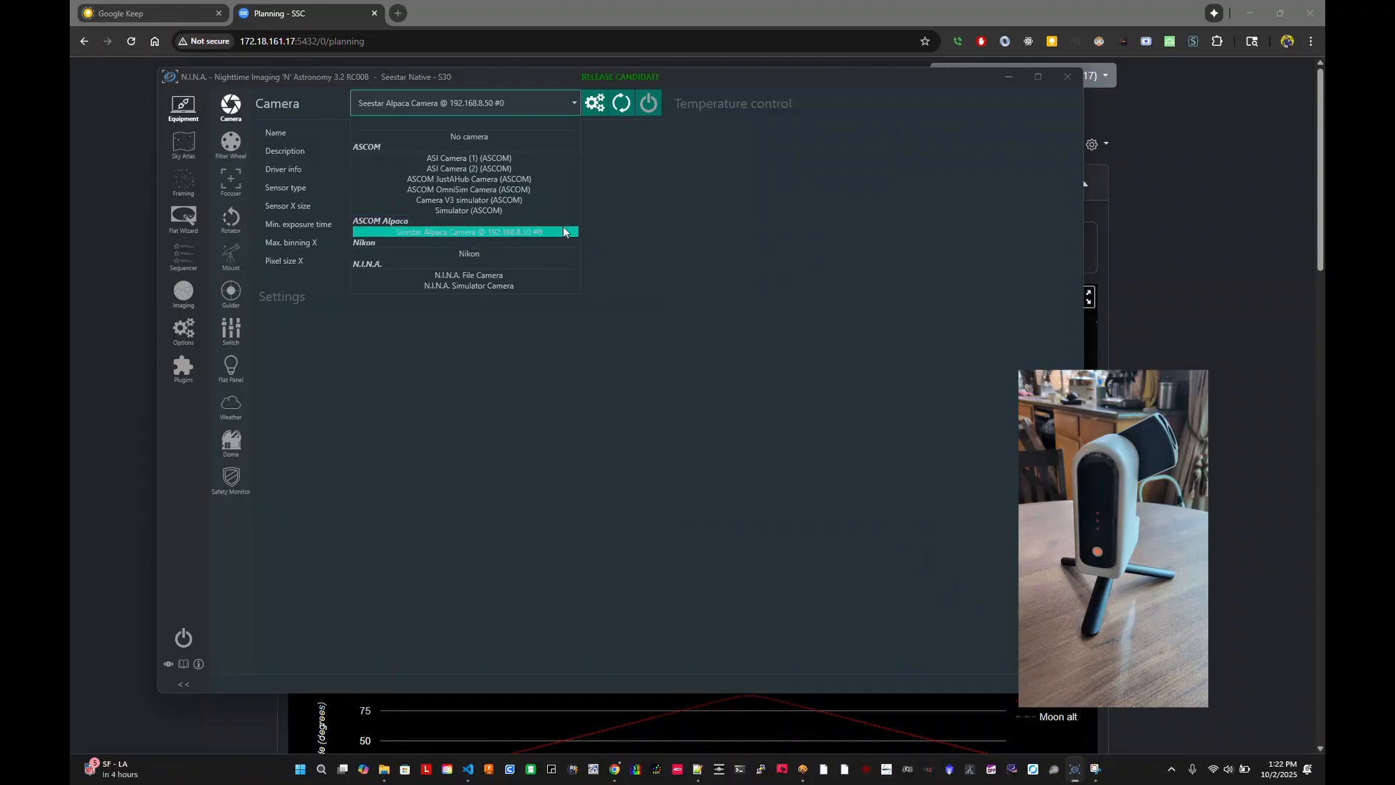
mouse_move(556, 237)
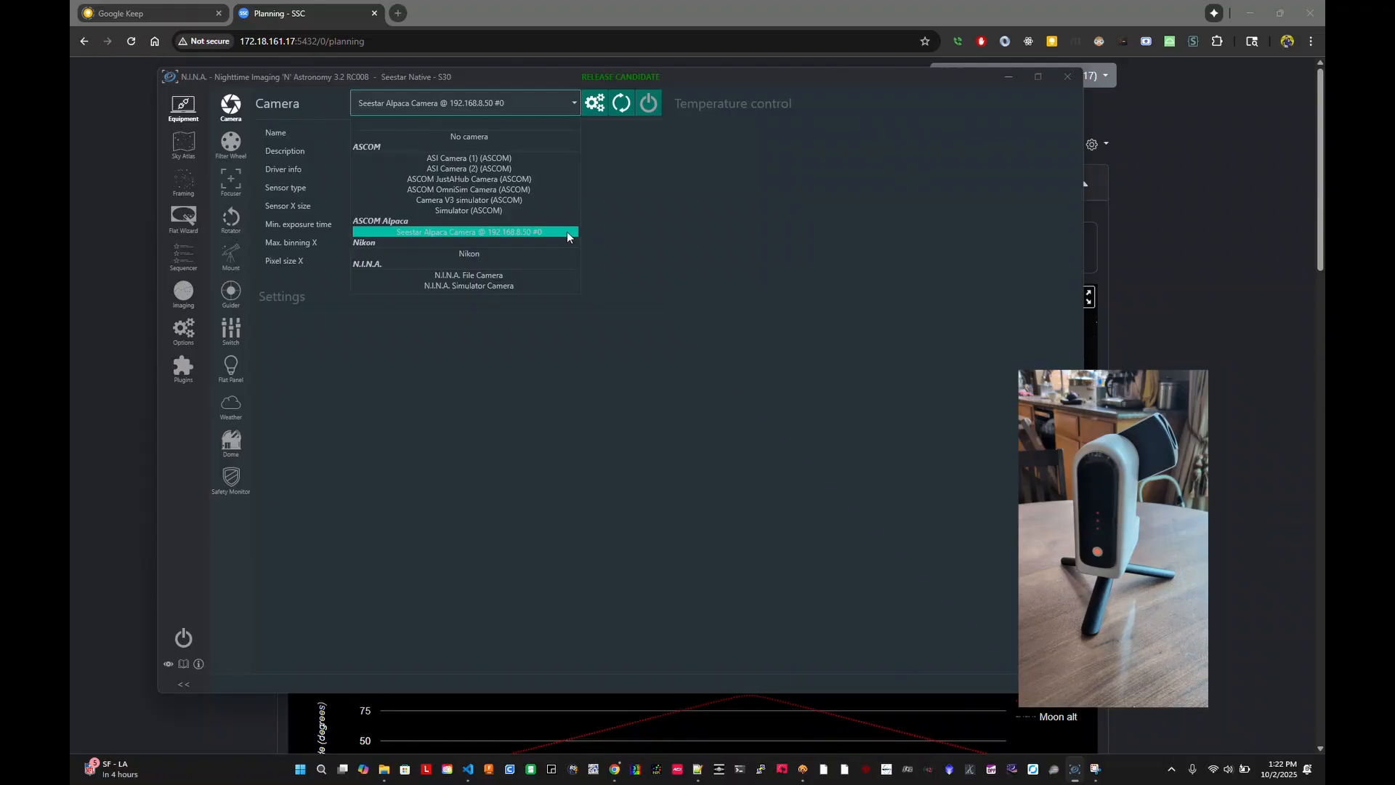
Reconnect the Seestar Alpaca Camera, then check the Filter Wheel, Focuser and Mount pages
left_click(466, 232)
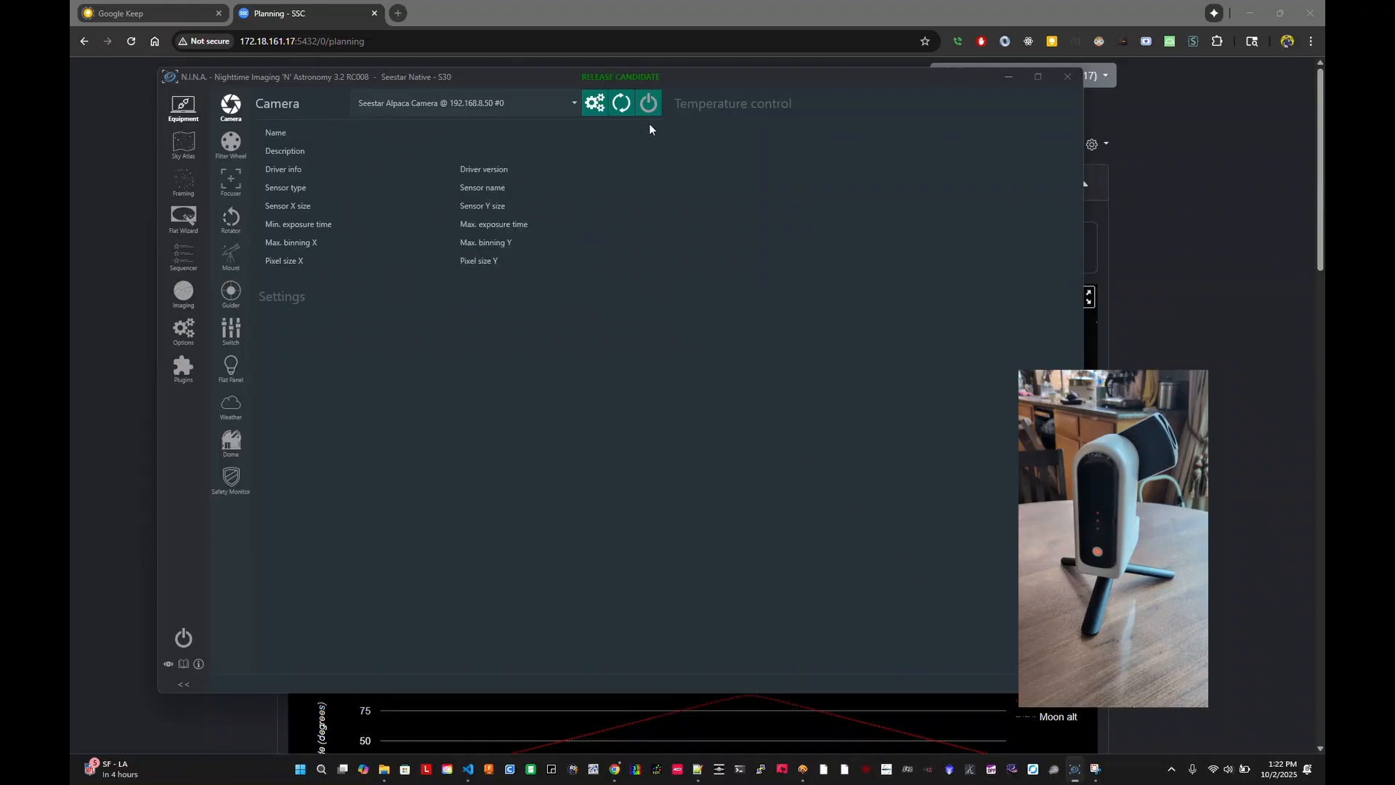
mouse_move(648, 104)
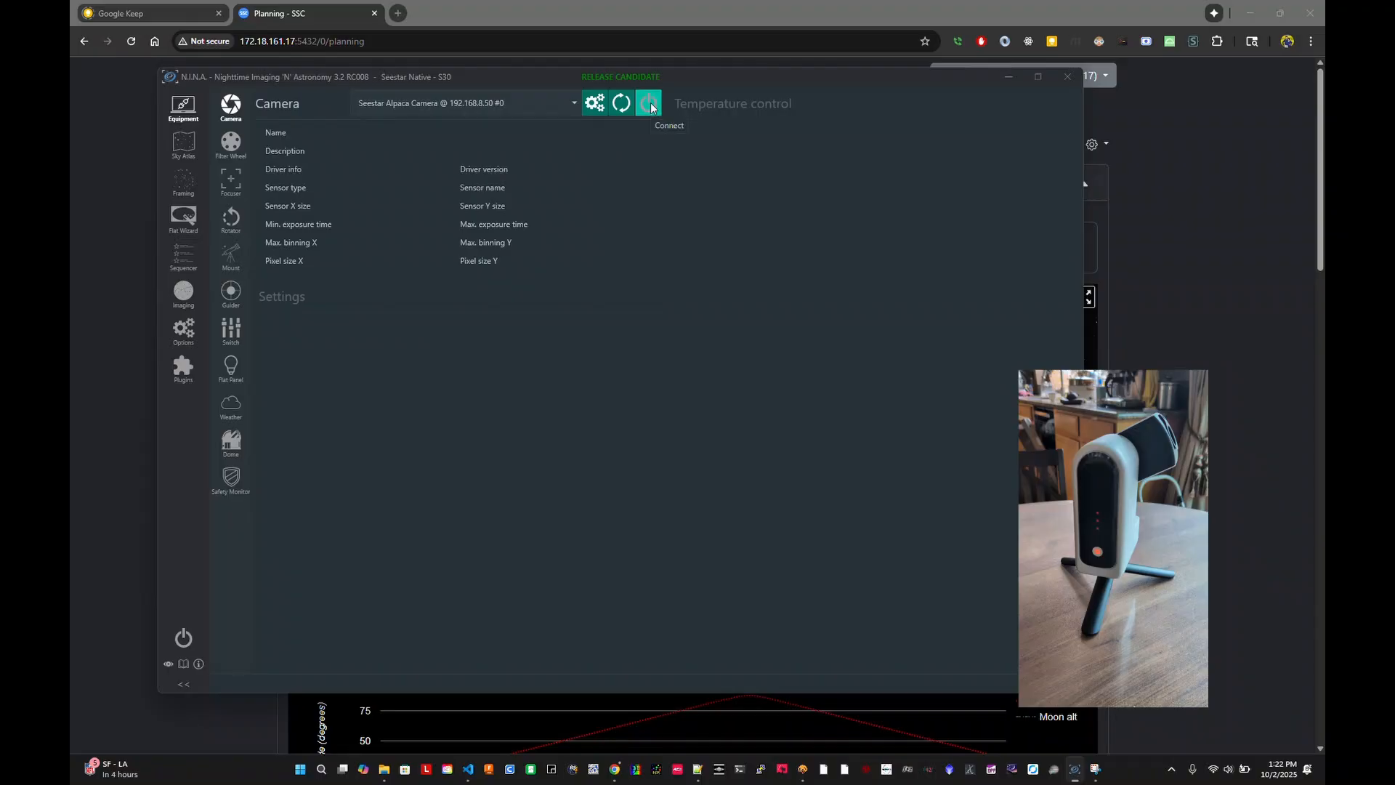
left_click(647, 102)
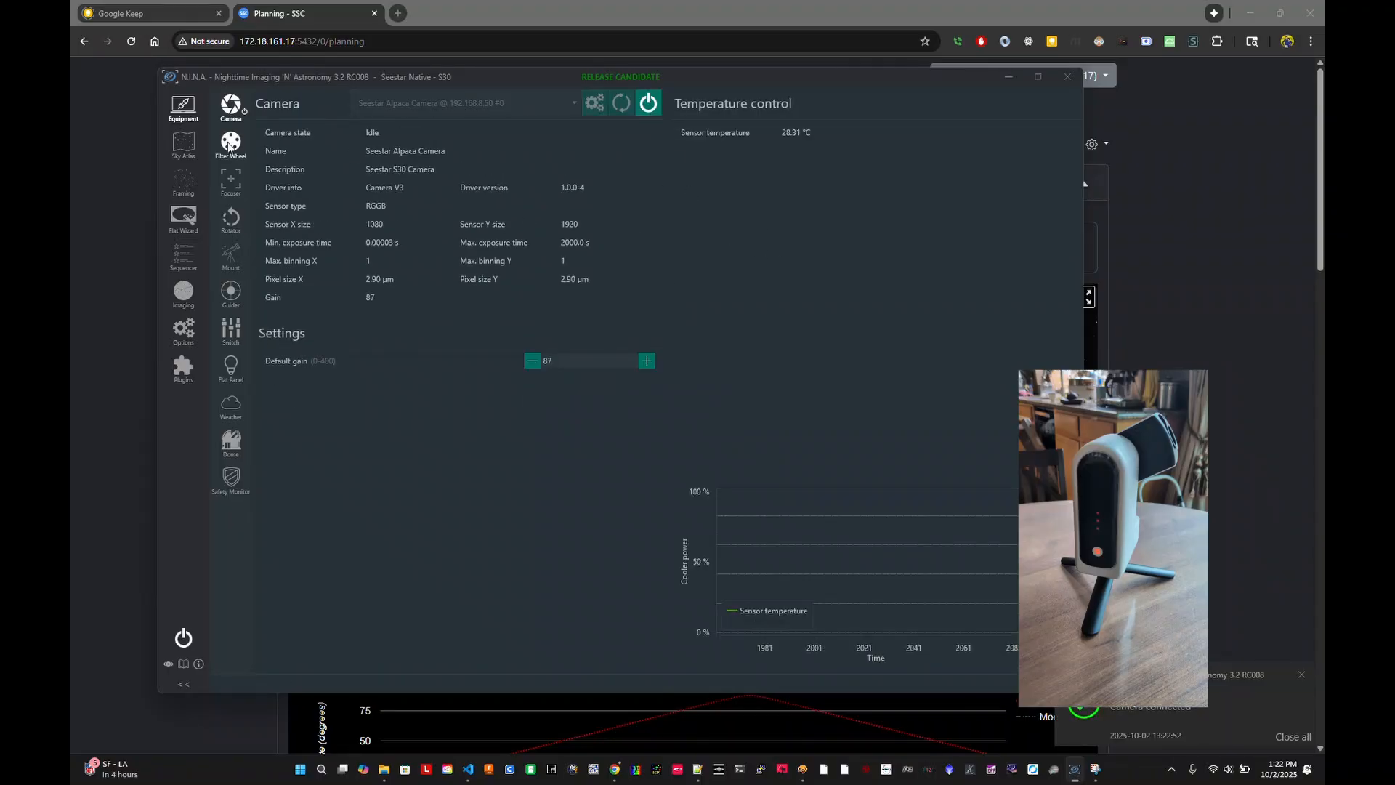
left_click(230, 142)
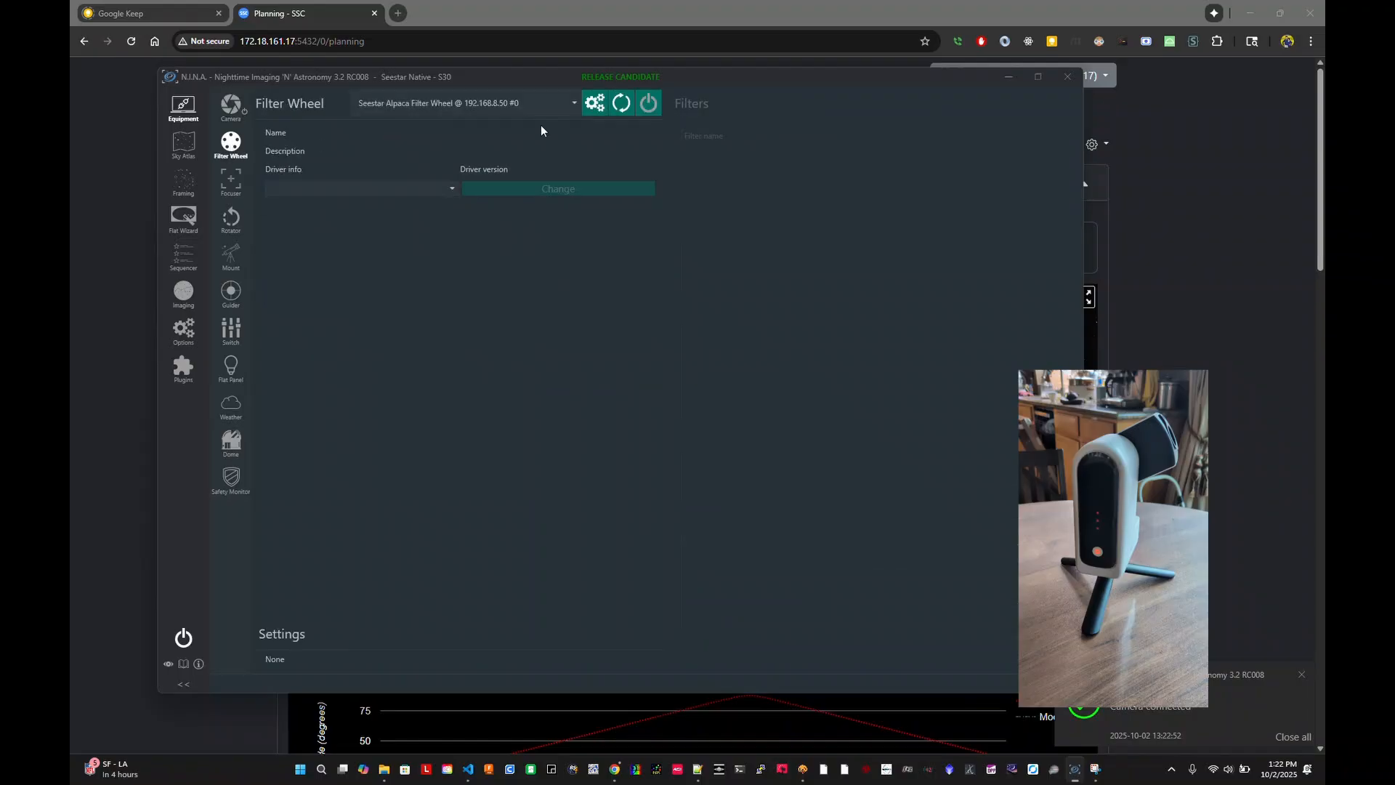
left_click(230, 180)
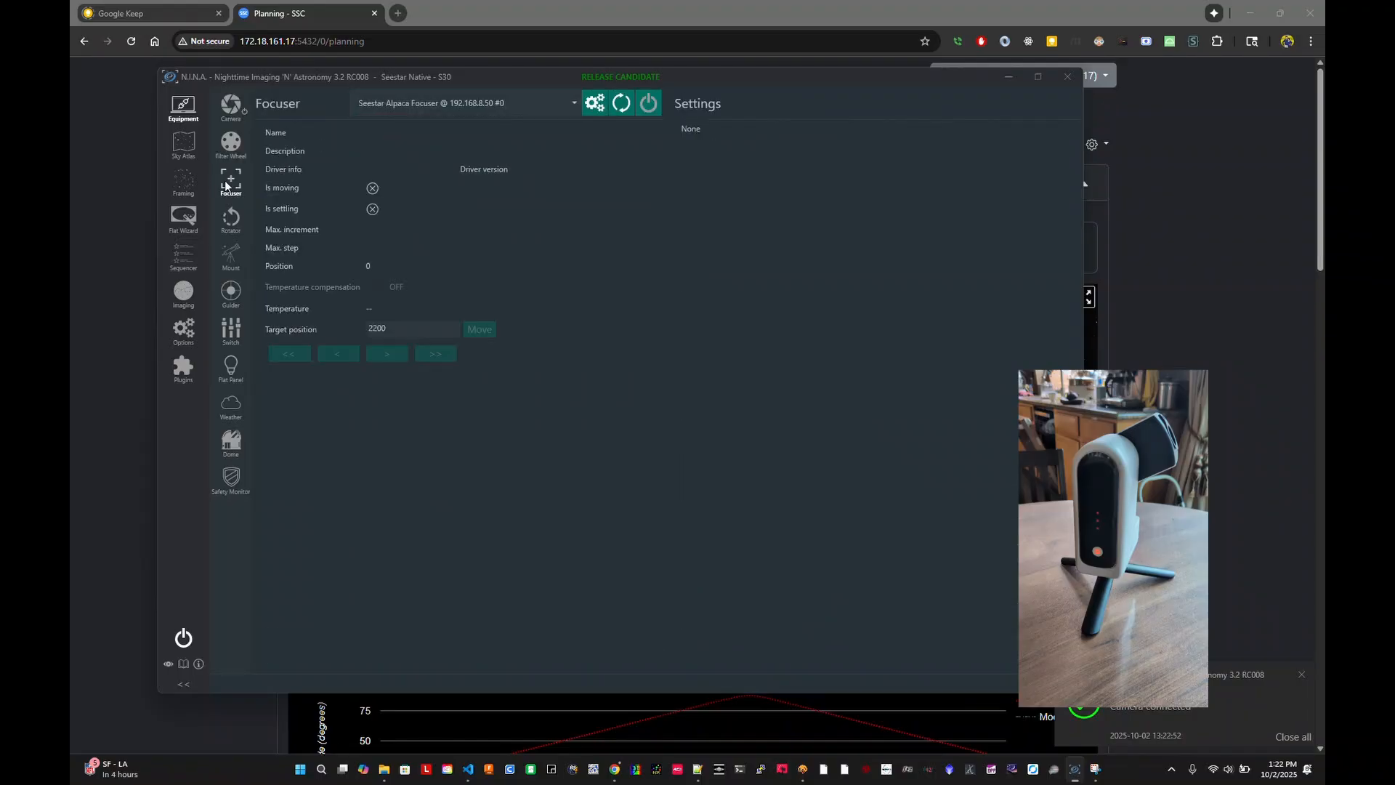
left_click(231, 256)
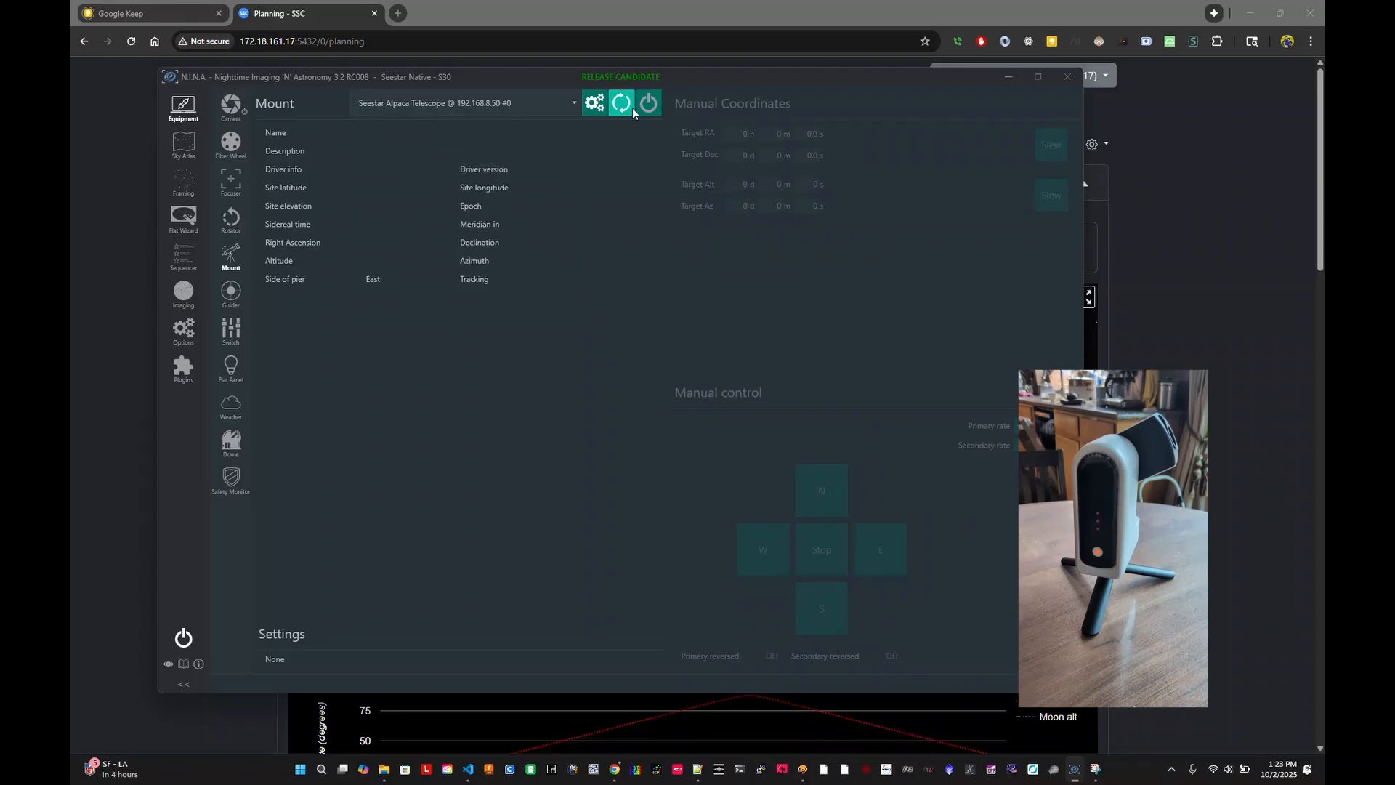
Connect the Seestar Alpaca Telescope mount and open its tracking rate choices
left_click(648, 102)
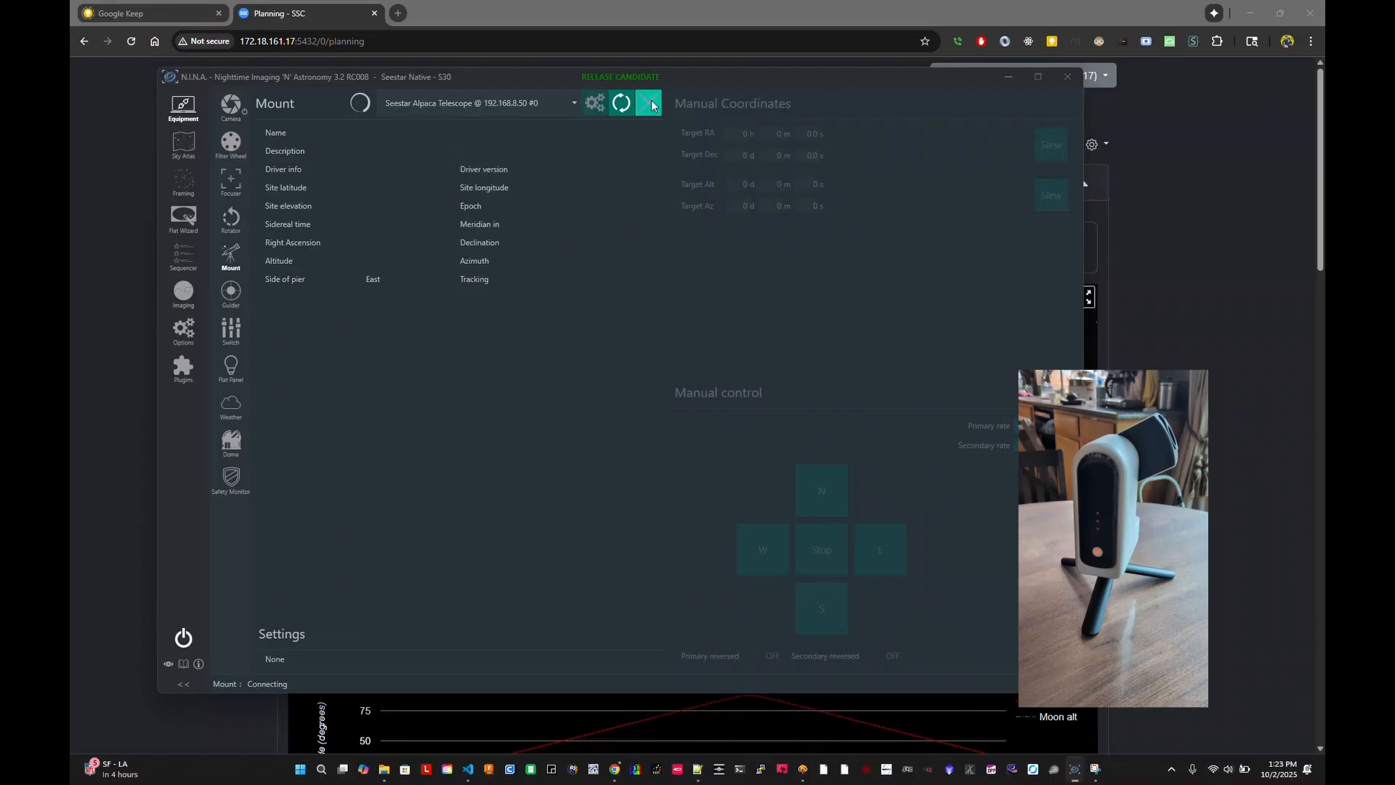
left_click(648, 102)
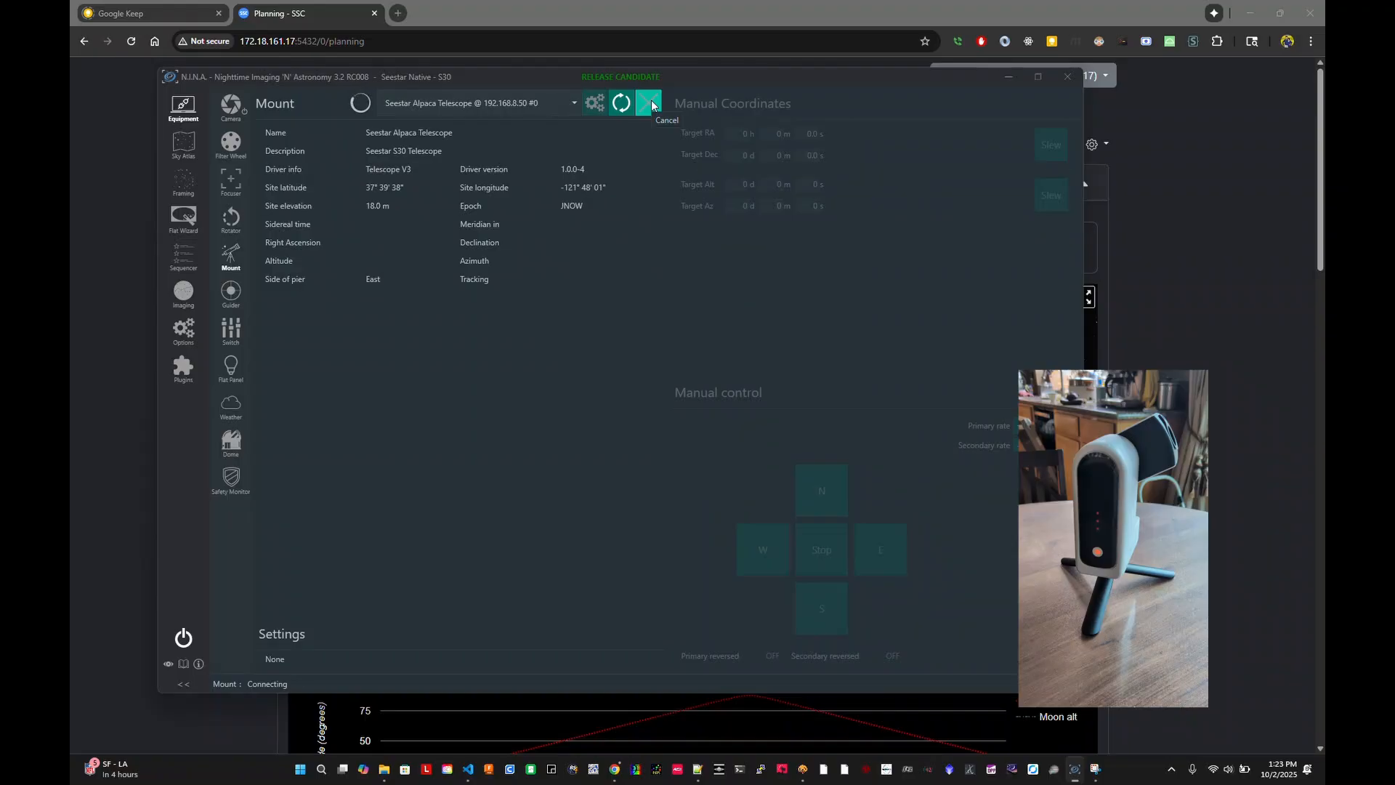
left_click(648, 102)
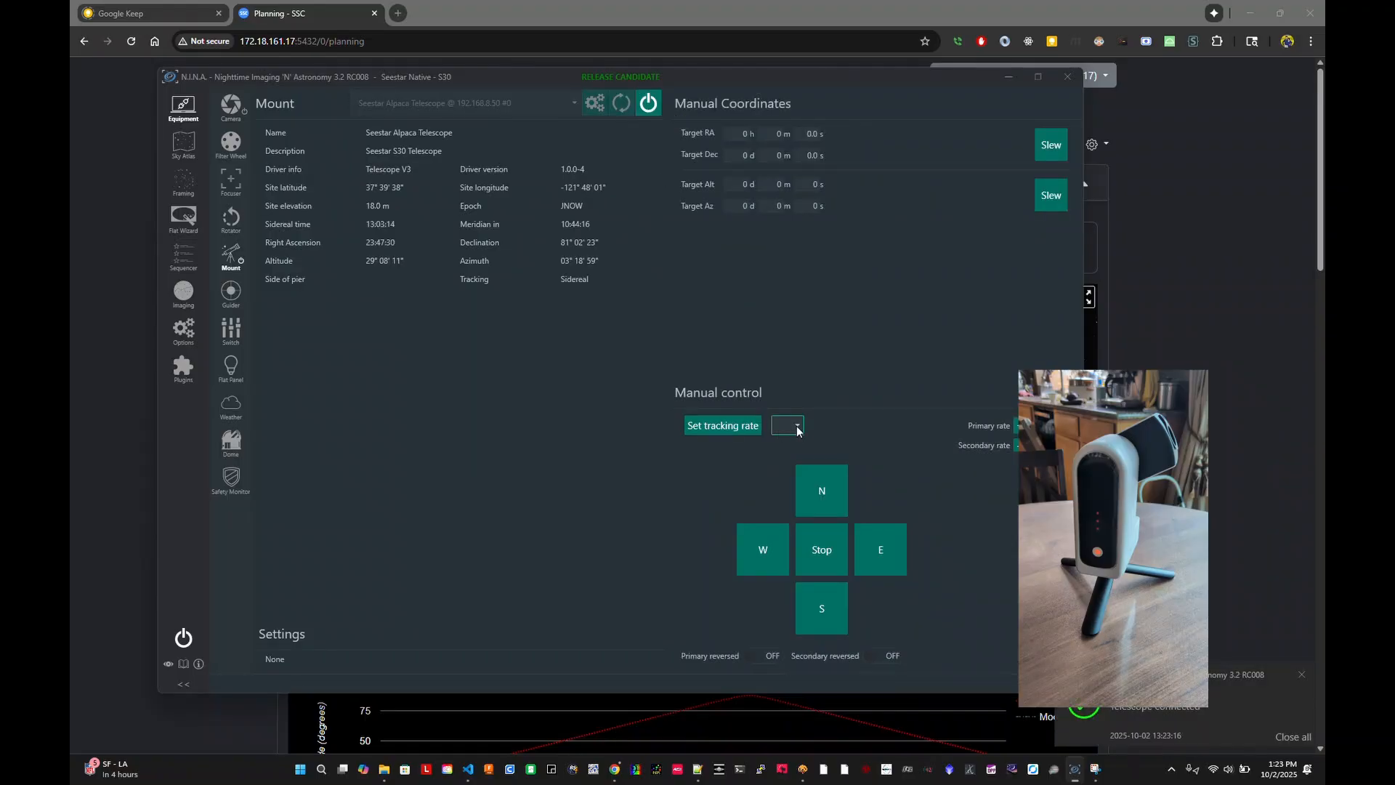
left_click(787, 425)
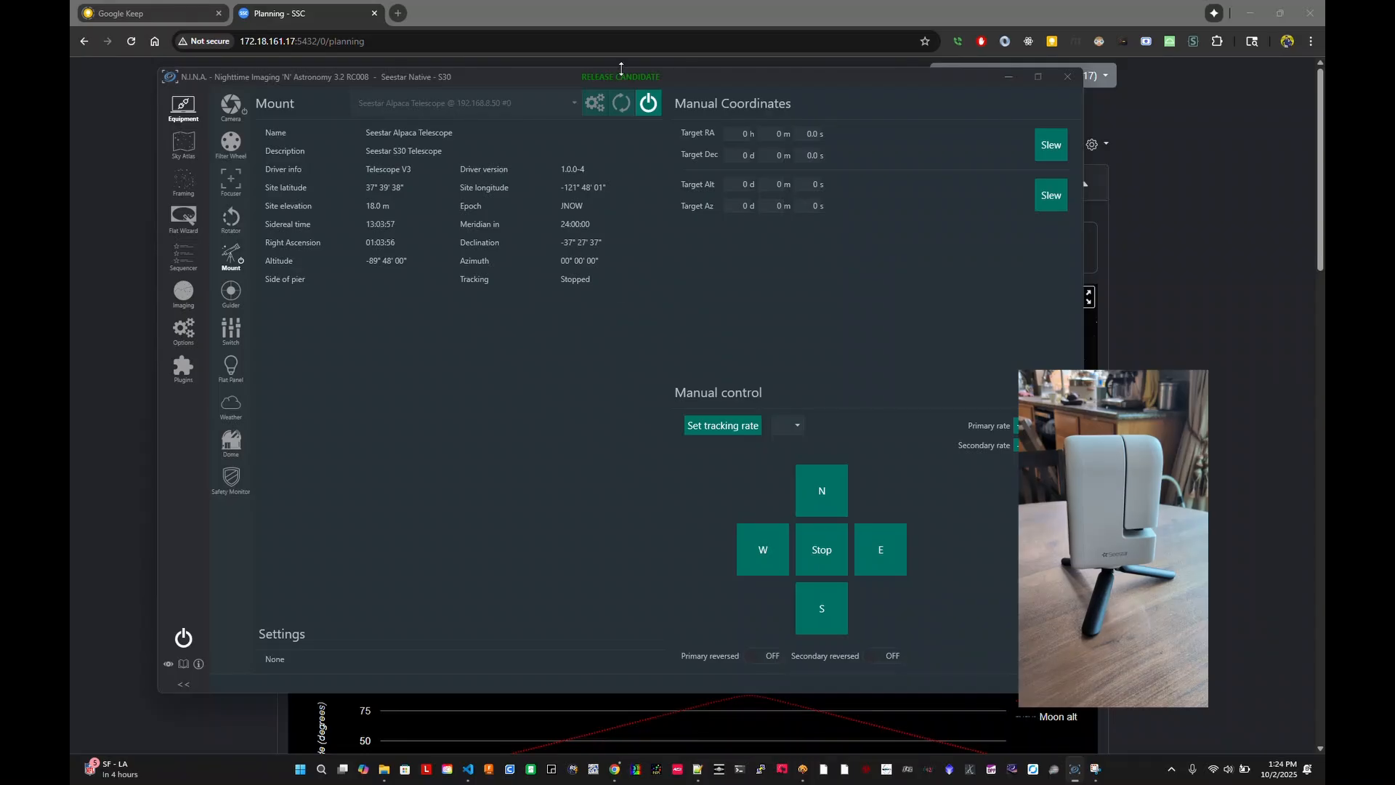
mouse_move(654, 27)
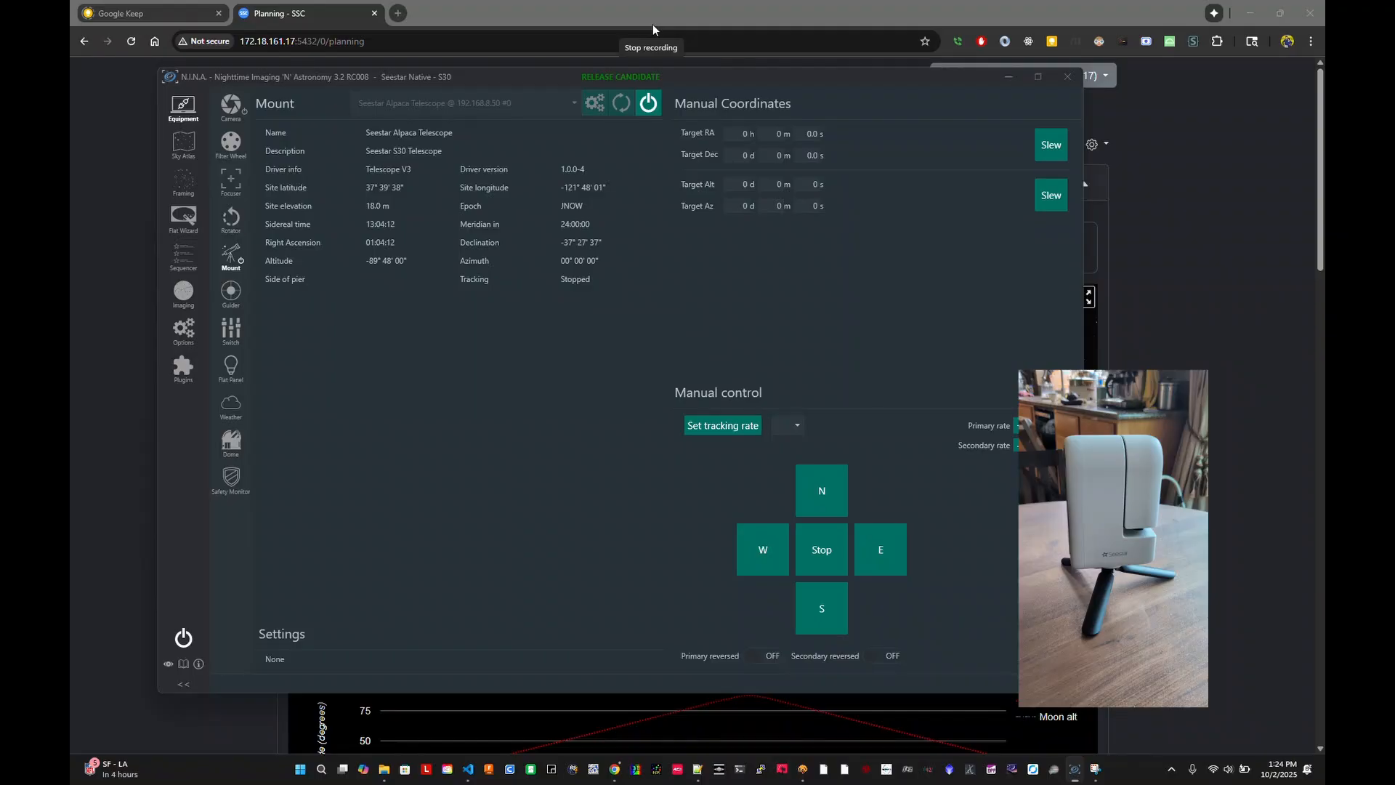
mouse_move(520, 330)
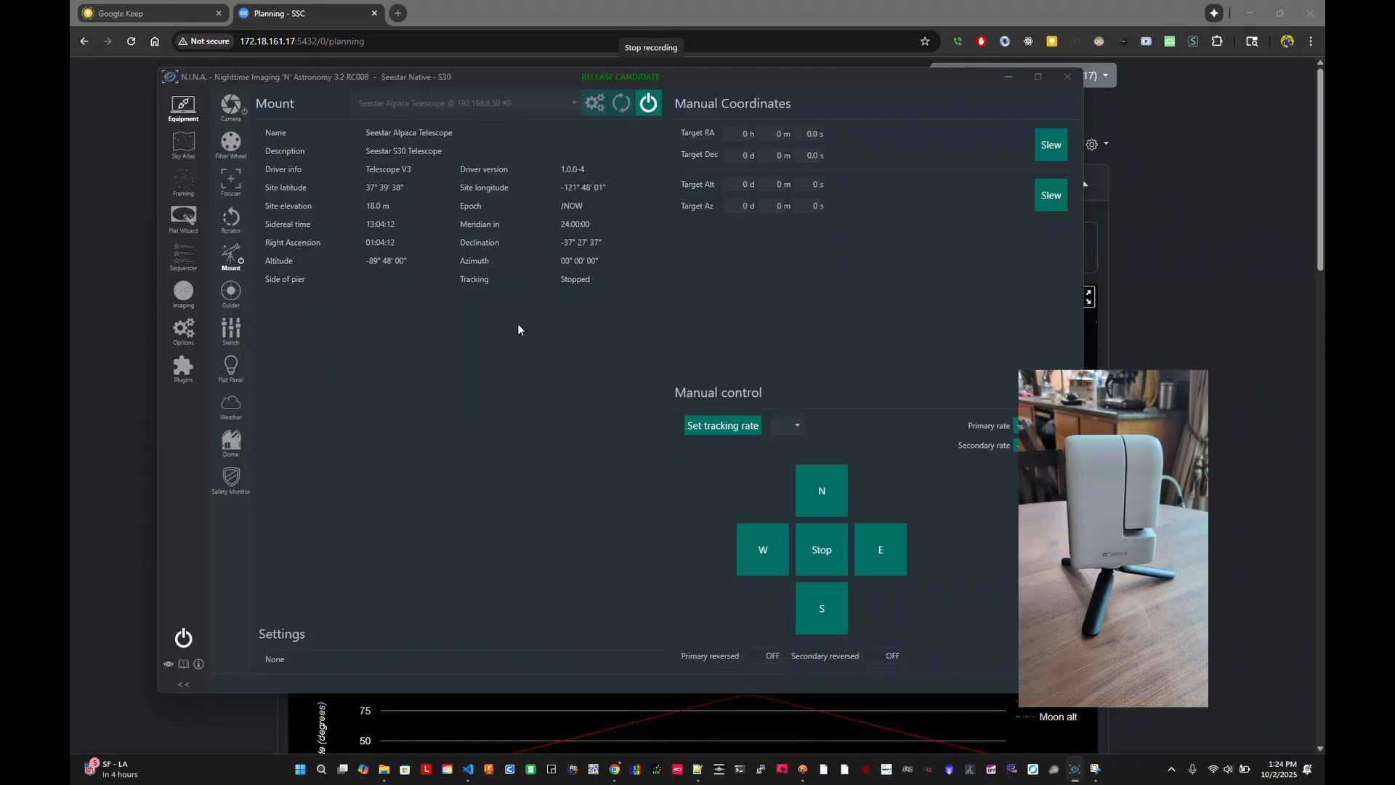